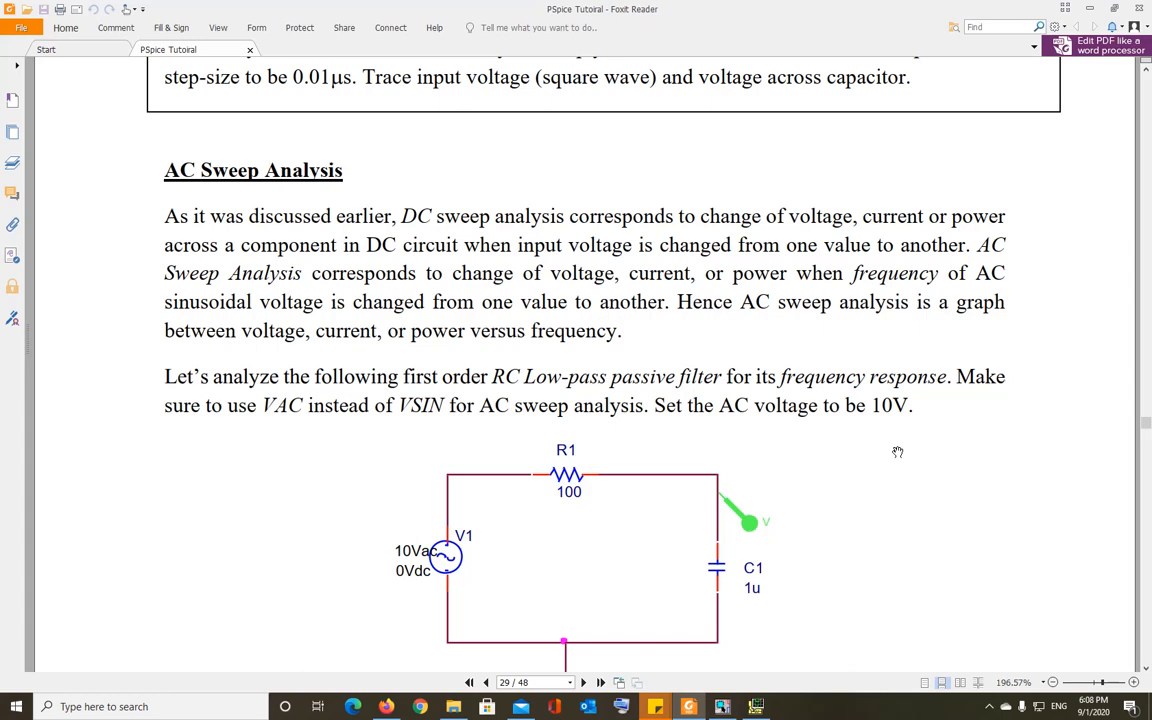
mouse_move(972, 488)
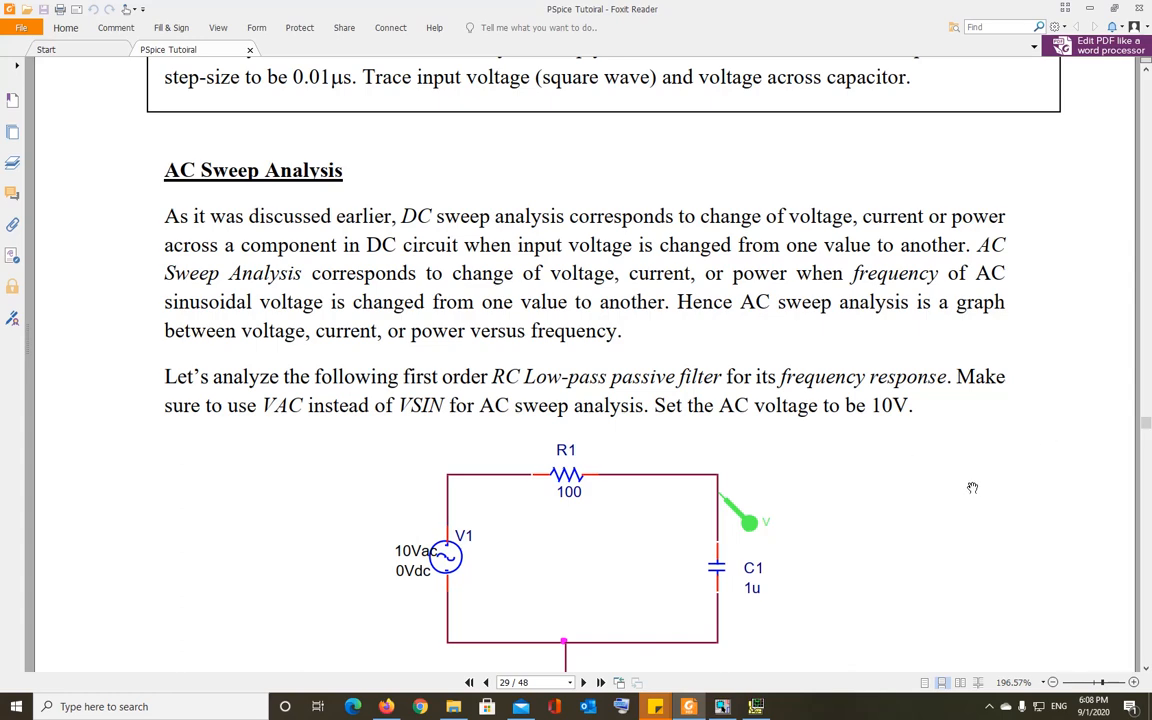
Scroll the tutorial PDF until the full RC low-pass filter figure with its 10Vac source is visible.
scroll(down, 3)
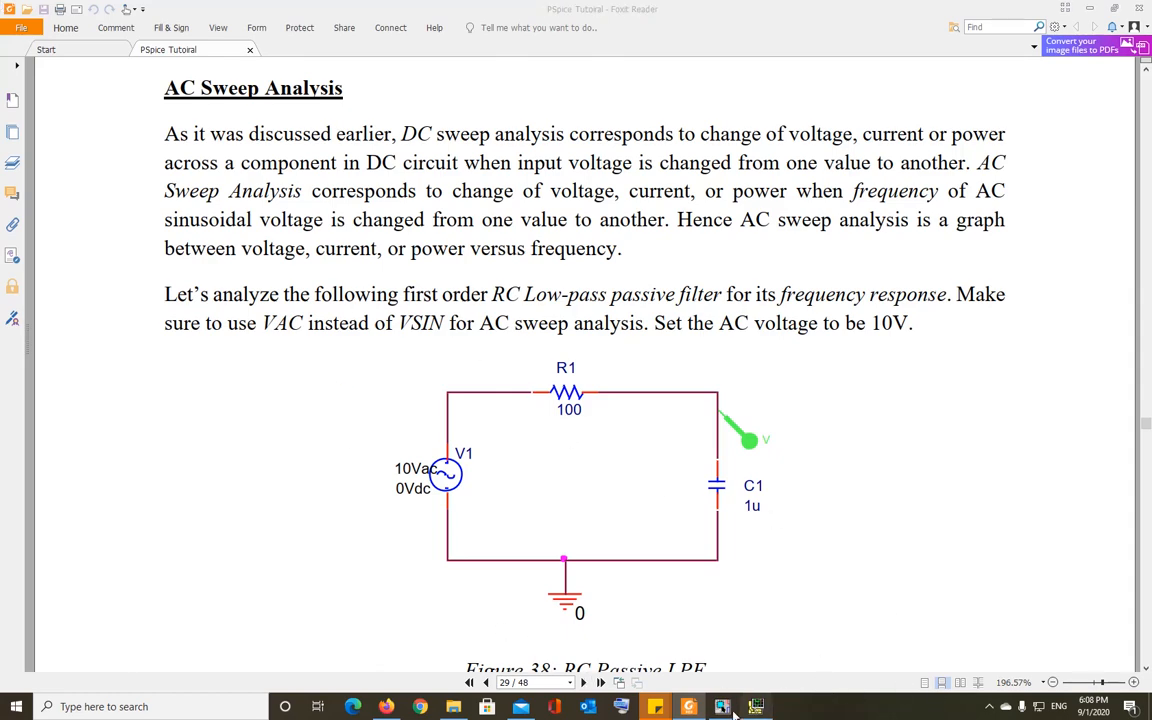
Return to the schematic and browse the SOURCE library parts list for the VAC source.
click(722, 706)
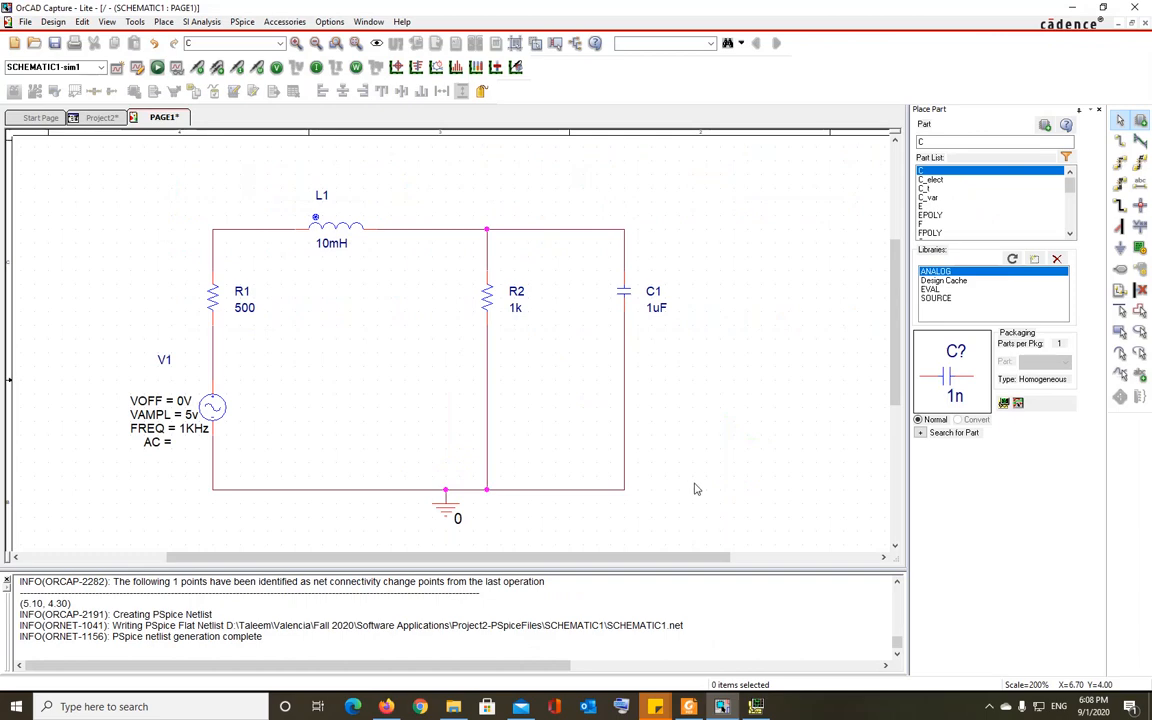
mouse_move(699, 483)
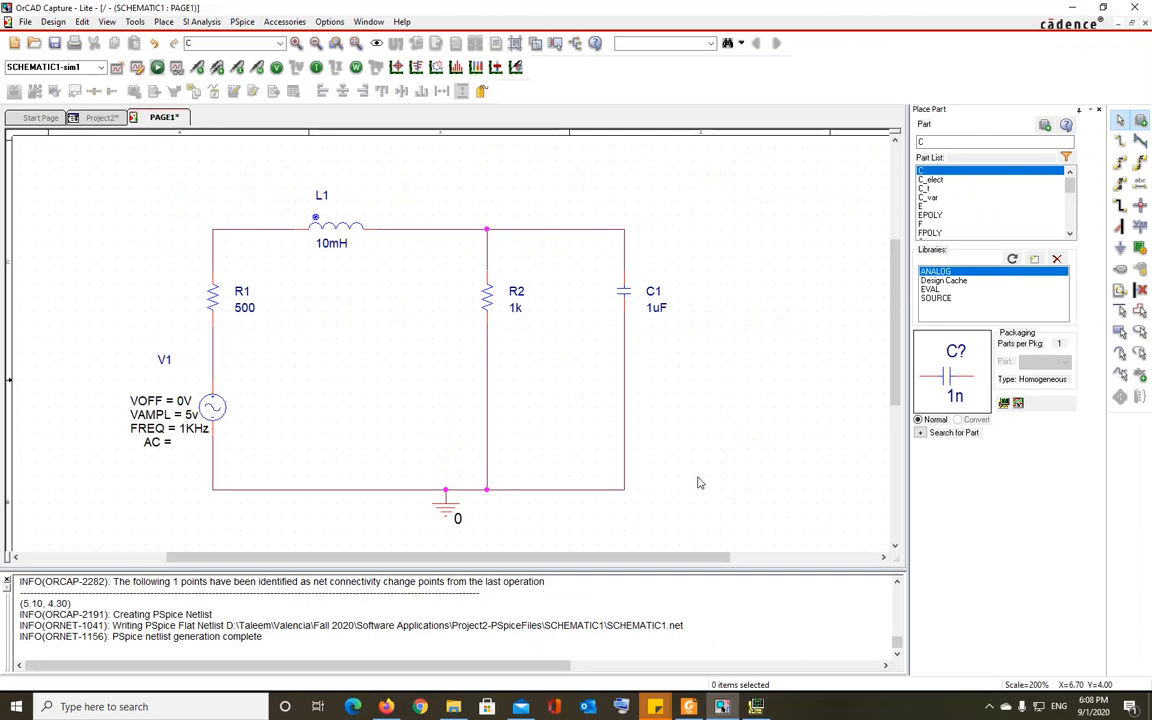
mouse_move(705, 471)
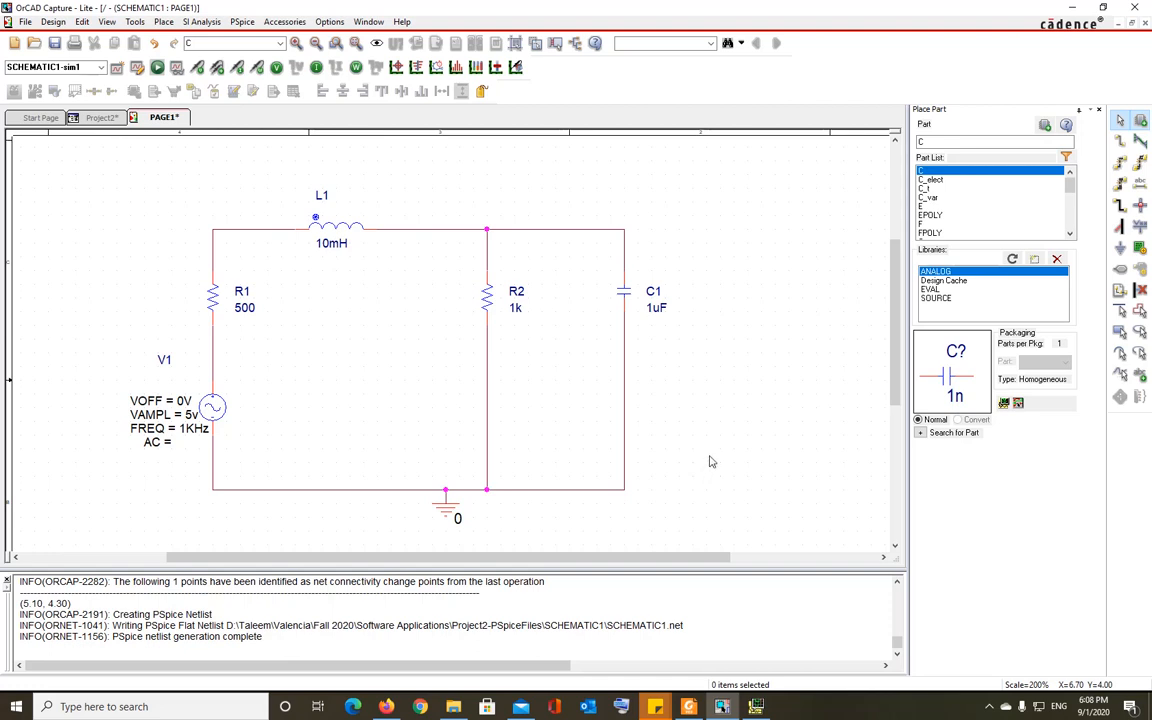
mouse_move(714, 458)
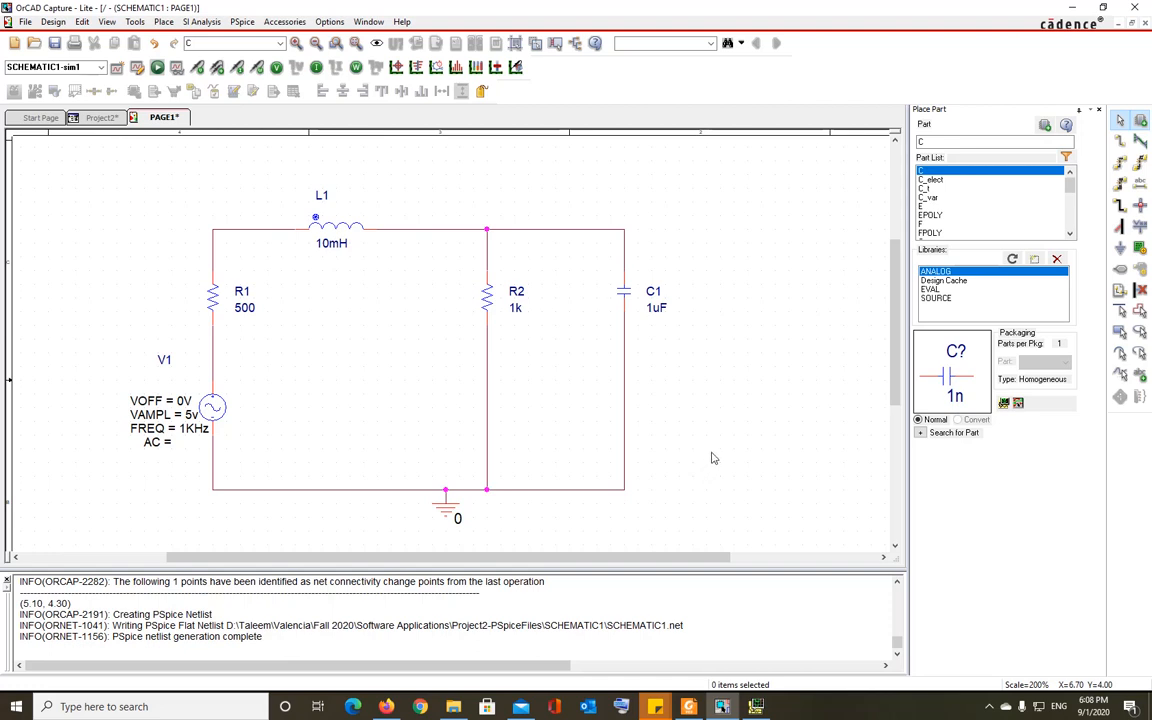
click(936, 298)
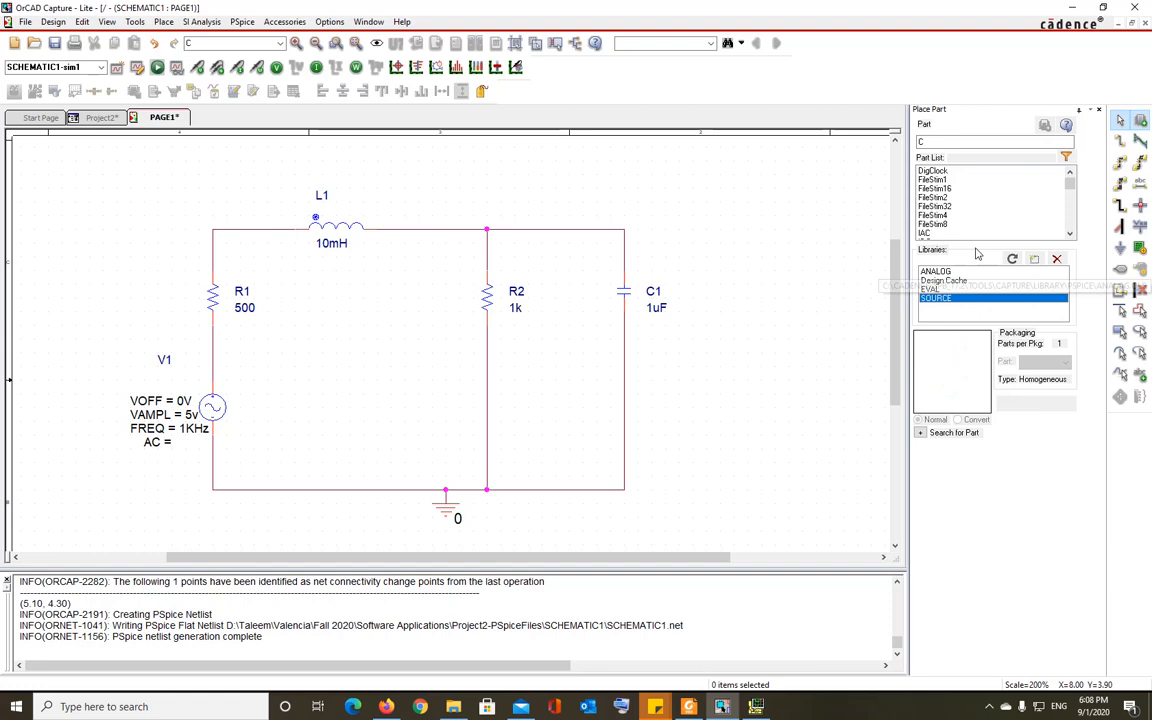
scroll(down, 3)
text(VA)
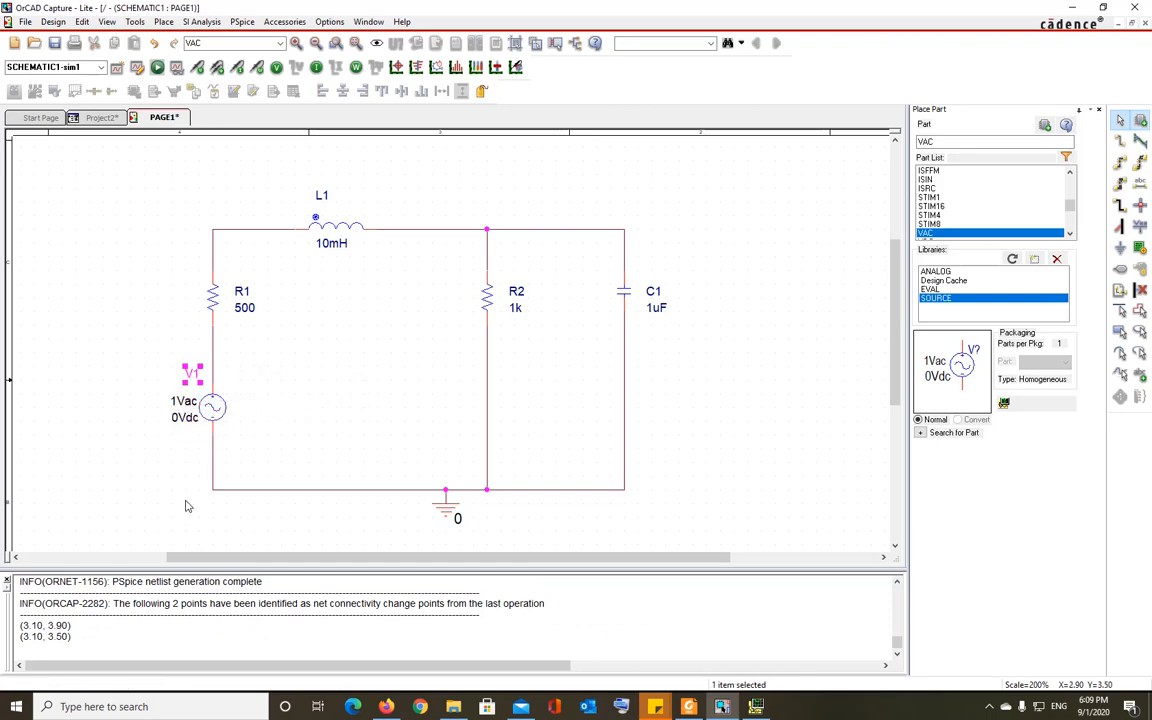
click(138, 474)
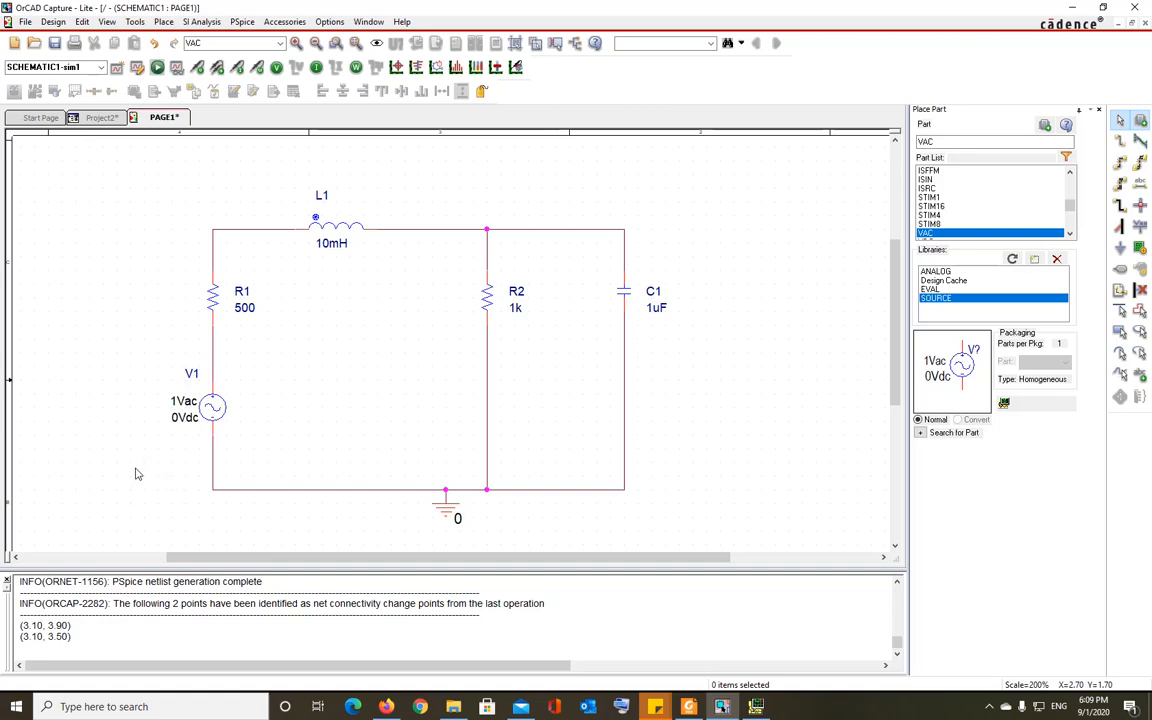
mouse_move(186, 406)
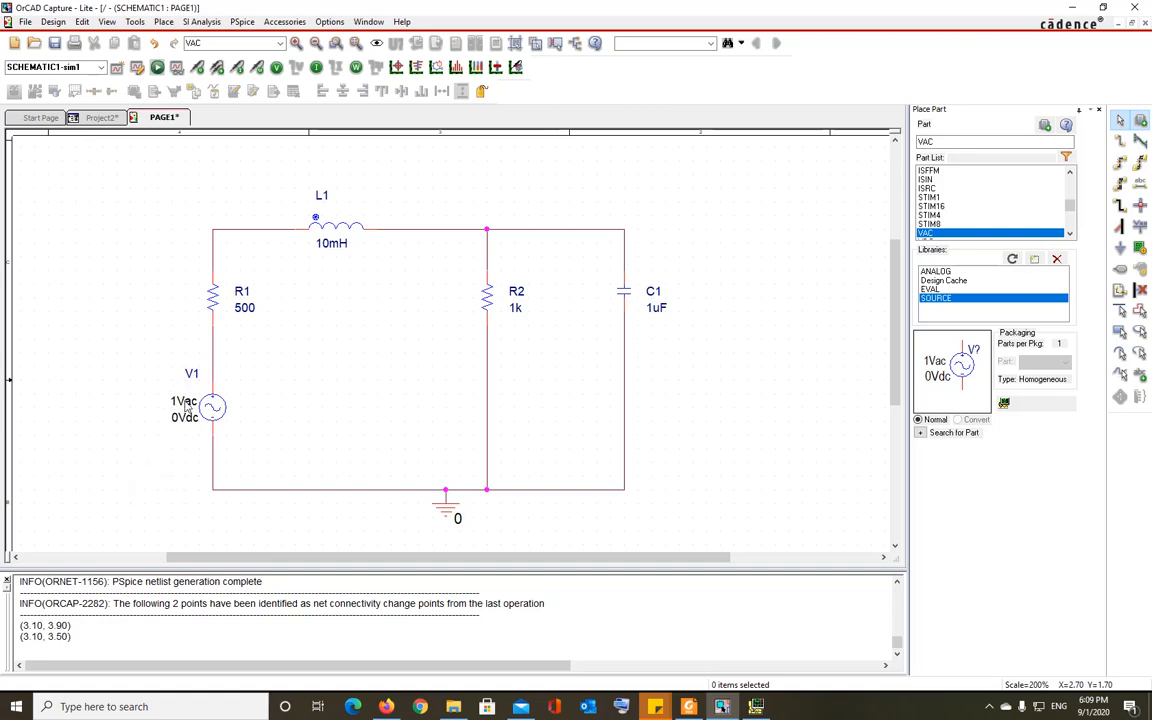
mouse_move(164, 464)
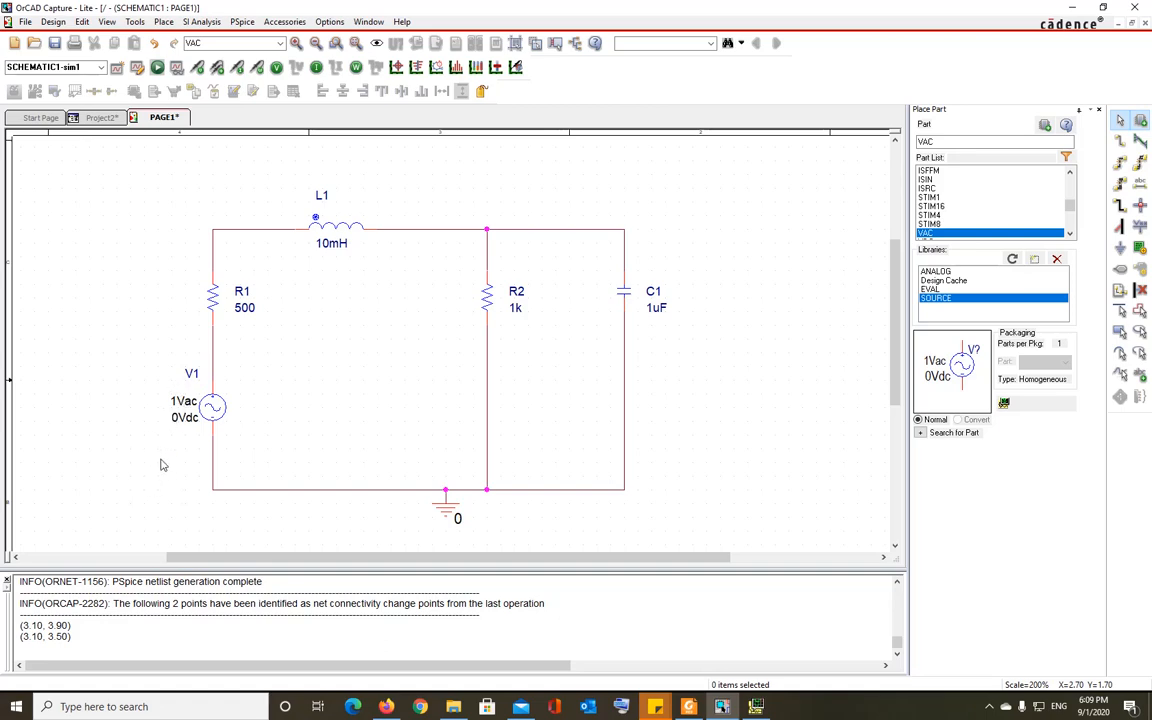
mouse_move(180, 527)
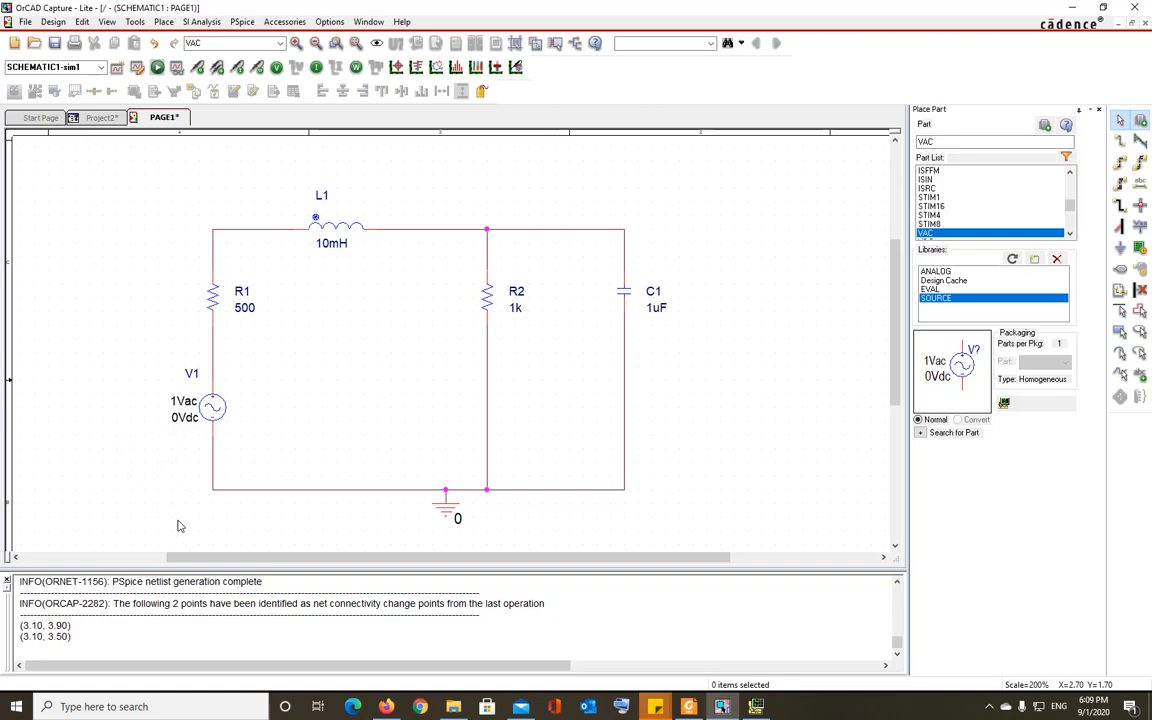
mouse_move(302, 397)
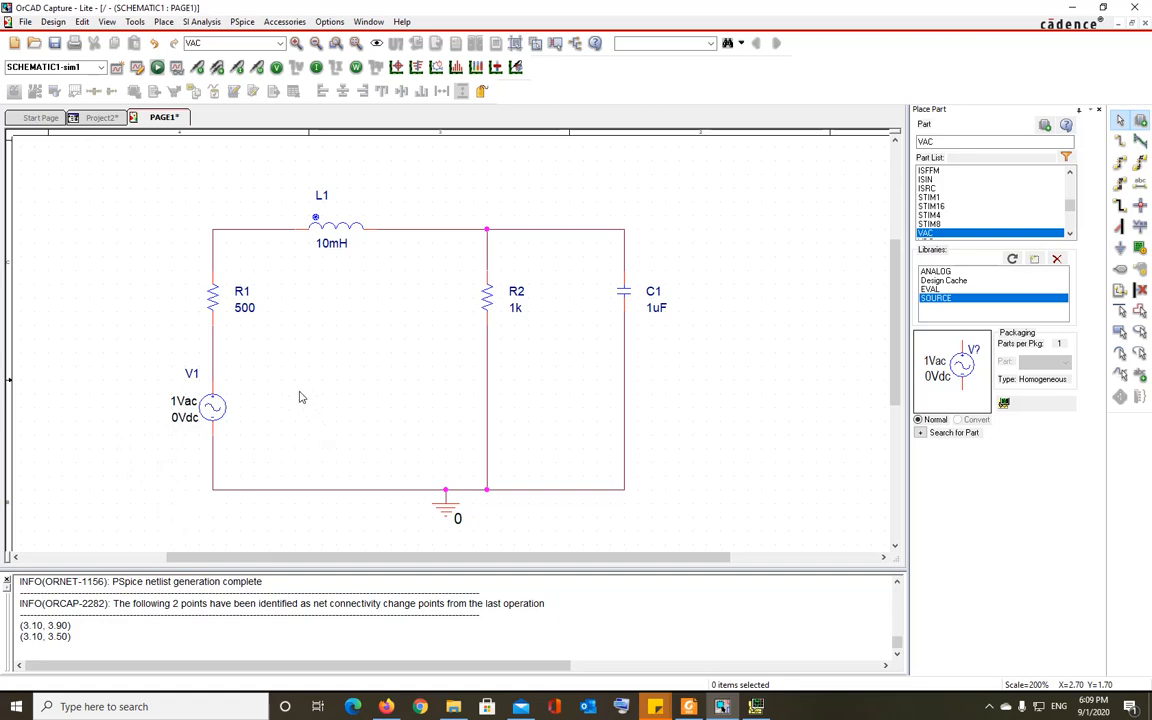
mouse_move(195, 237)
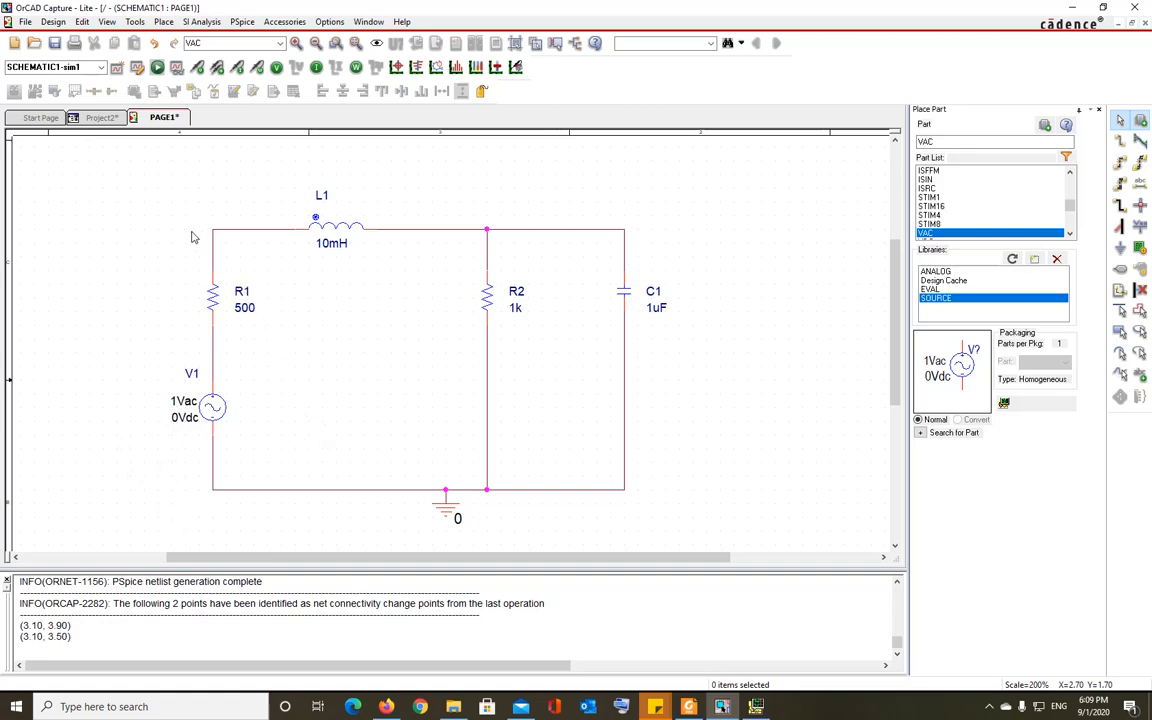
mouse_move(230, 395)
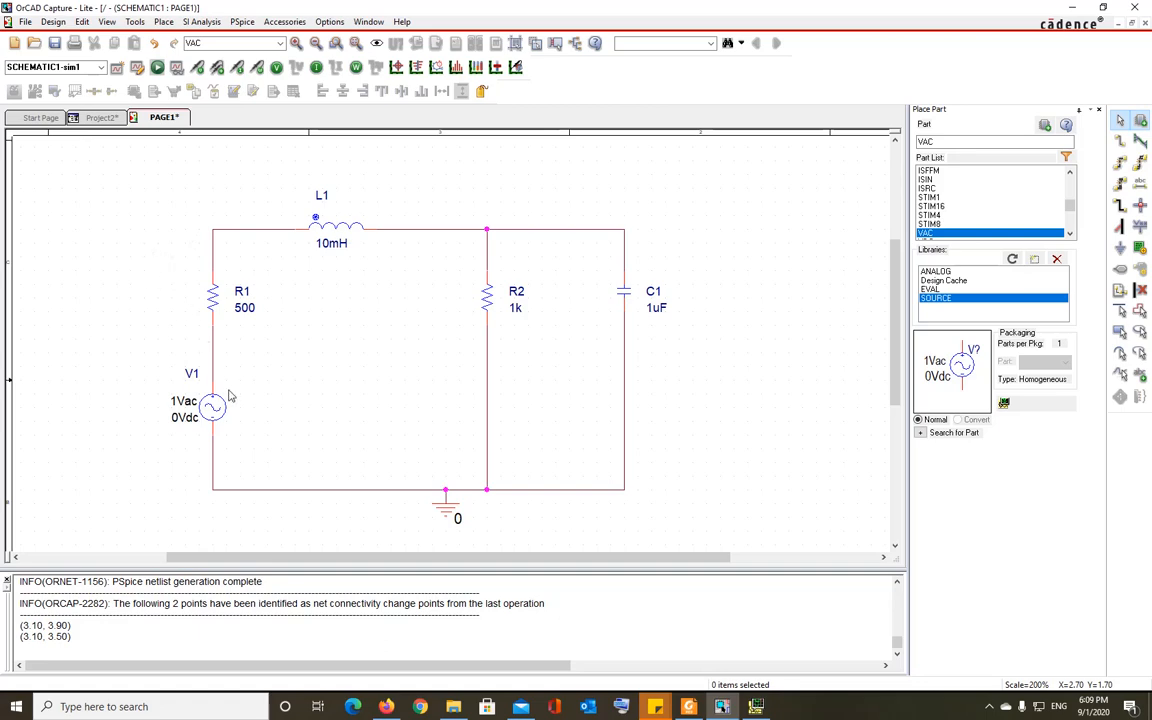
mouse_move(213, 407)
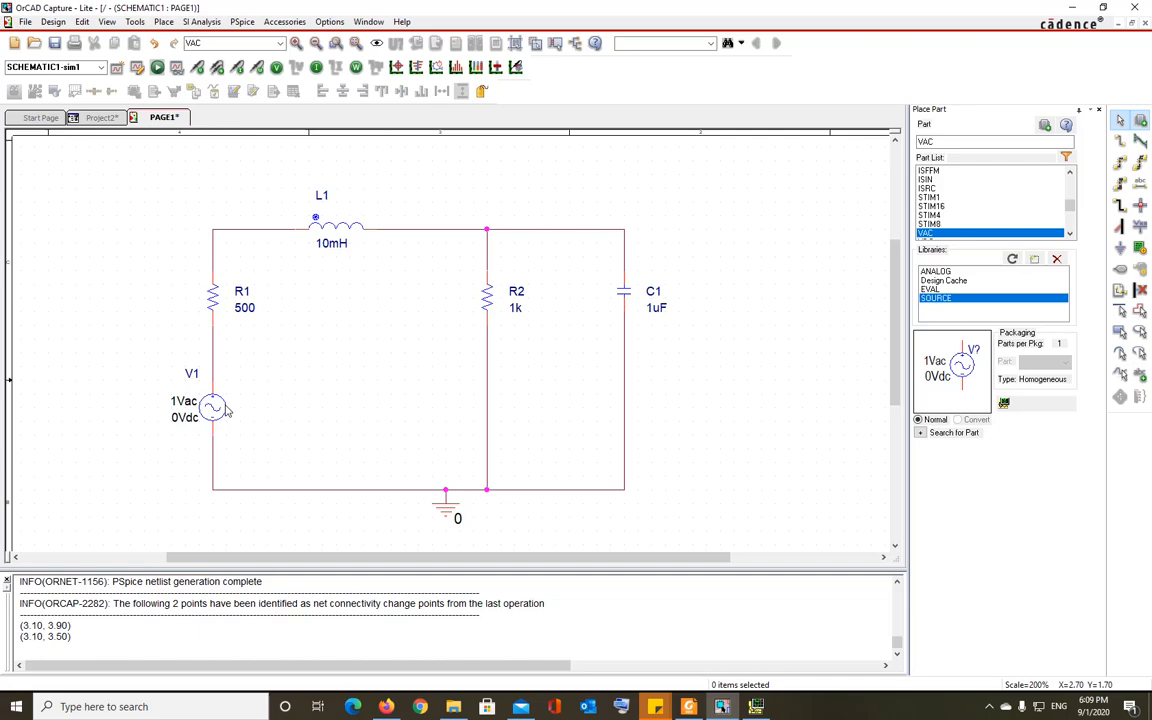
mouse_move(228, 409)
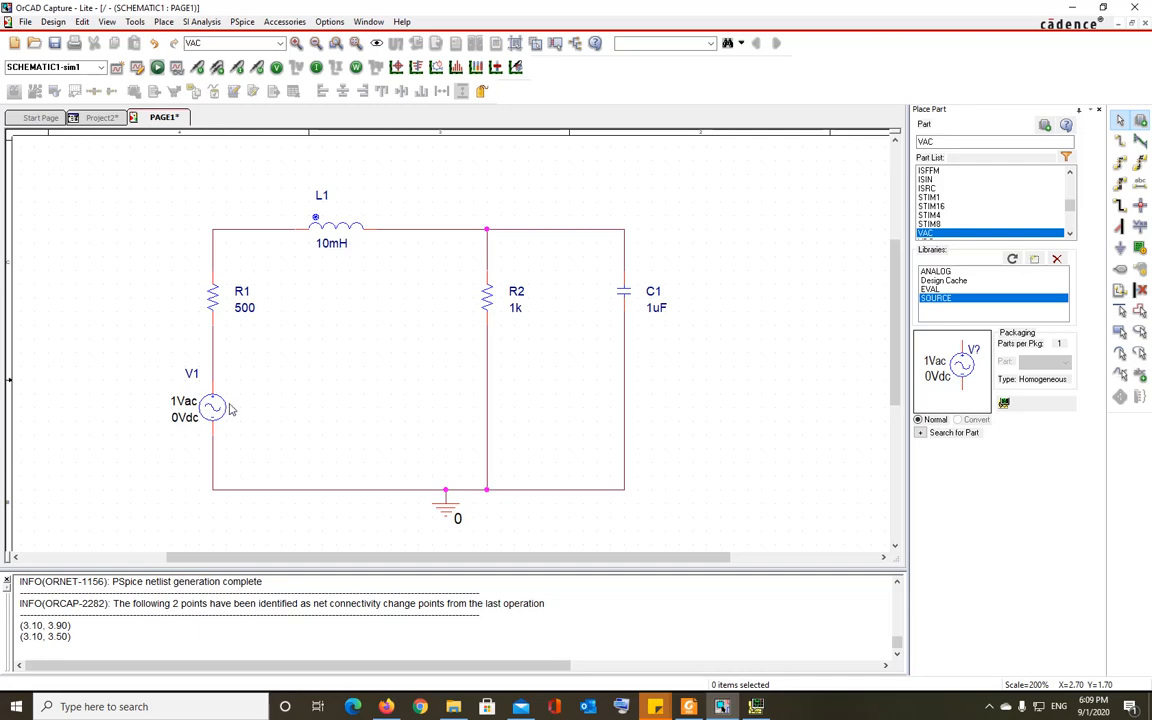
mouse_move(236, 408)
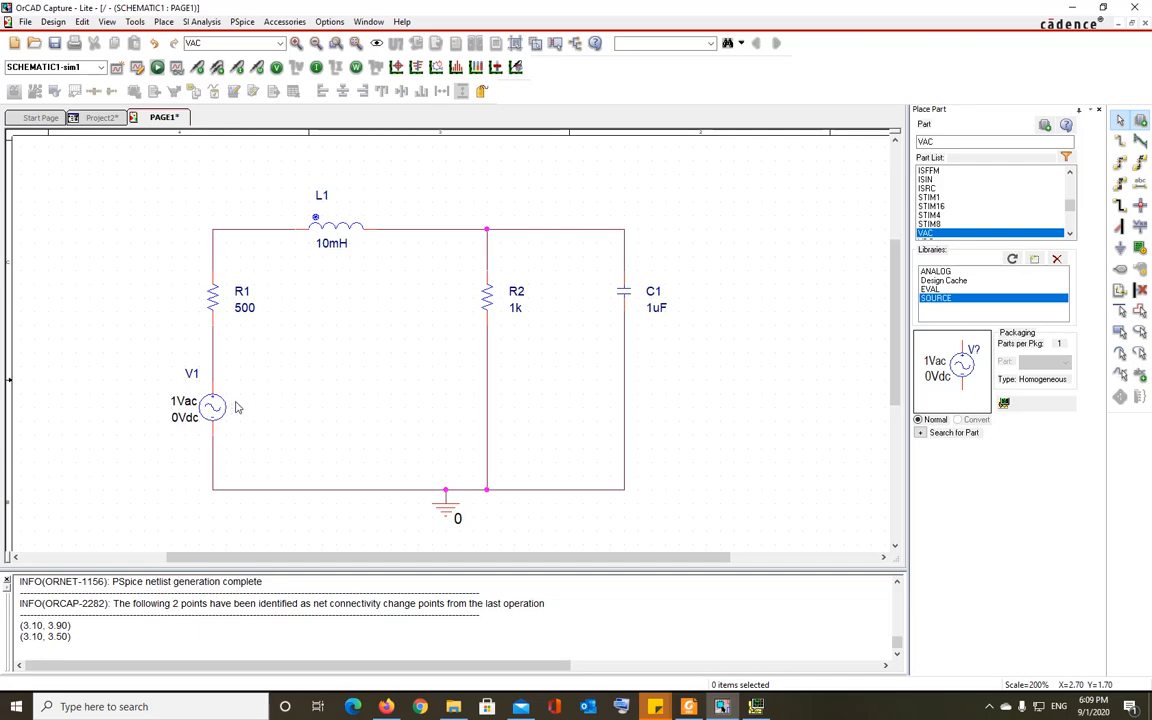
mouse_move(683, 487)
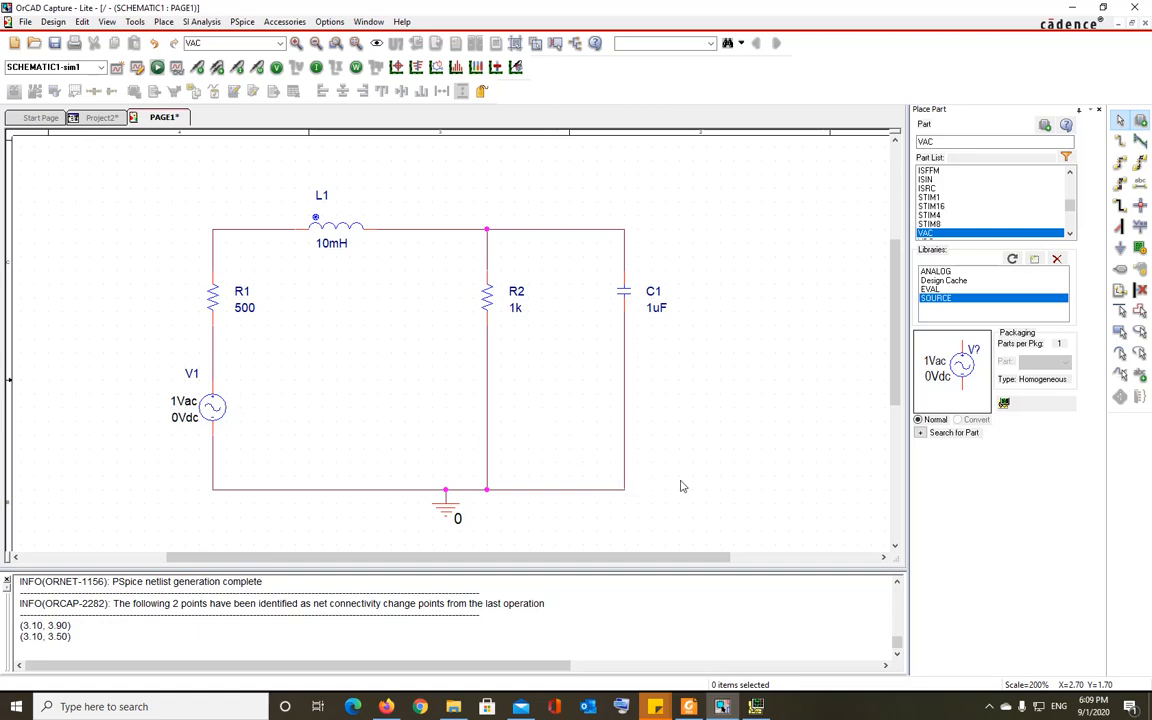
mouse_move(670, 493)
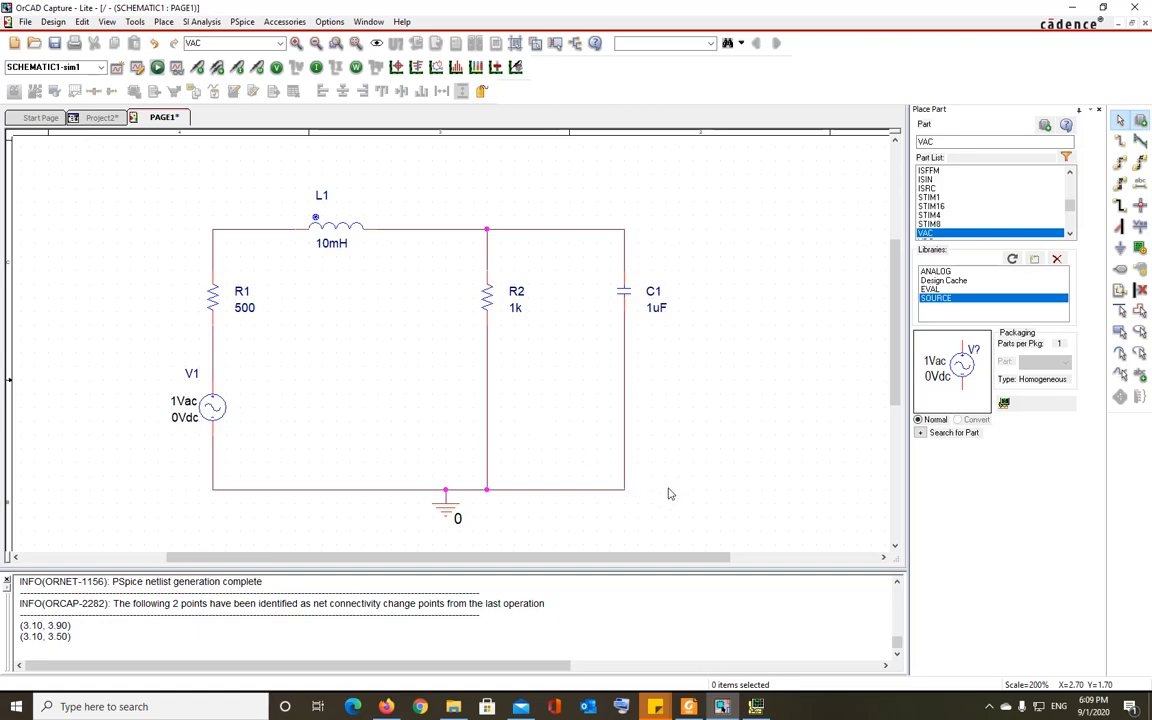
mouse_move(198, 187)
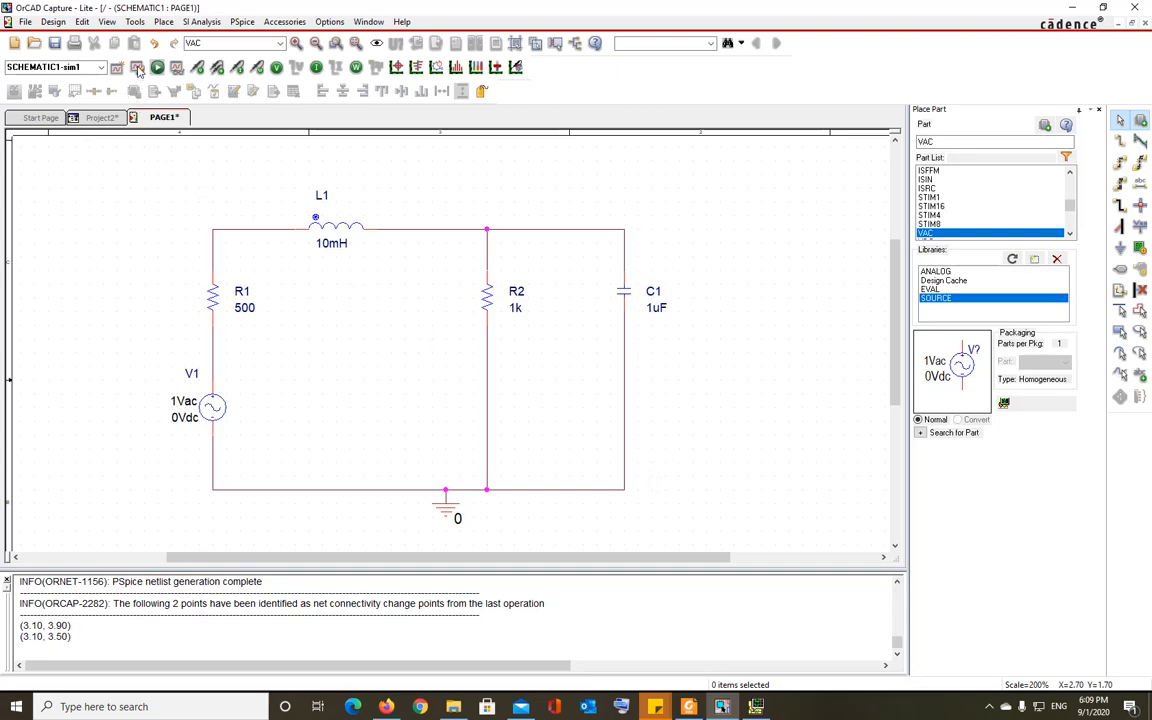
In the sim1 simulation settings, change the analysis type to AC Sweep/Noise.
click(138, 67)
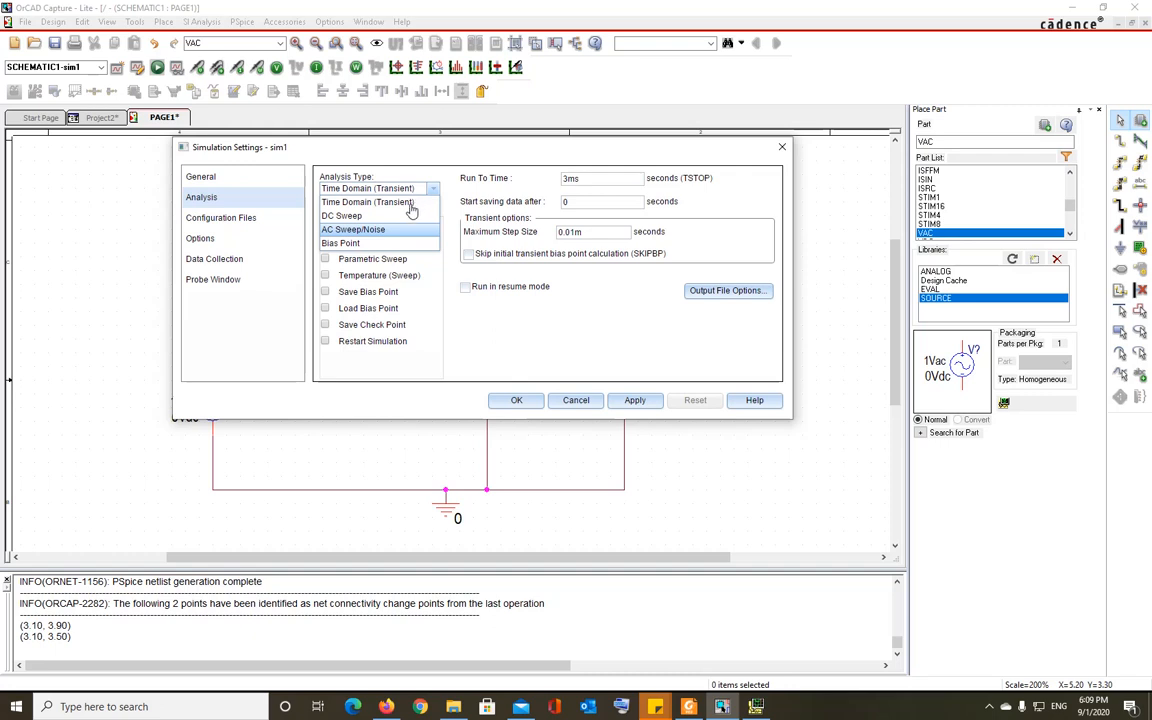
mouse_move(397, 222)
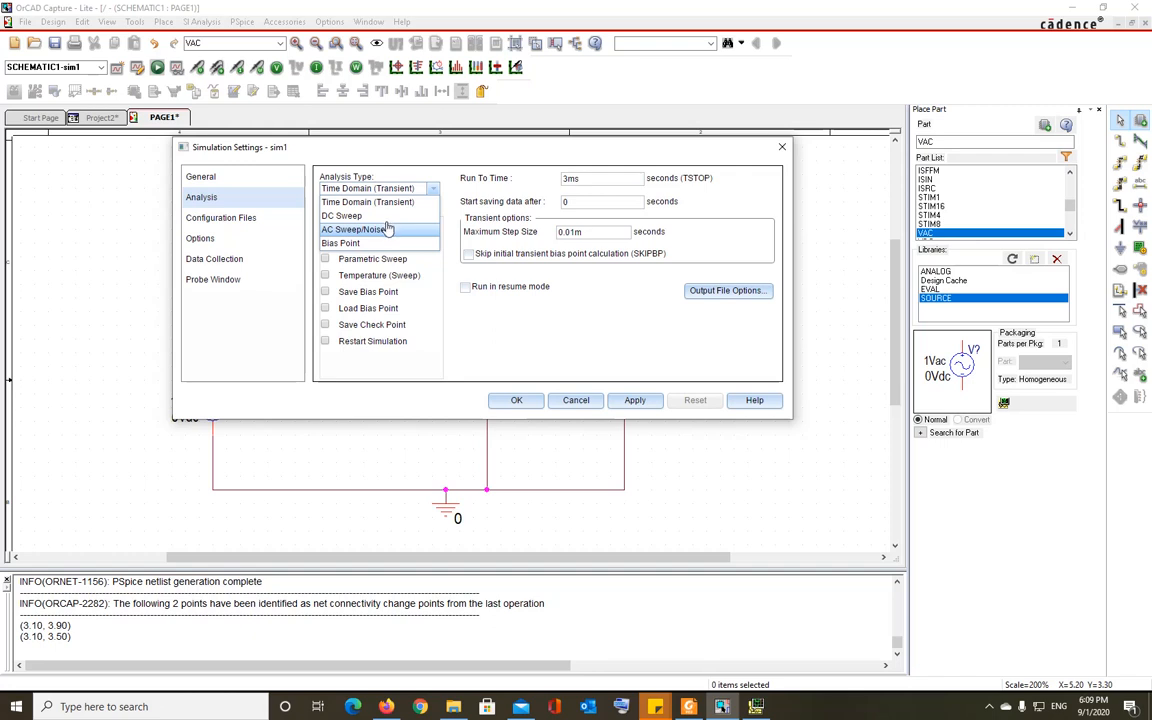
click(353, 229)
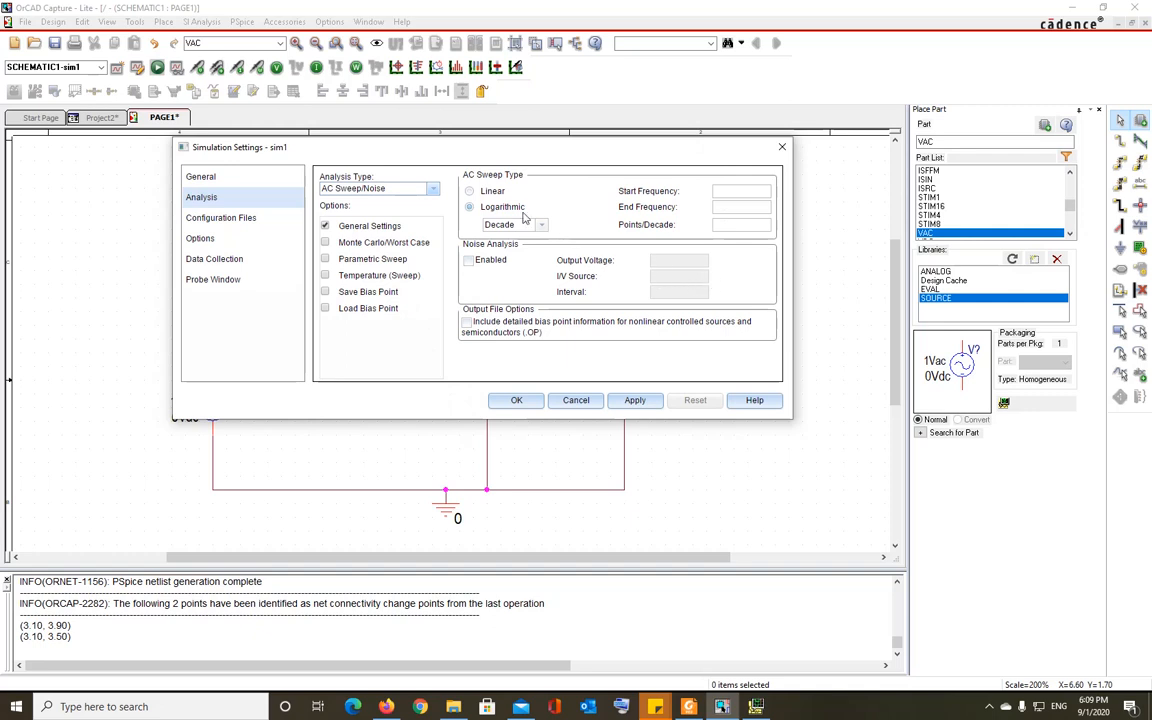
Toggle the AC sweep type between linear and logarithmic, ending on logarithmic by decade.
click(470, 191)
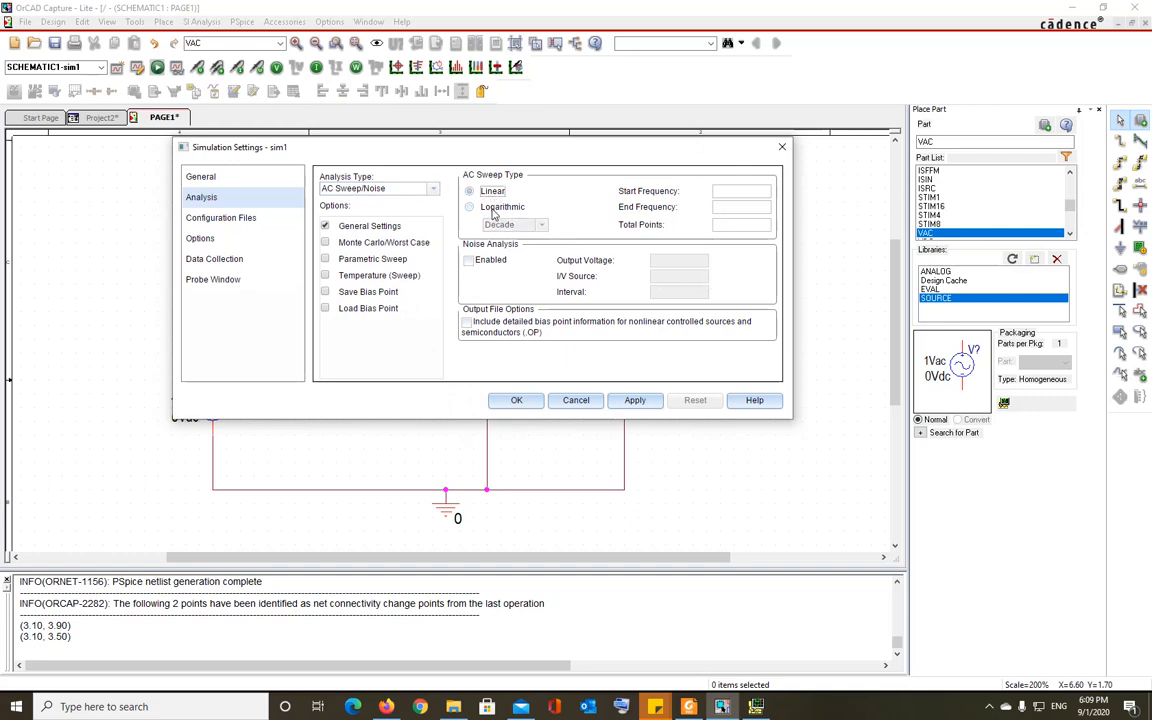
click(469, 207)
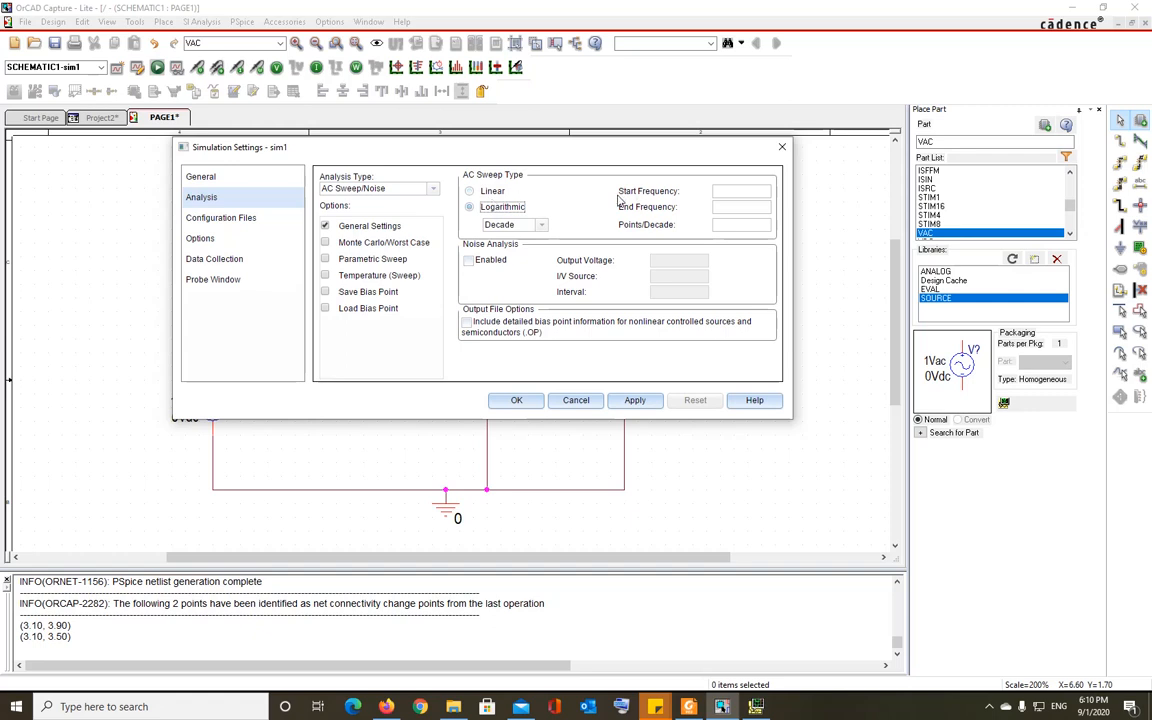
click(469, 191)
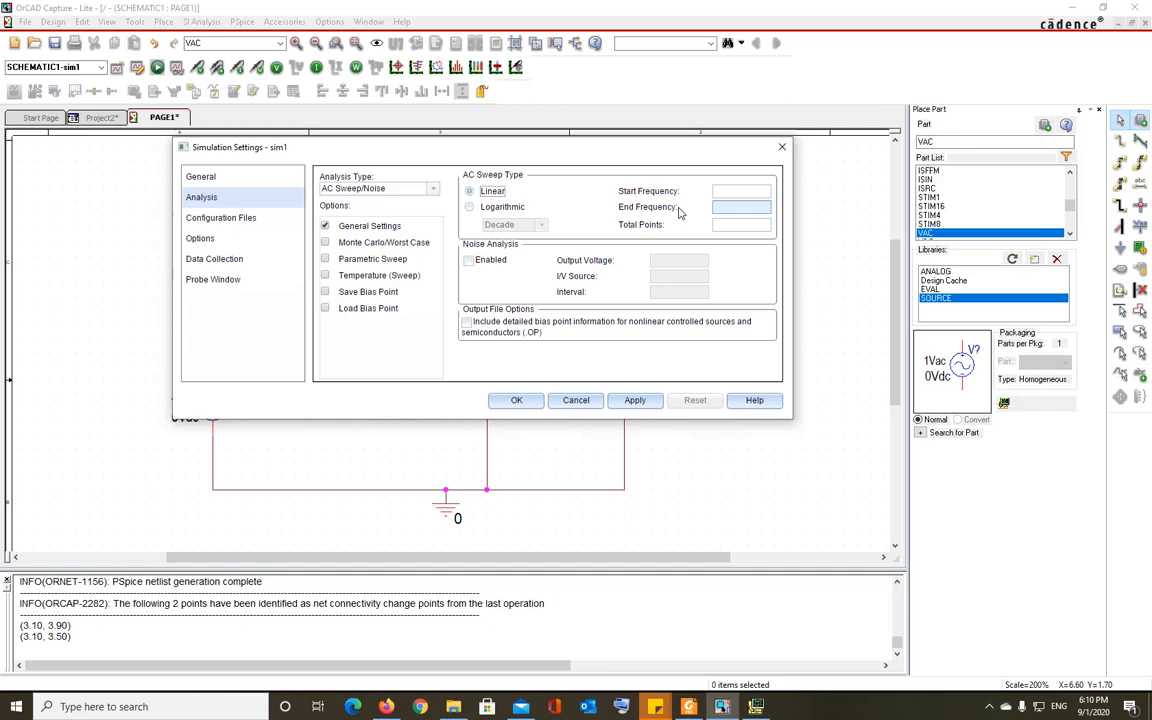
click(470, 207)
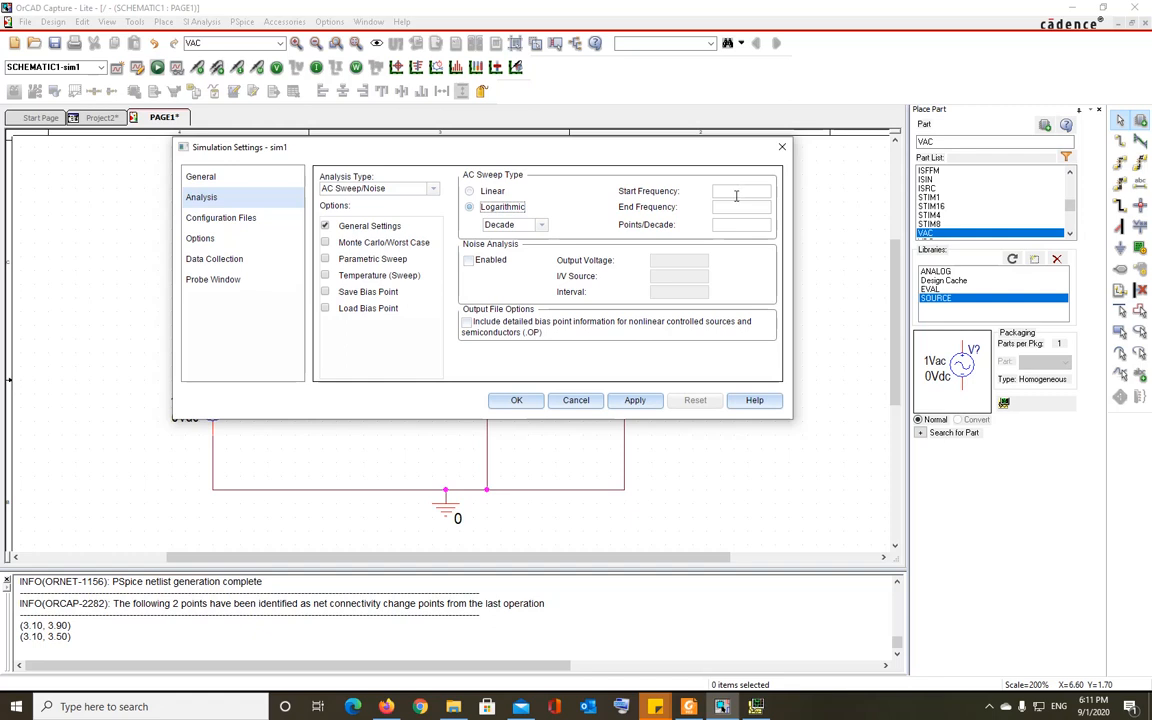
mouse_move(735, 201)
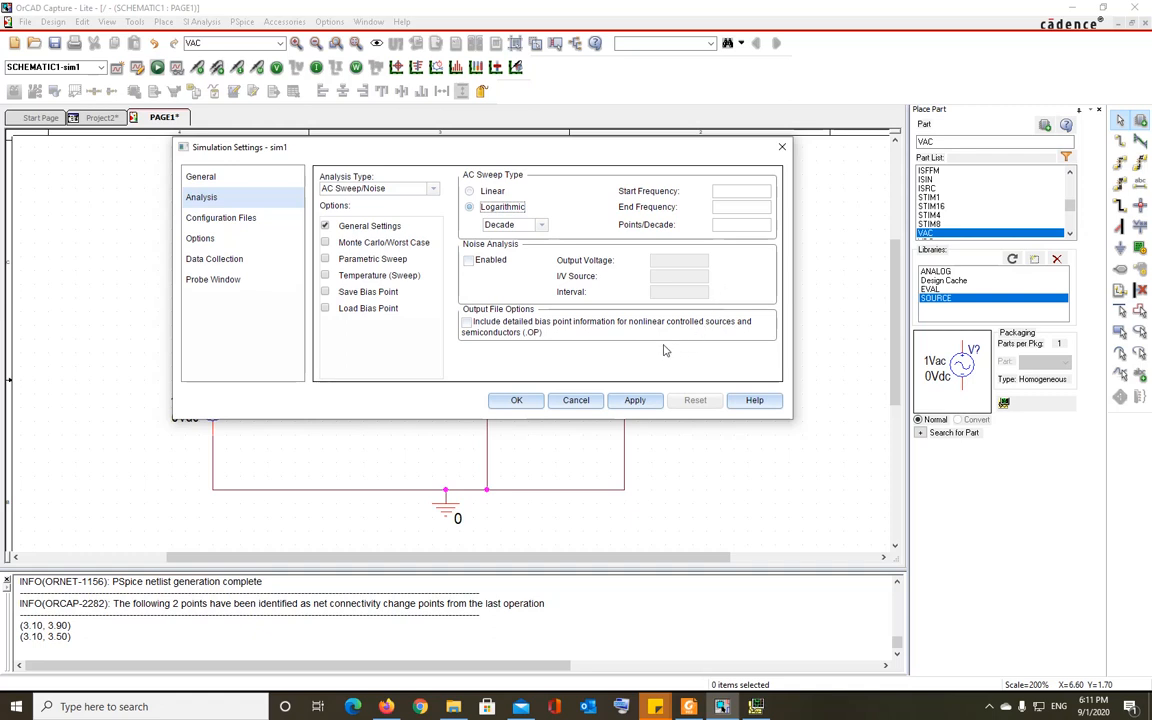
mouse_move(662, 349)
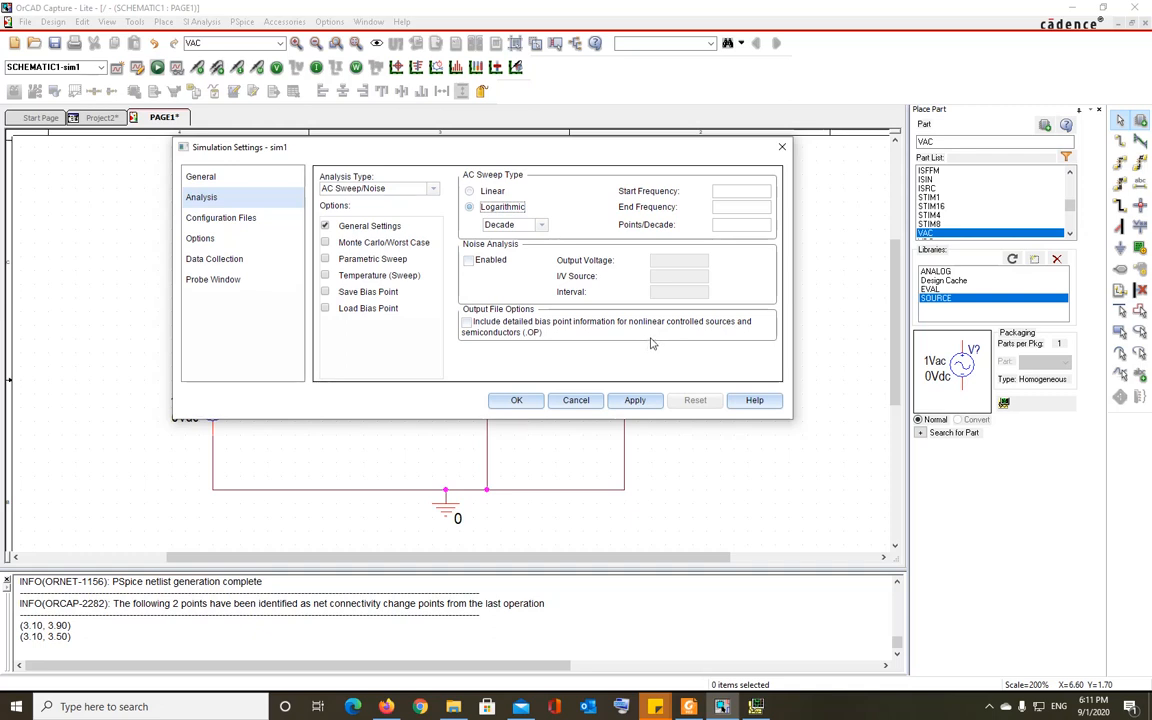
mouse_move(648, 340)
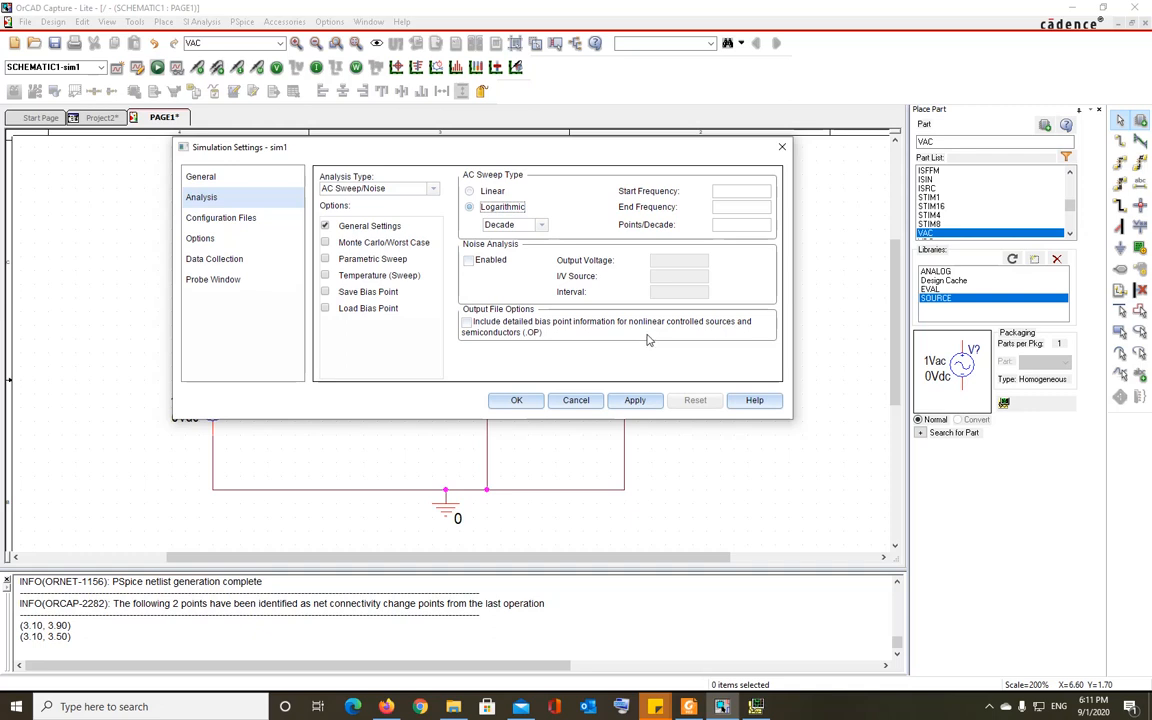
mouse_move(645, 335)
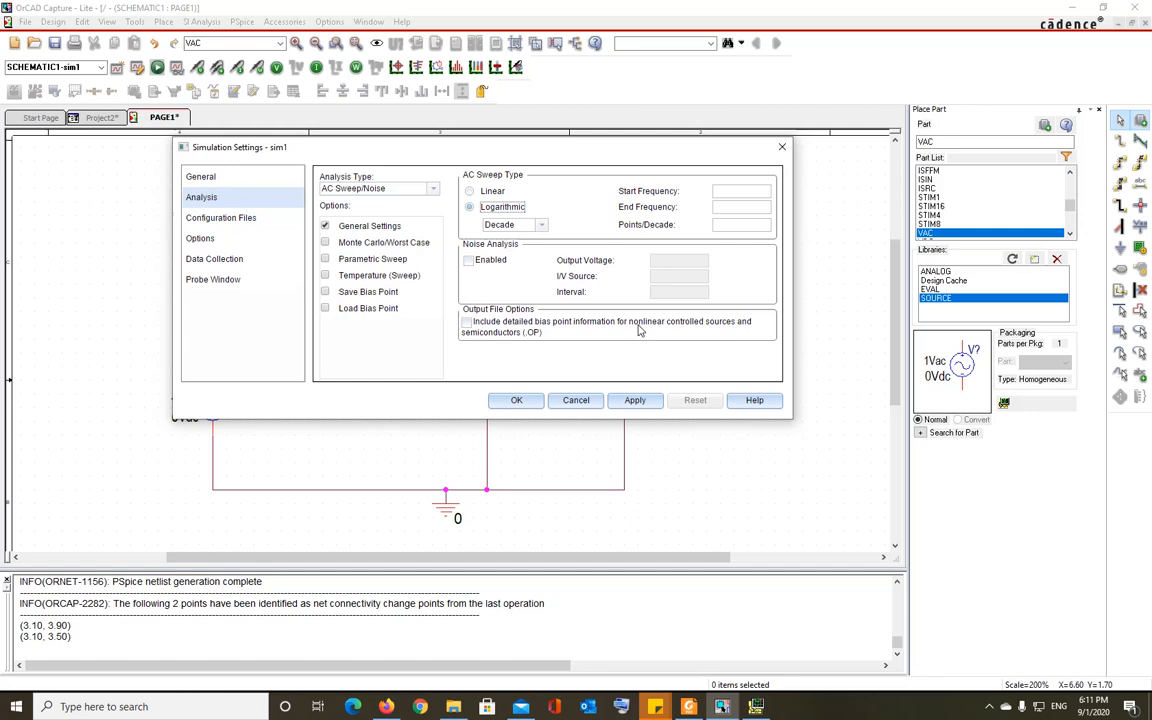
mouse_move(630, 323)
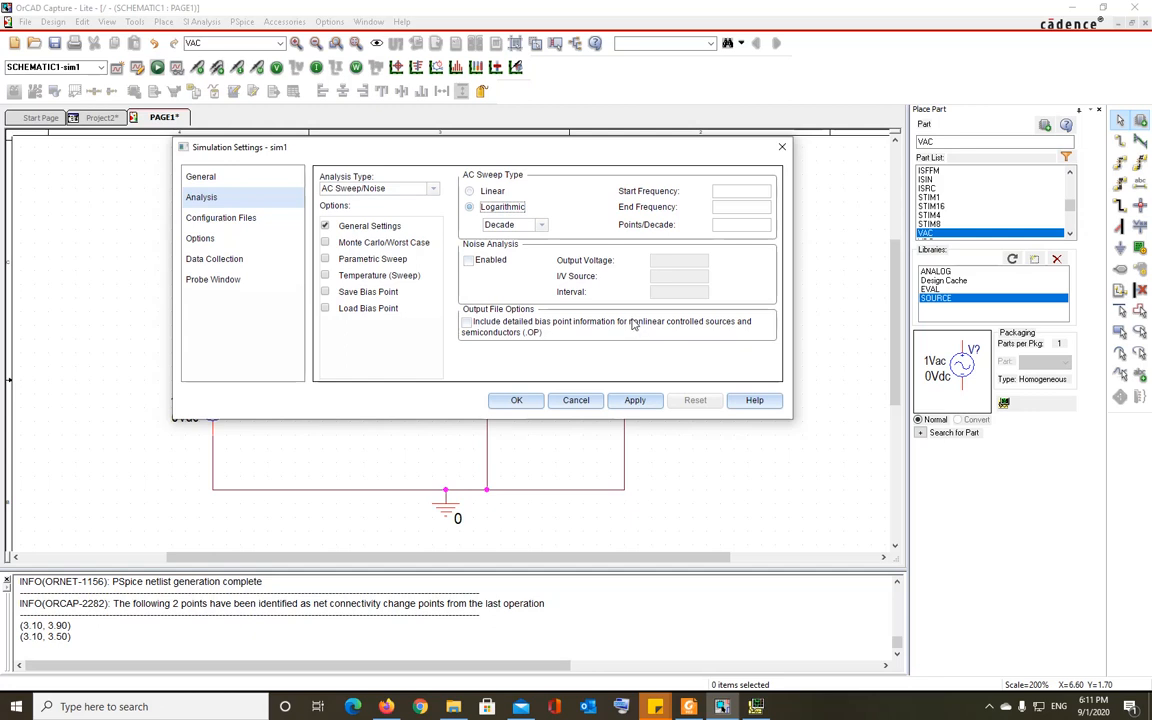
mouse_move(628, 320)
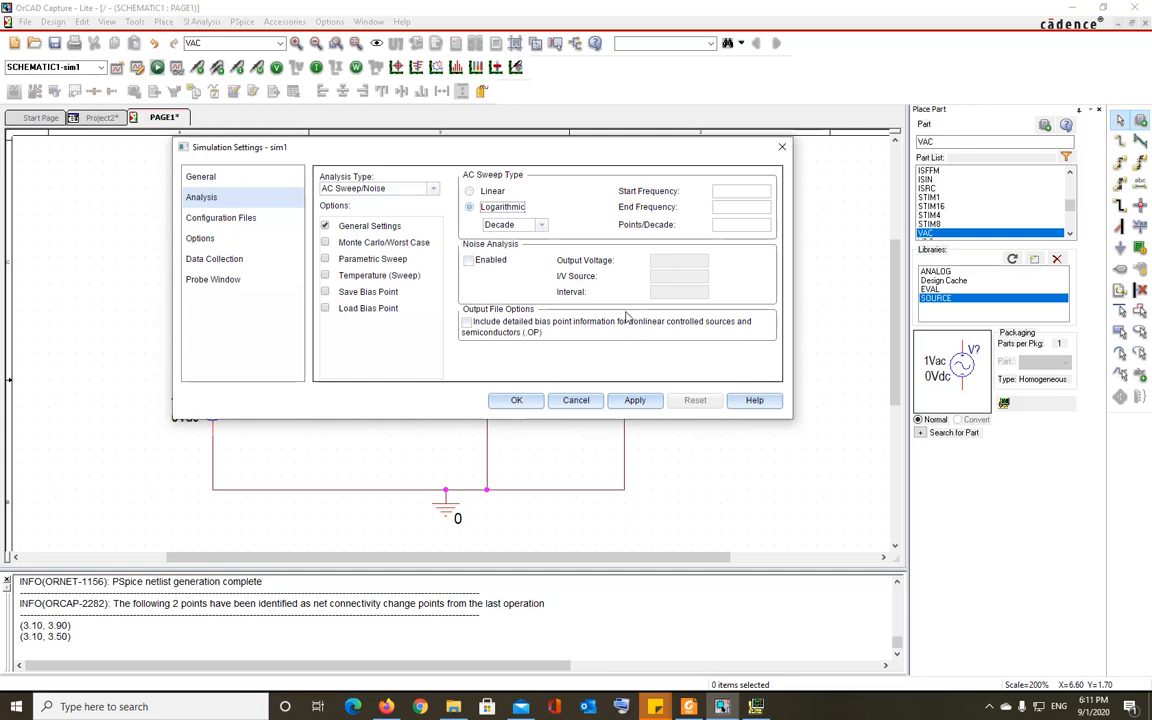
mouse_move(620, 307)
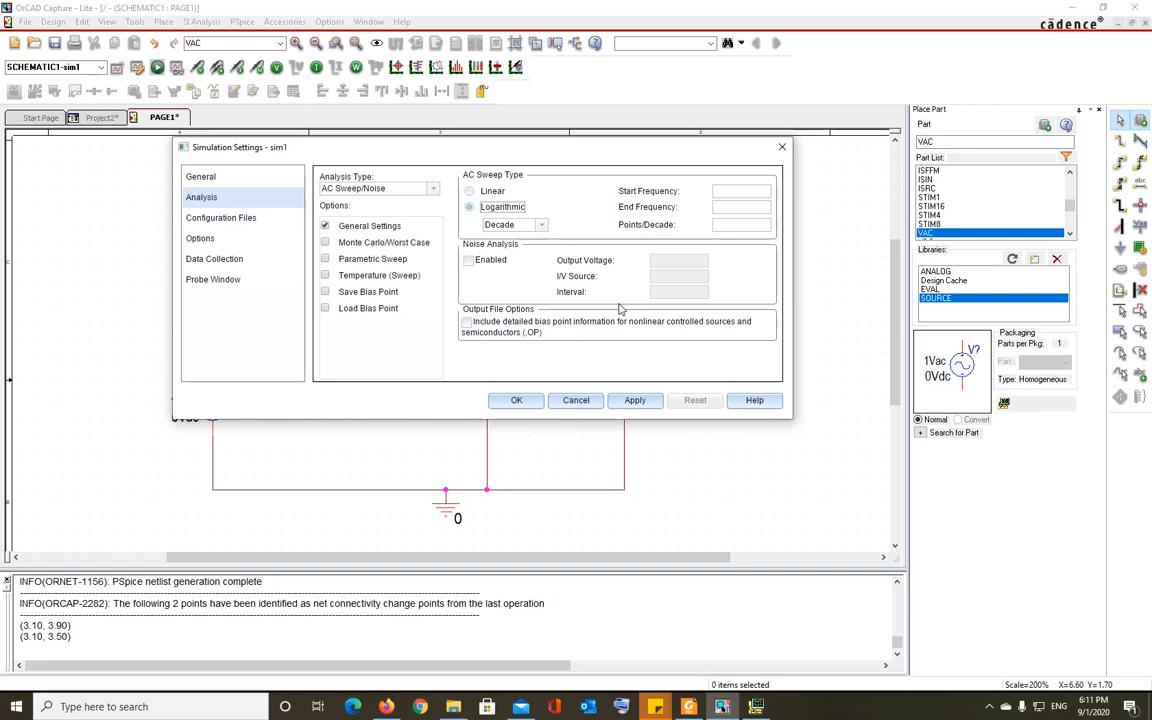
mouse_move(612, 301)
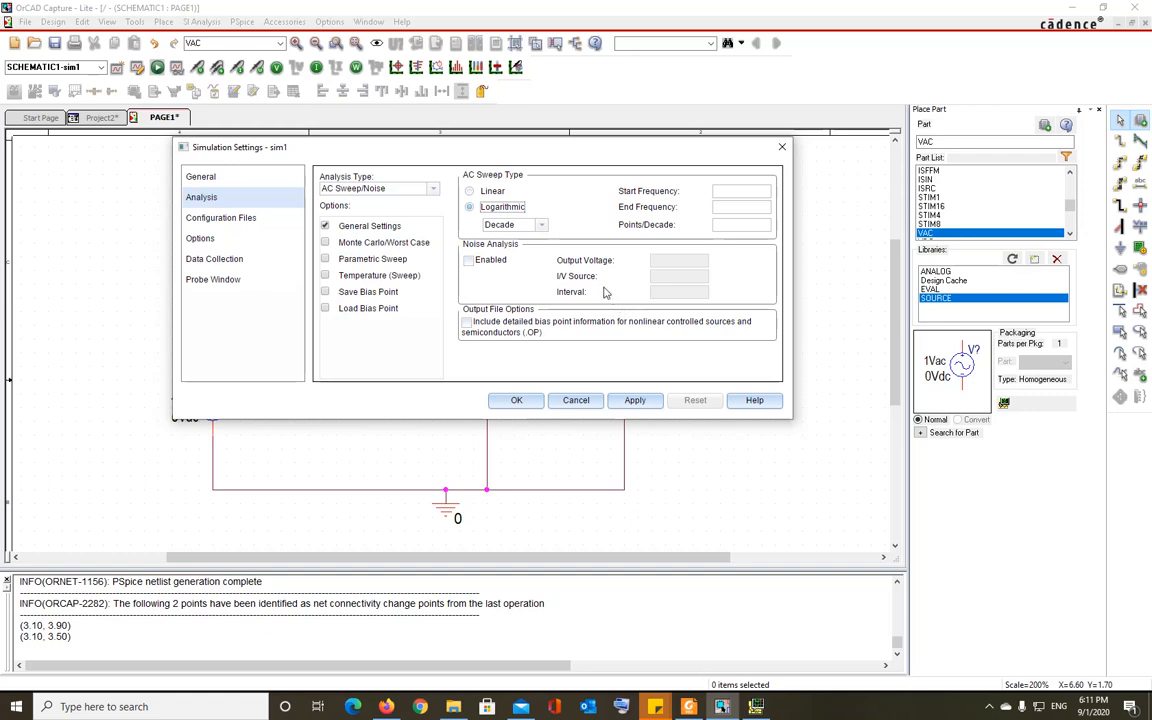
mouse_move(598, 286)
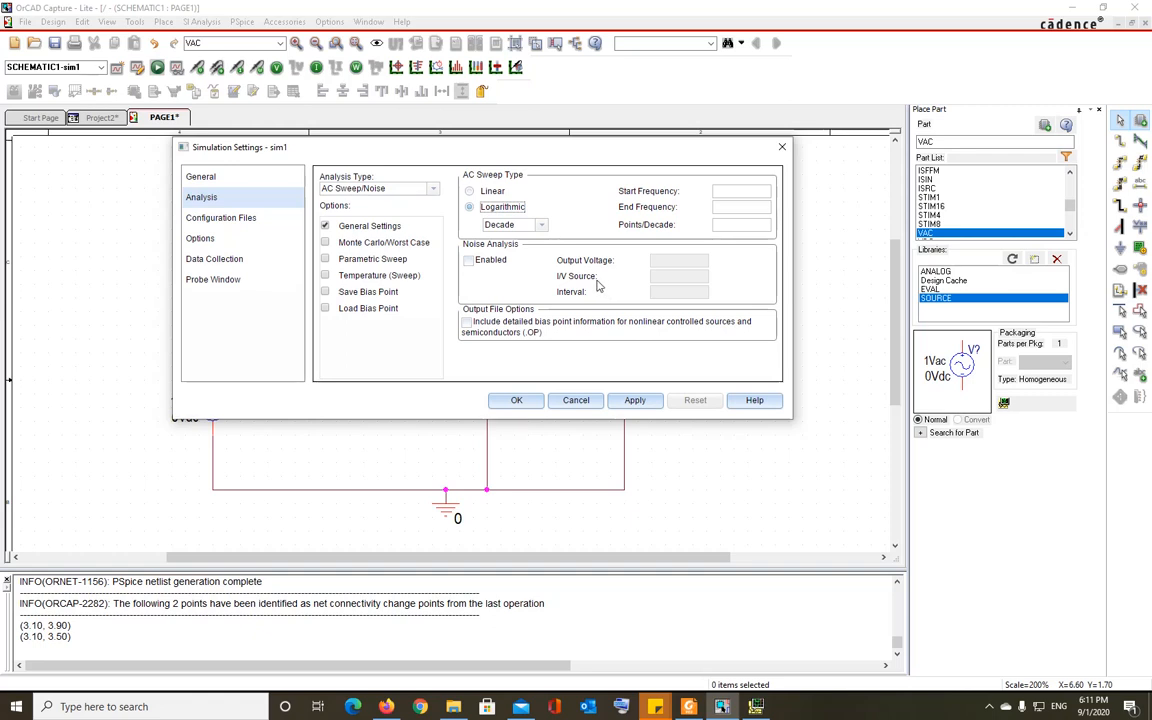
mouse_move(591, 278)
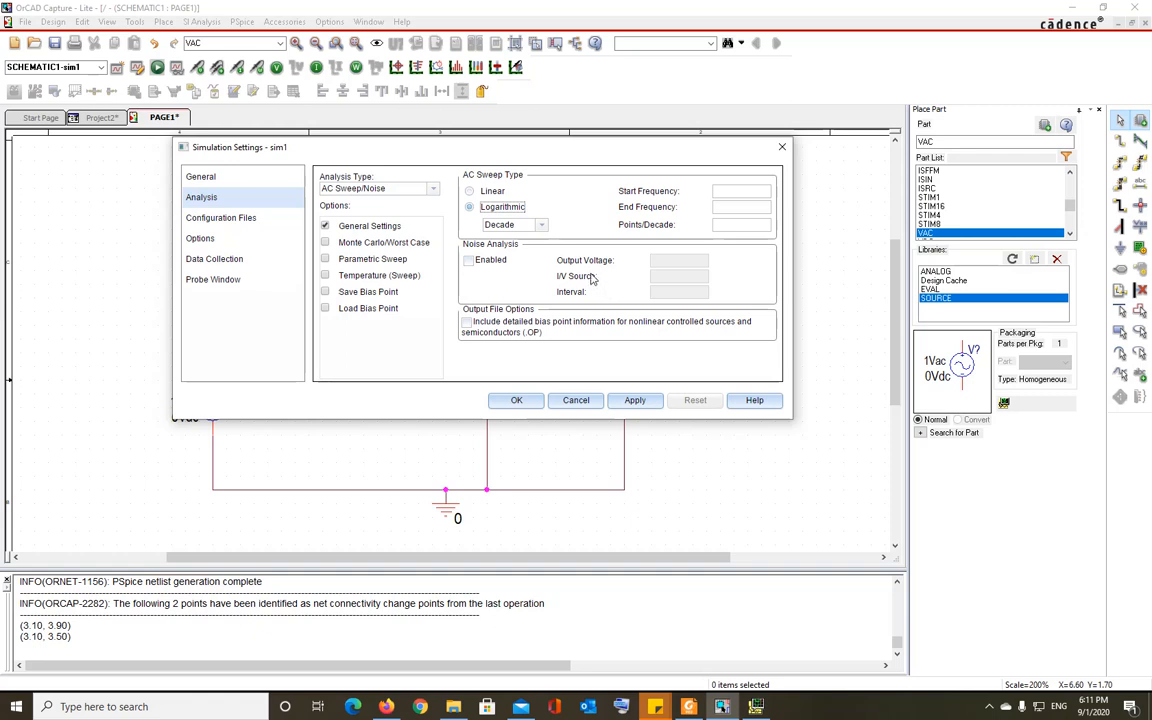
mouse_move(590, 277)
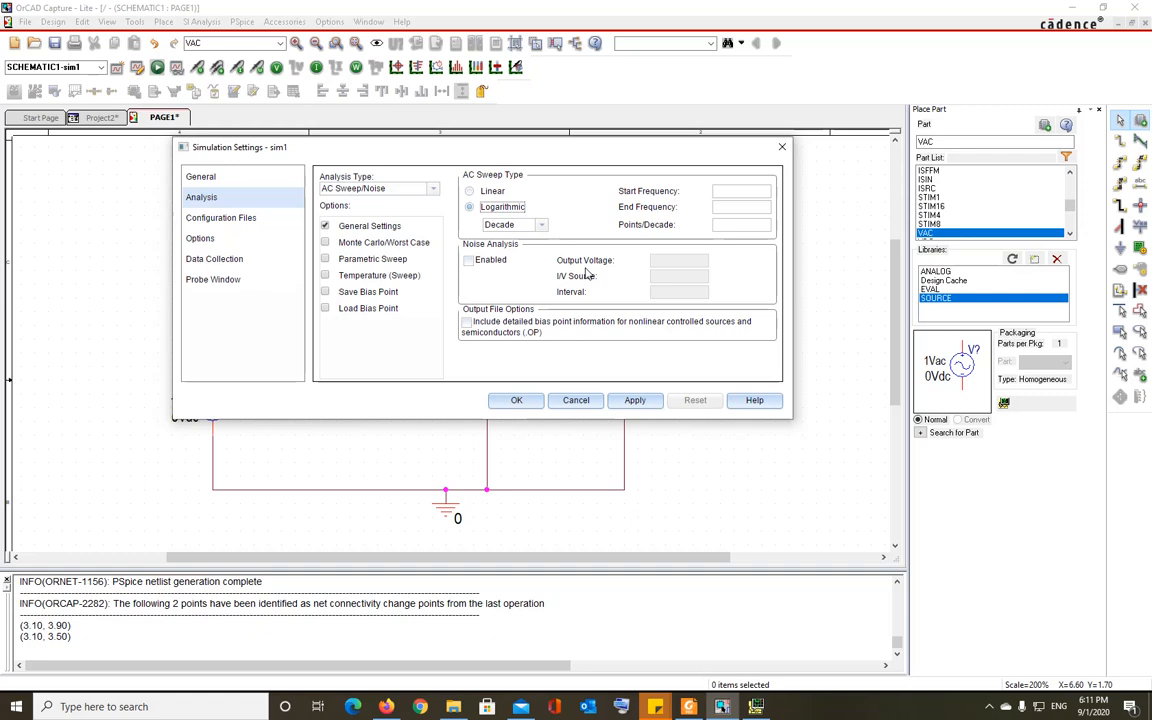
mouse_move(585, 270)
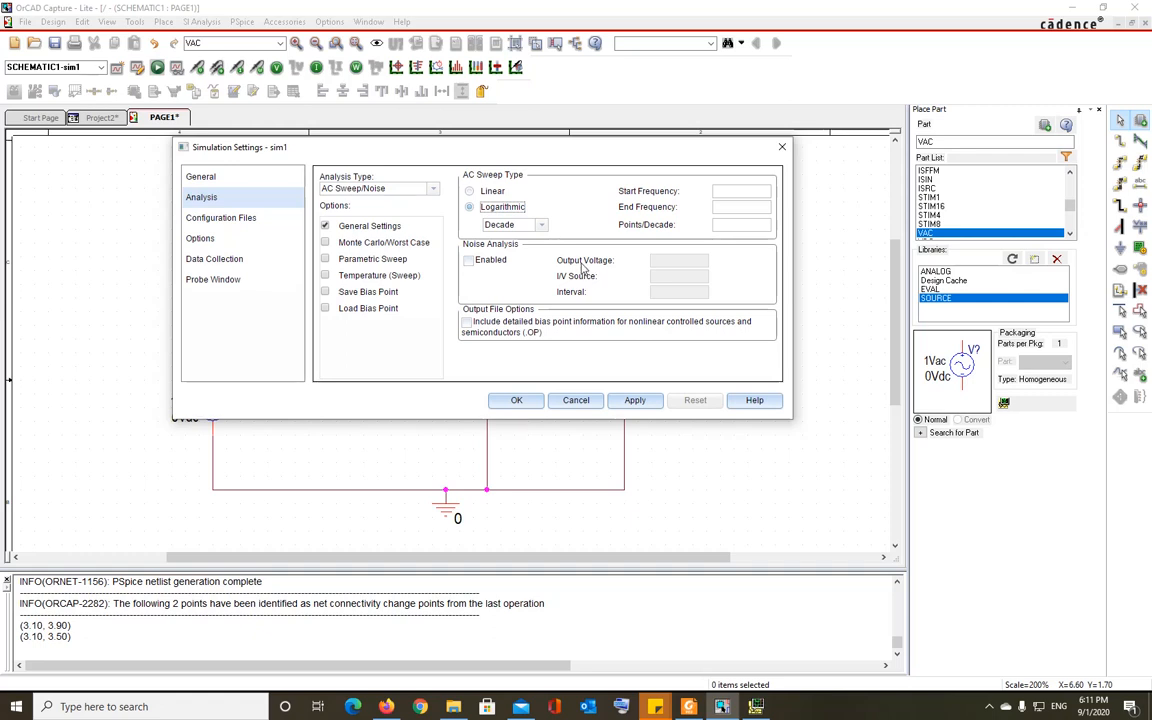
mouse_move(583, 265)
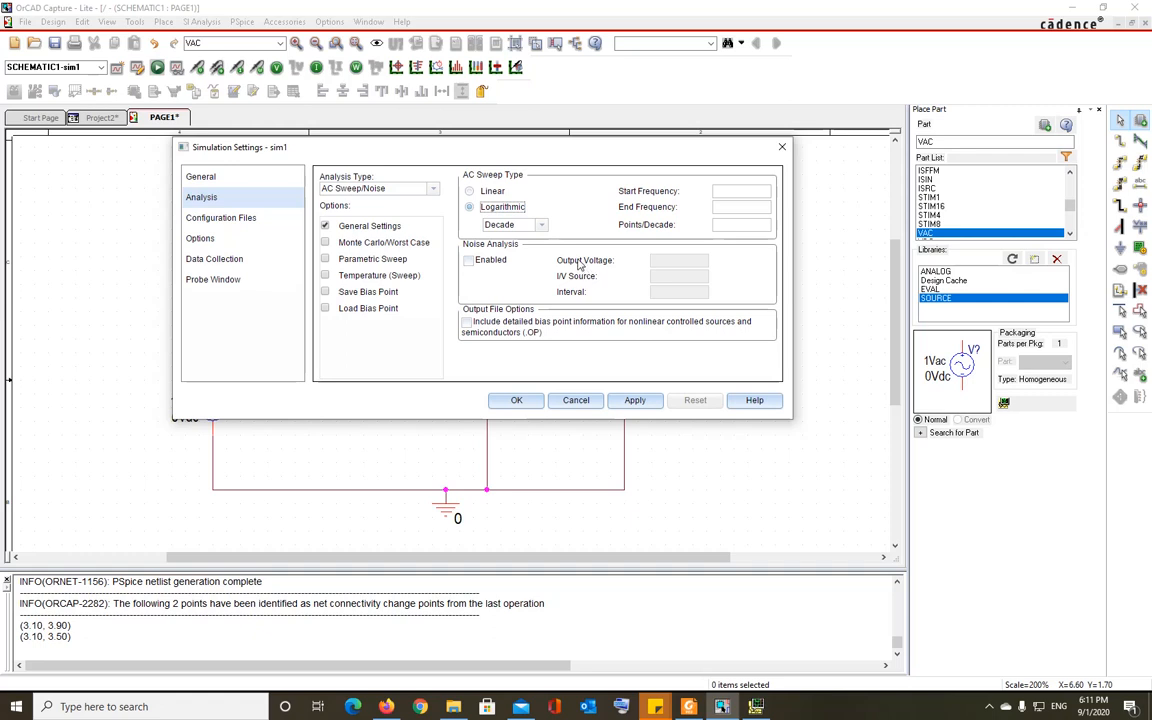
mouse_move(578, 265)
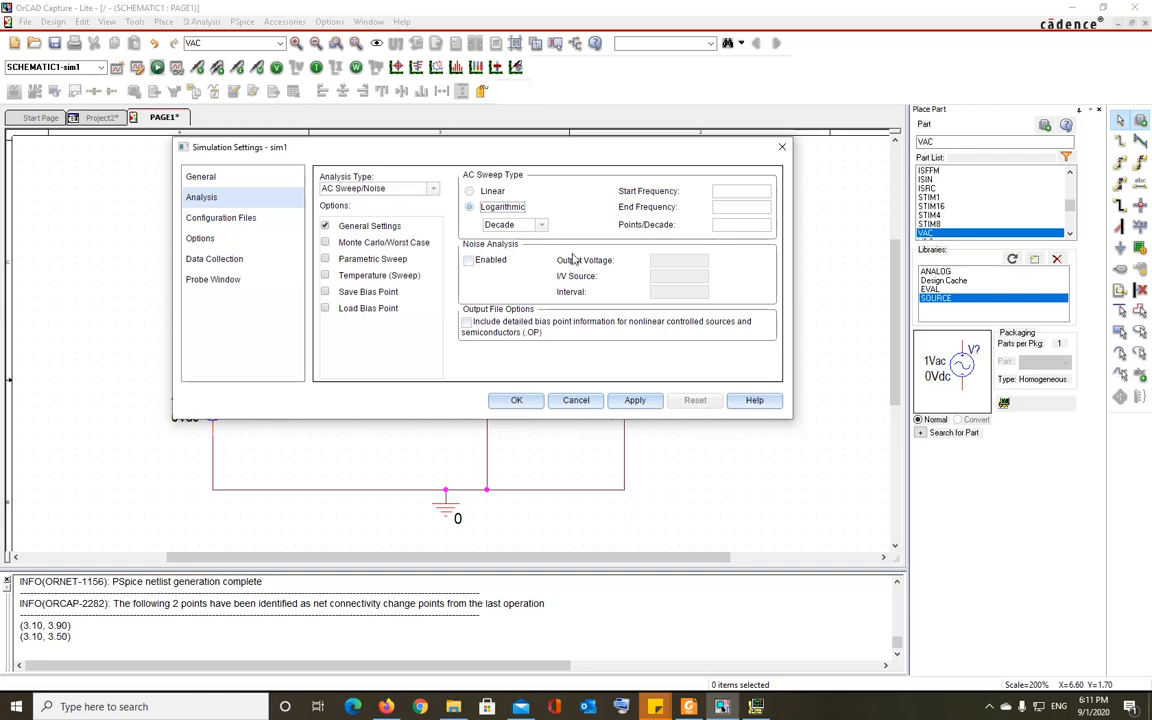
mouse_move(573, 258)
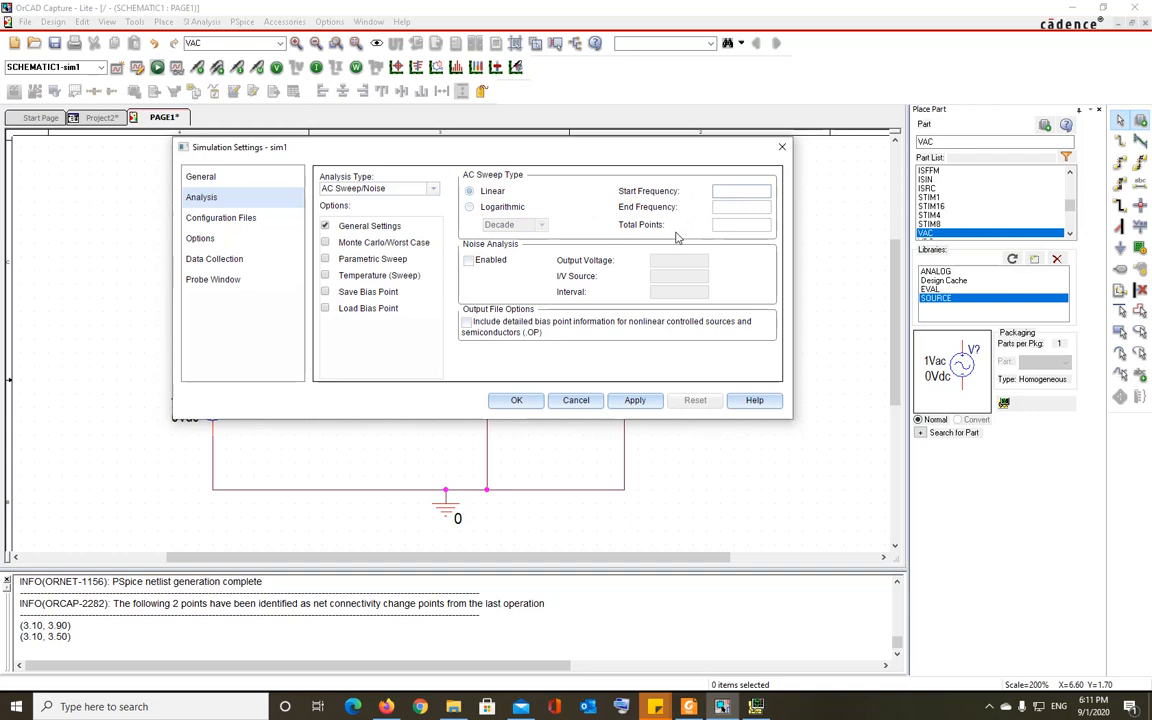
mouse_move(610, 318)
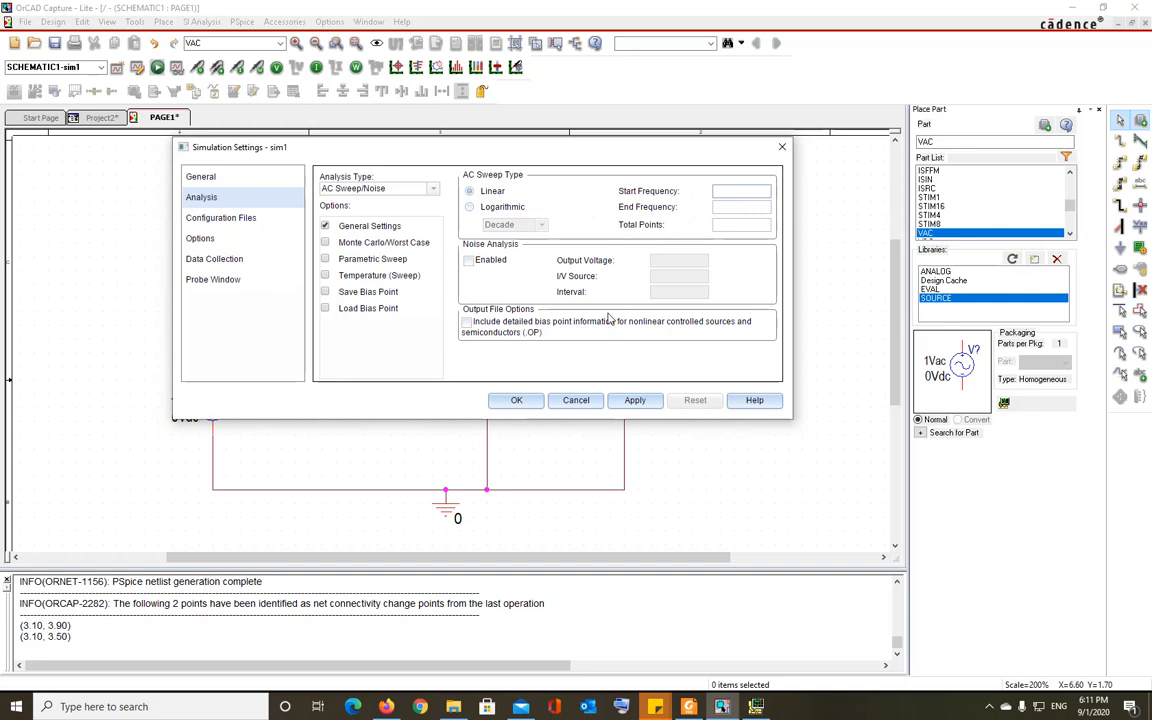
Enter start frequency 1Hz, end frequency 1MegaHz and 1000 total points for the sweep.
text(1Hz)
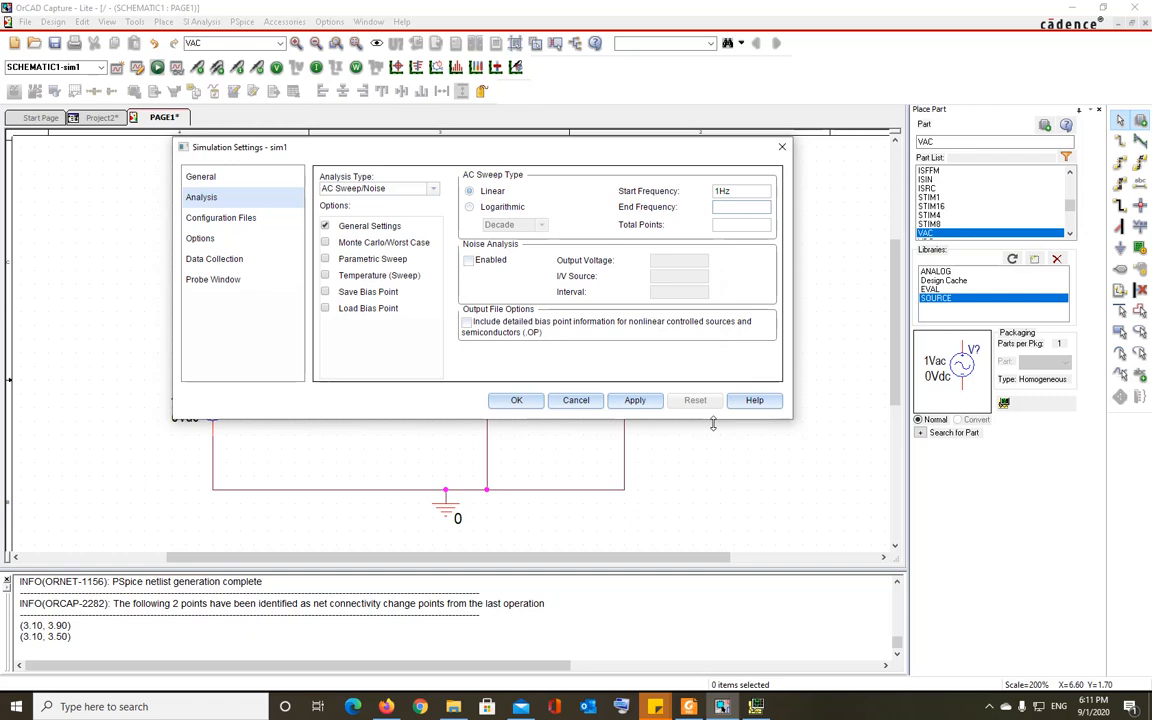
text(1MegaHz)
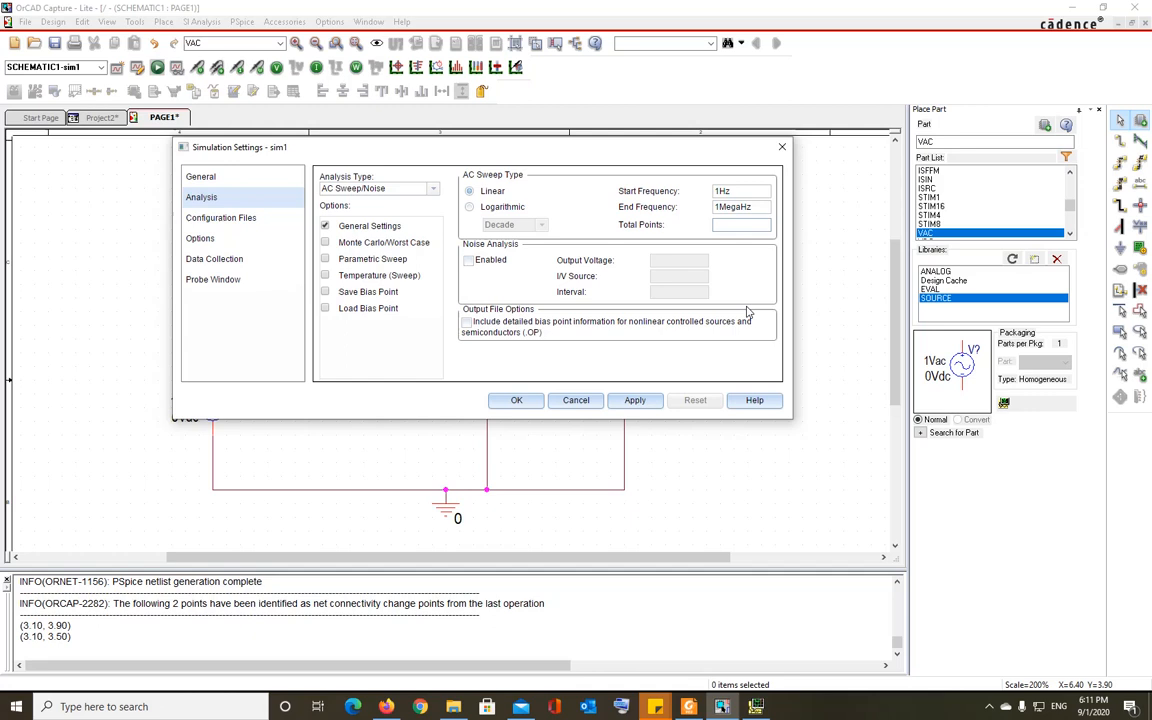
text(1000)
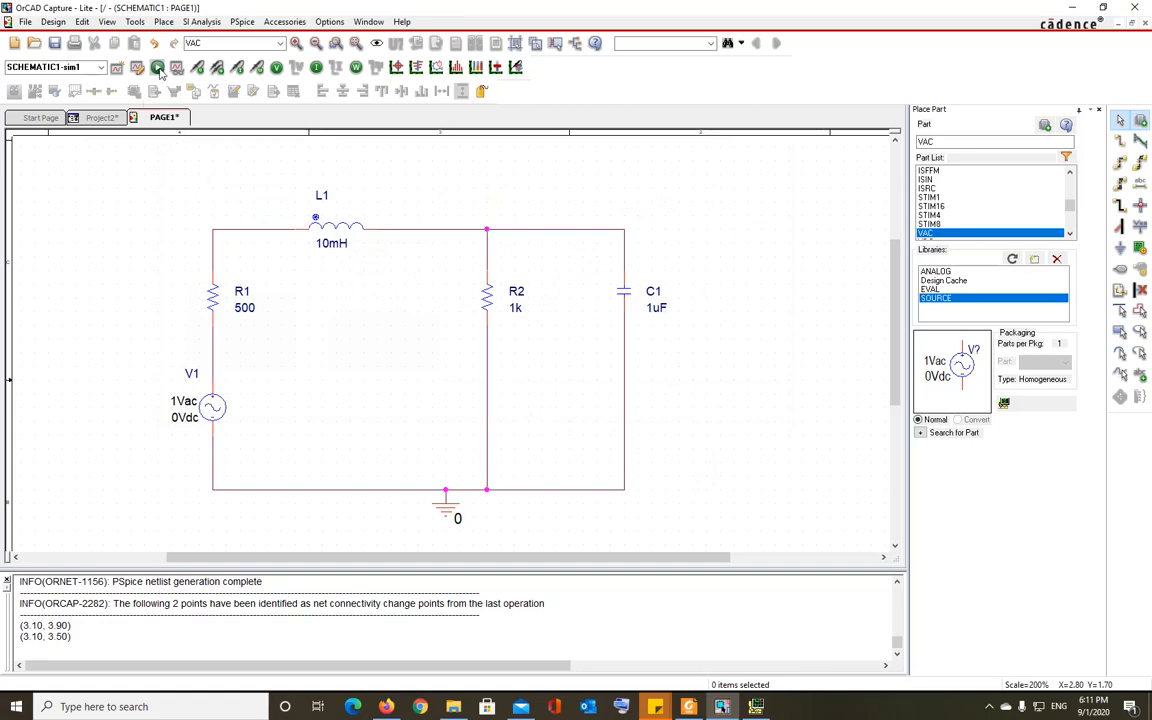
Run PSpice on the RLC circuit and bring up the AC sweep results window.
click(157, 67)
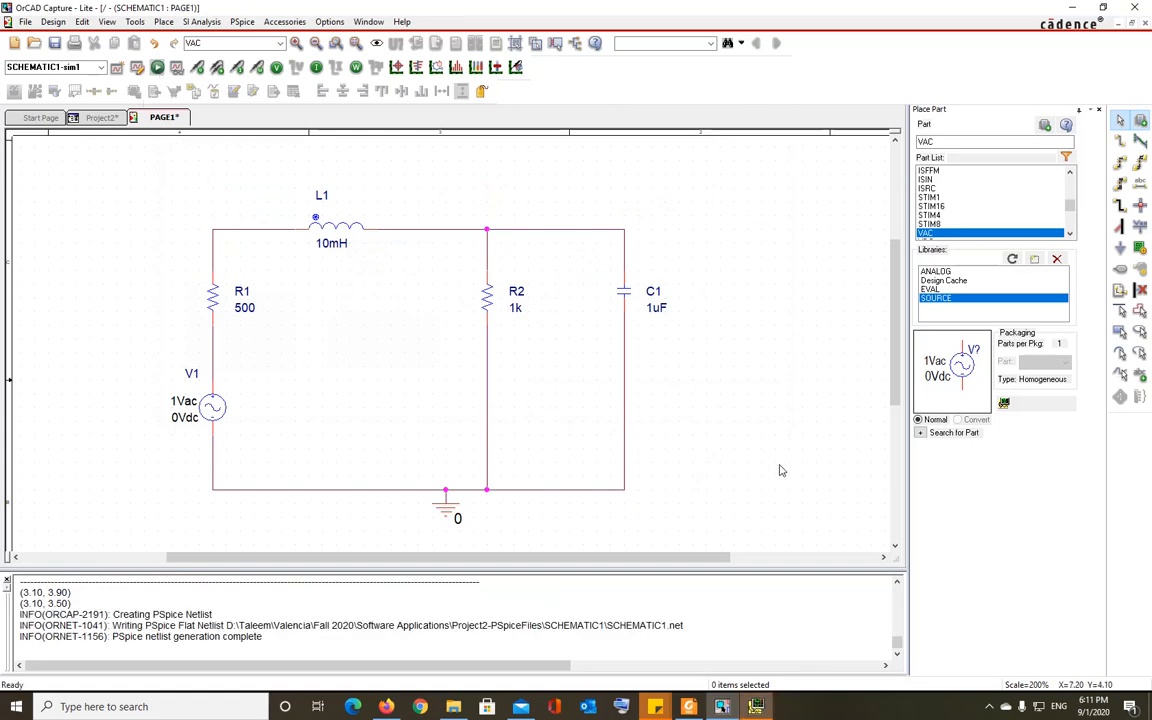
click(156, 67)
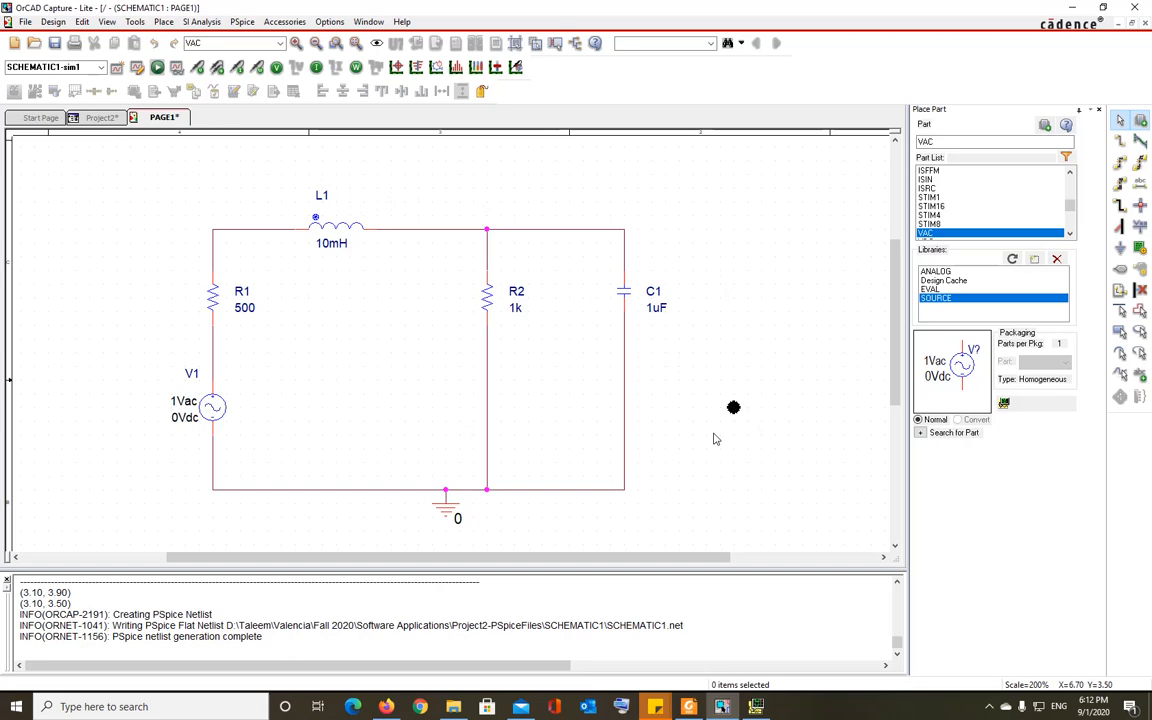
mouse_move(625, 276)
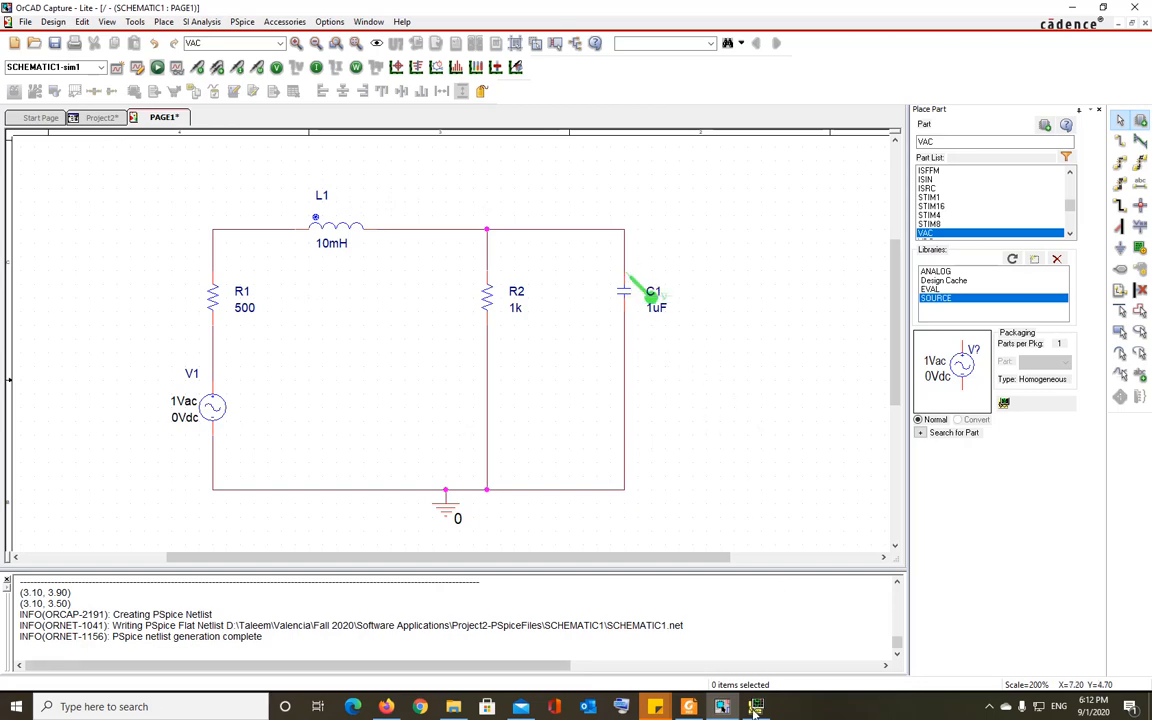
click(156, 67)
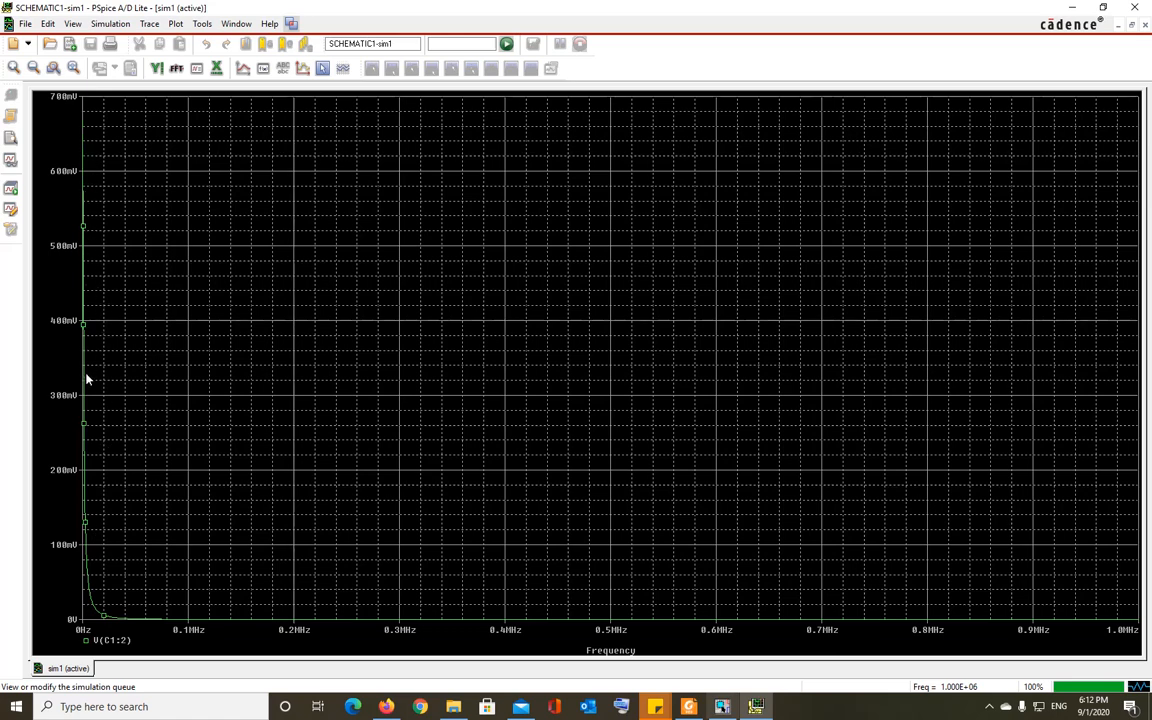
mouse_move(87, 130)
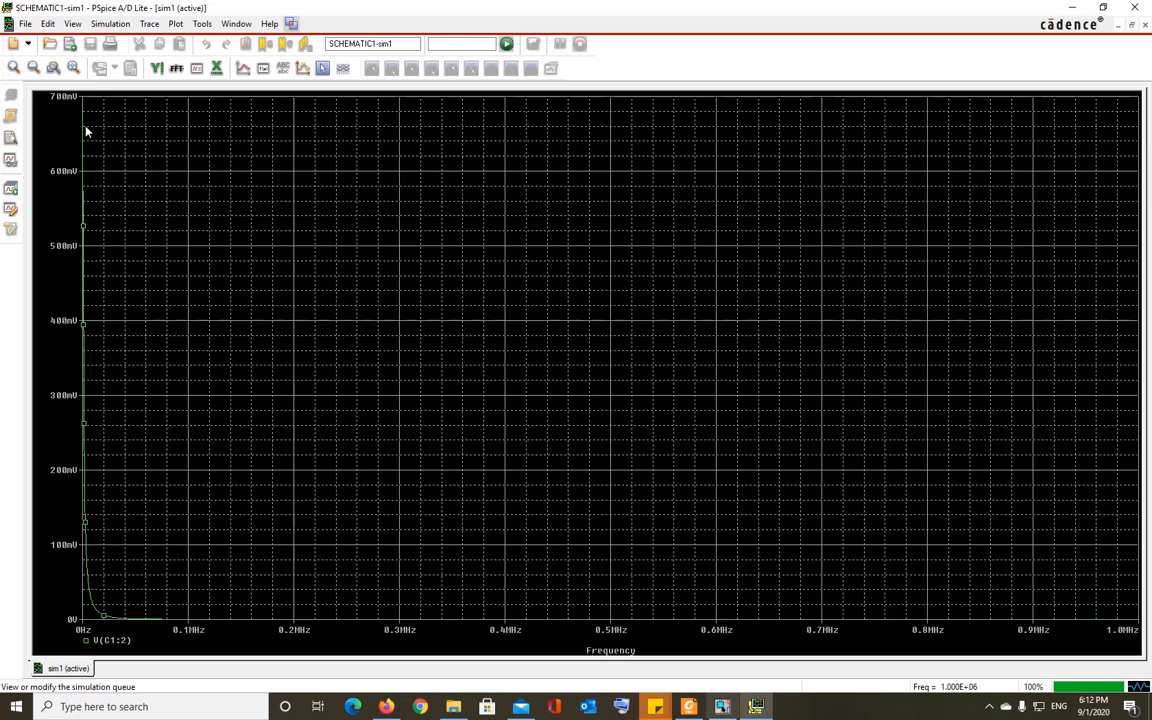
mouse_move(100, 565)
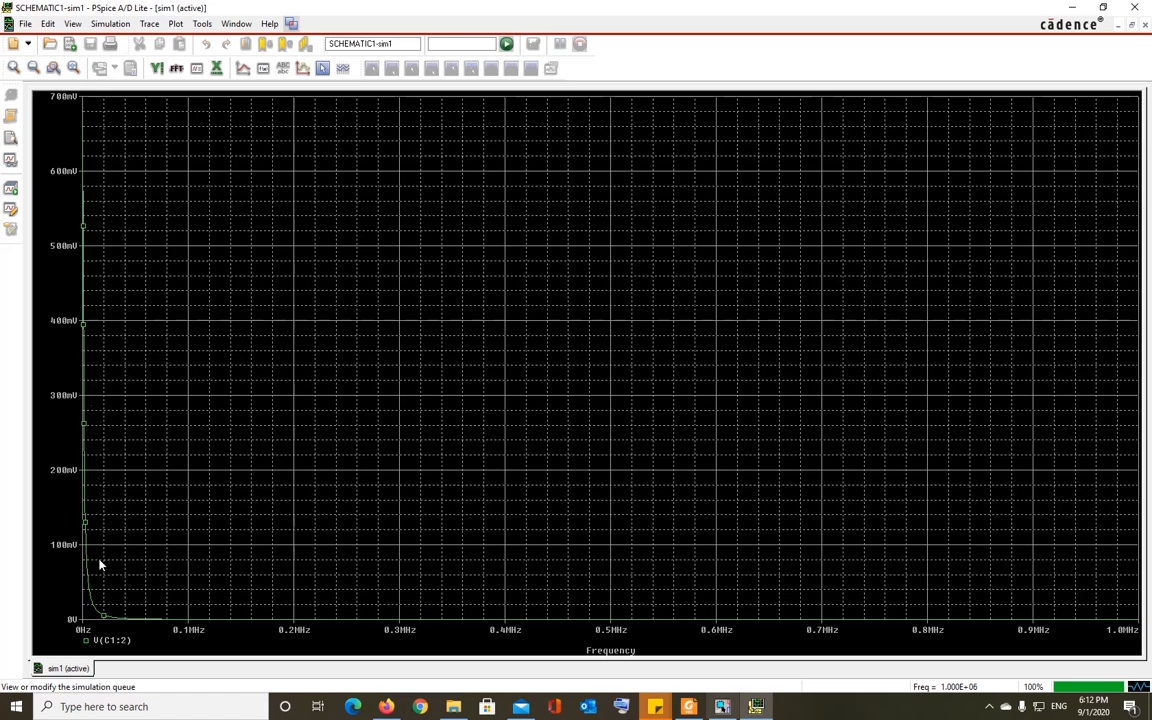
mouse_move(137, 629)
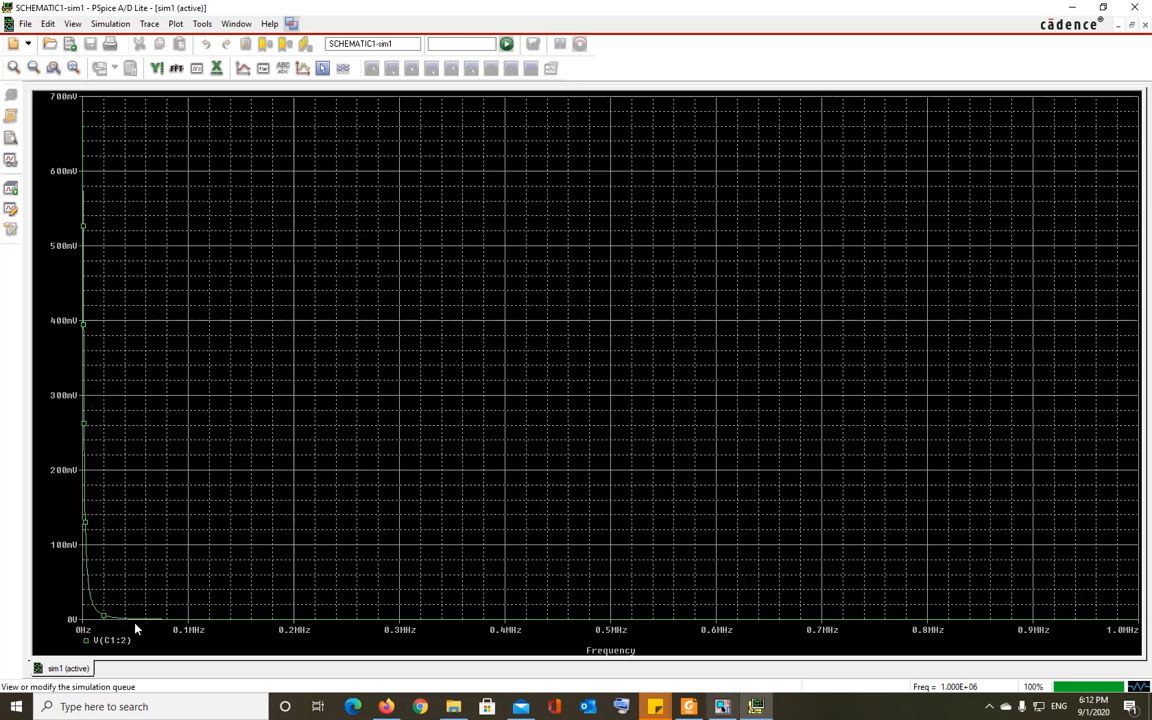
mouse_move(1060, 620)
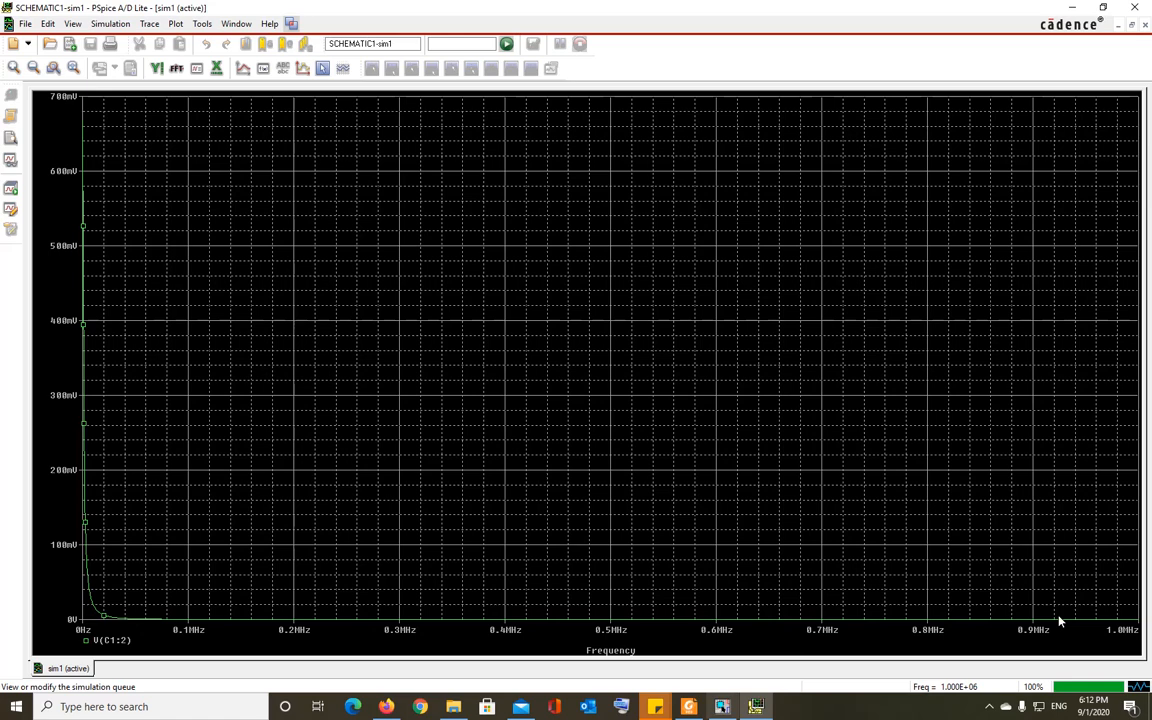
mouse_move(540, 649)
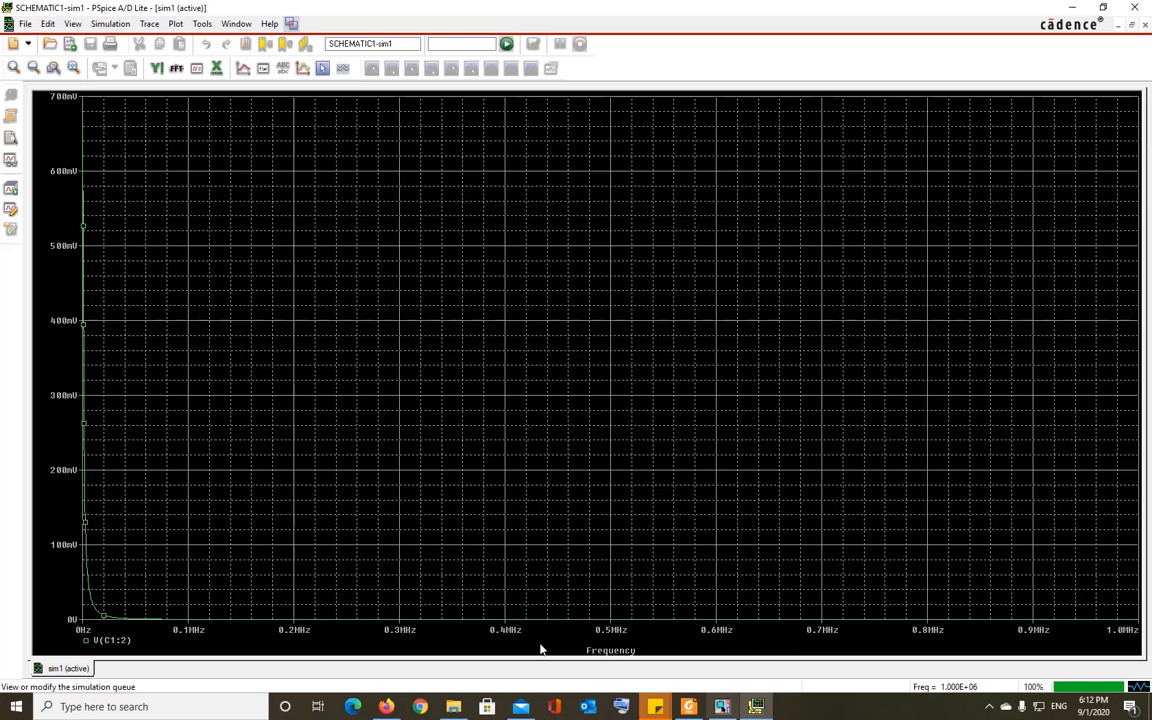
mouse_move(100, 318)
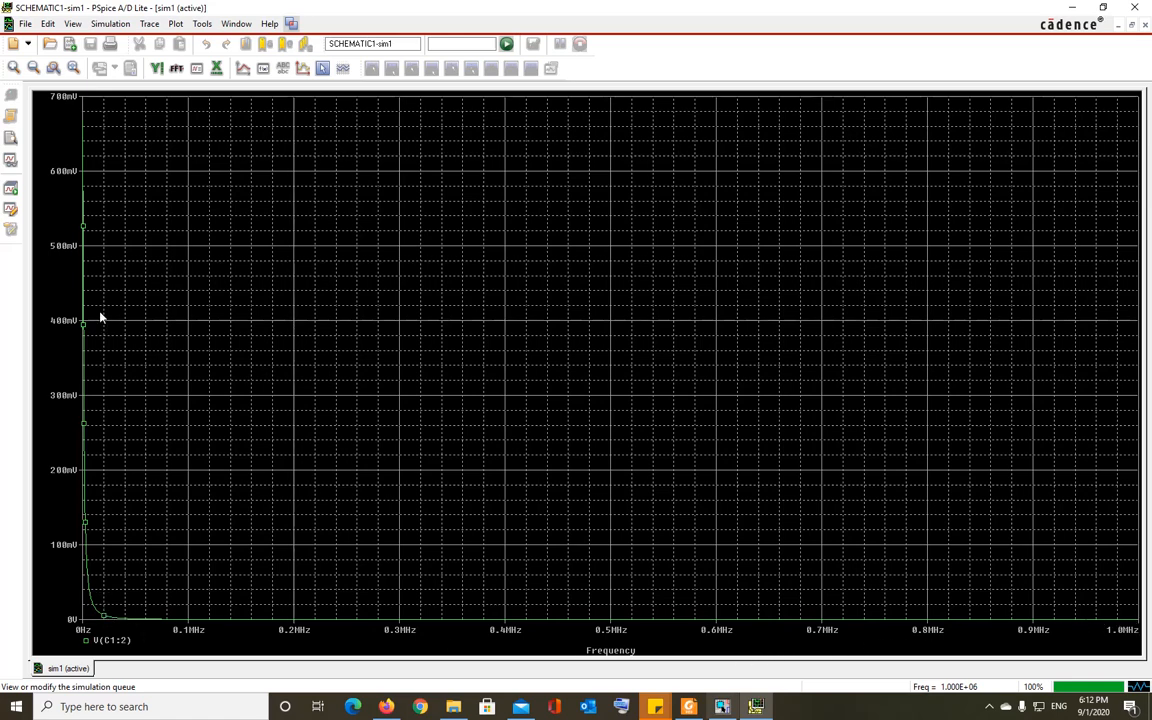
mouse_move(140, 457)
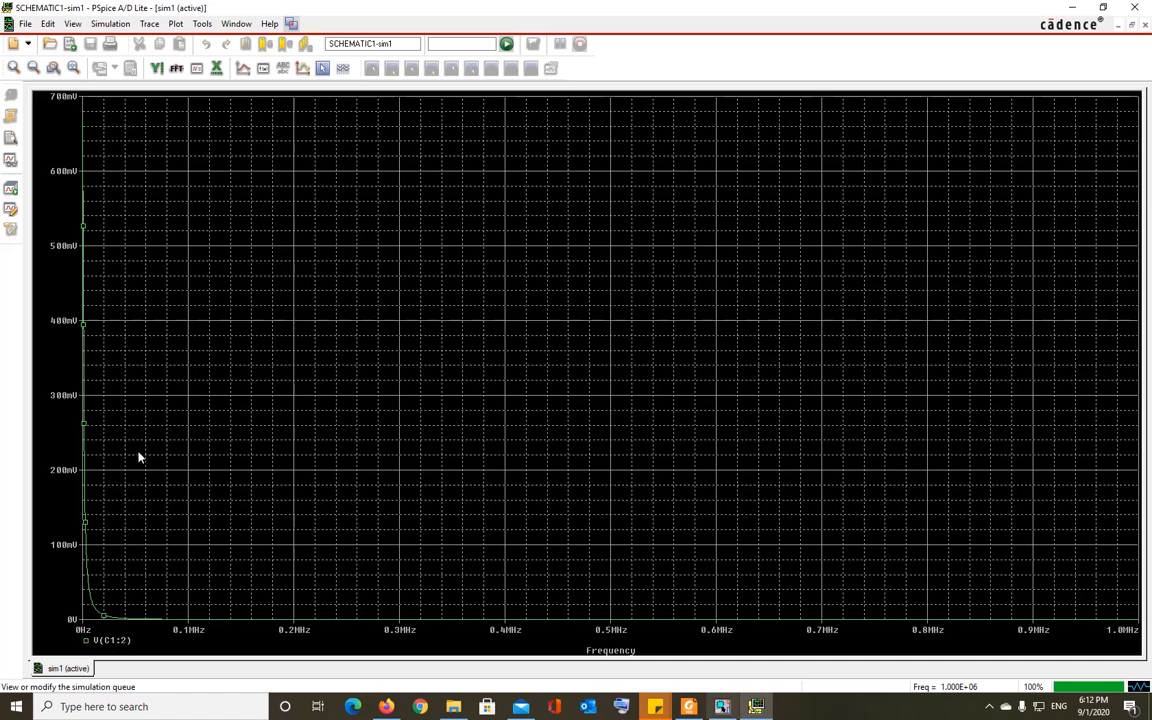
mouse_move(88, 143)
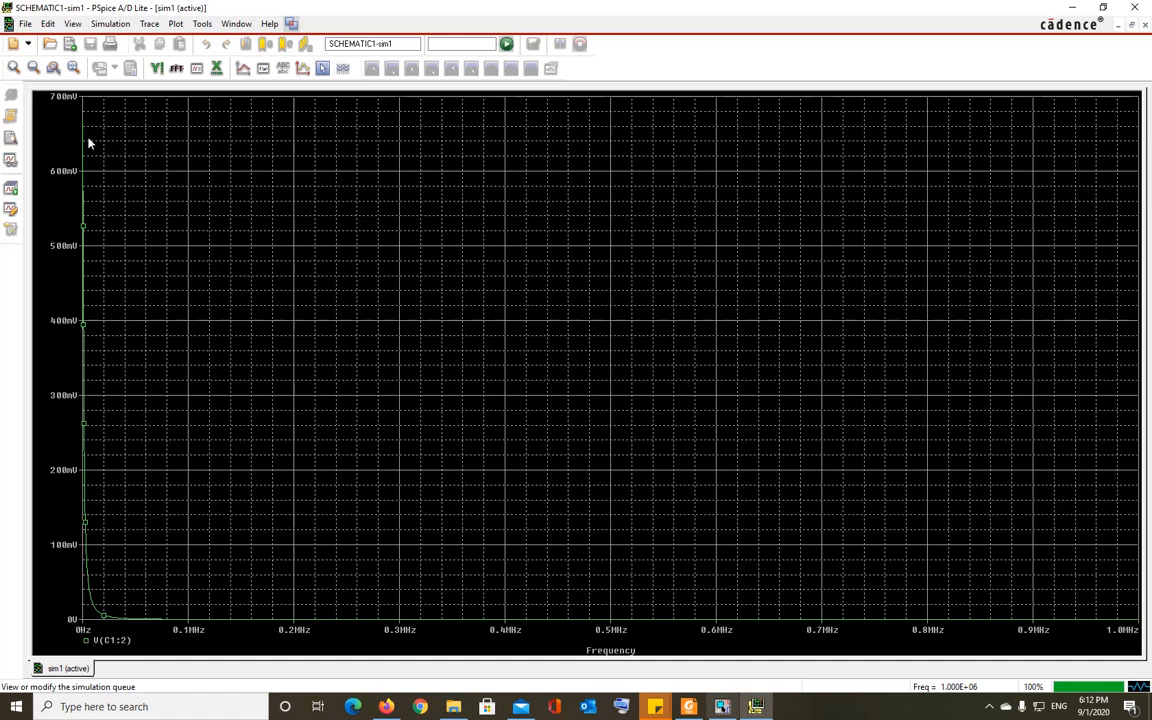
mouse_move(118, 435)
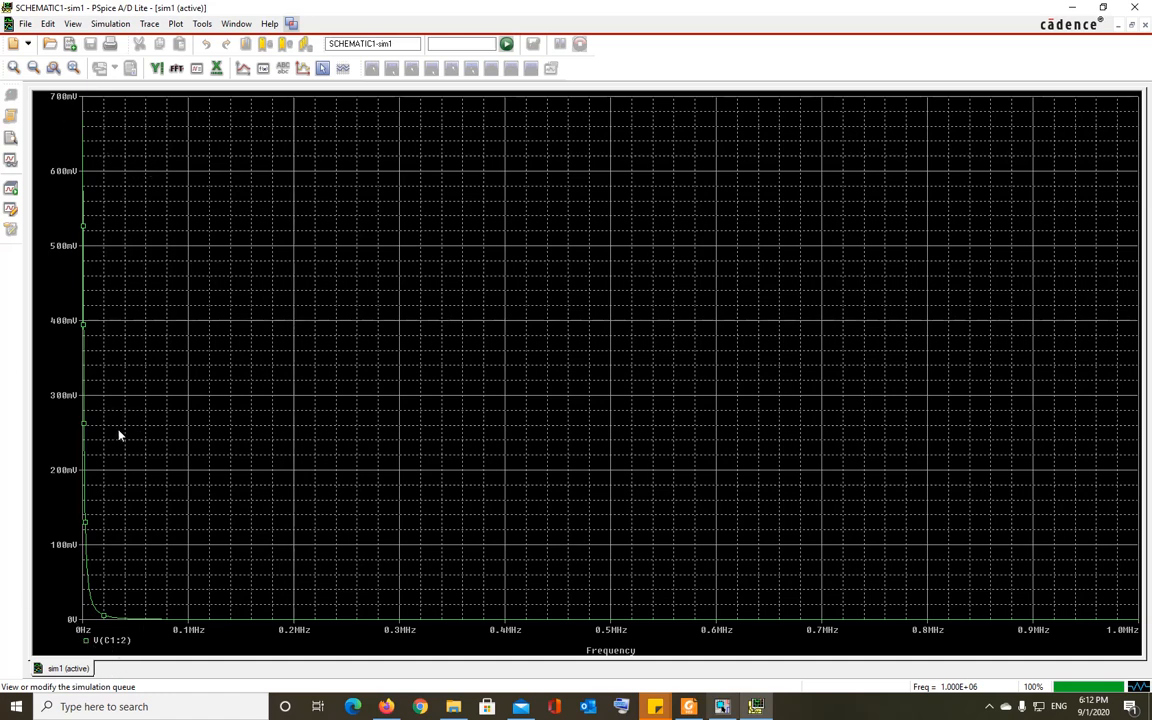
mouse_move(112, 618)
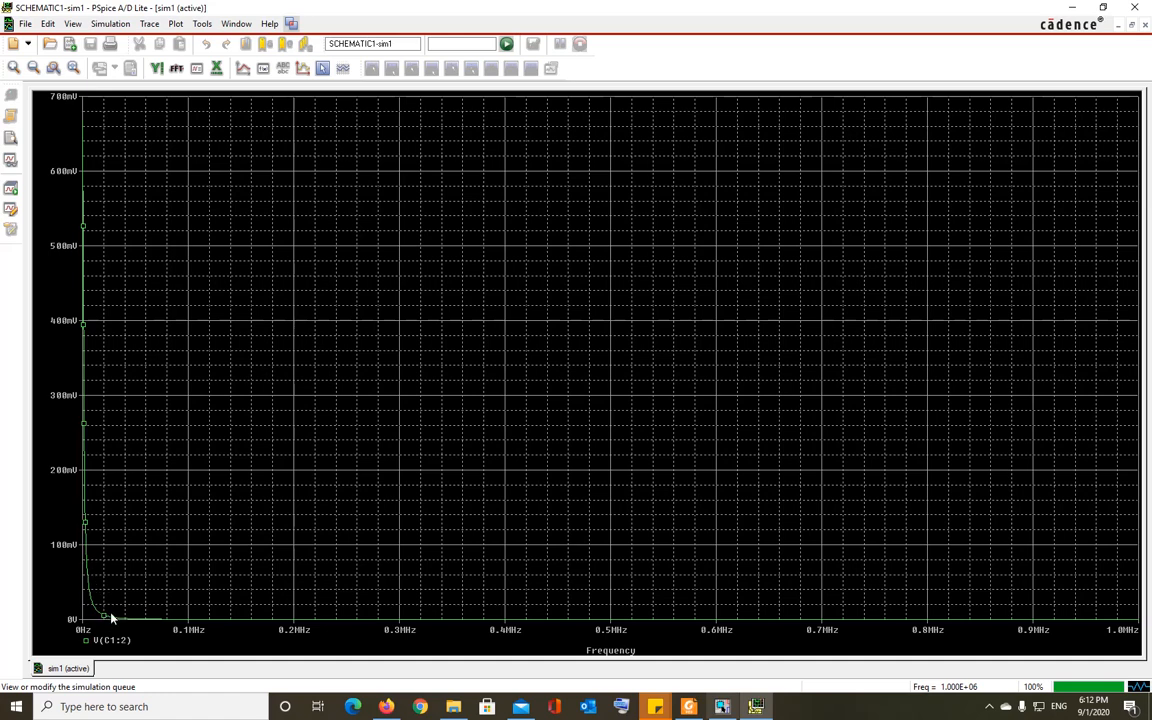
mouse_move(105, 623)
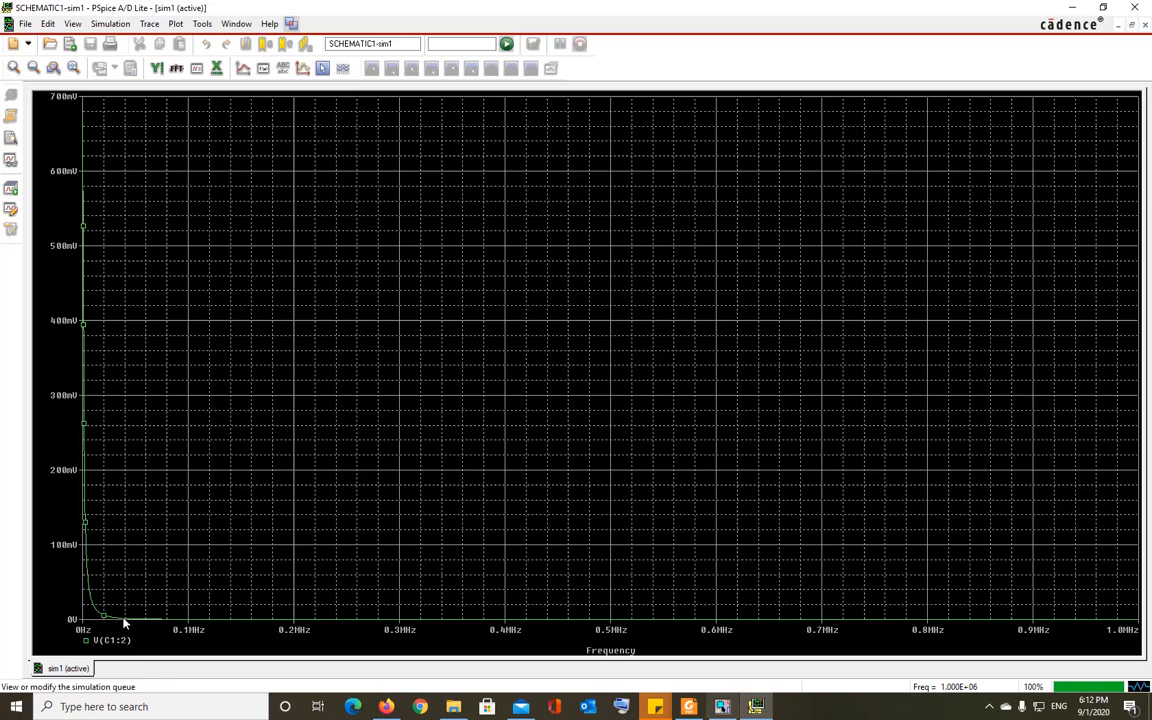
mouse_move(178, 633)
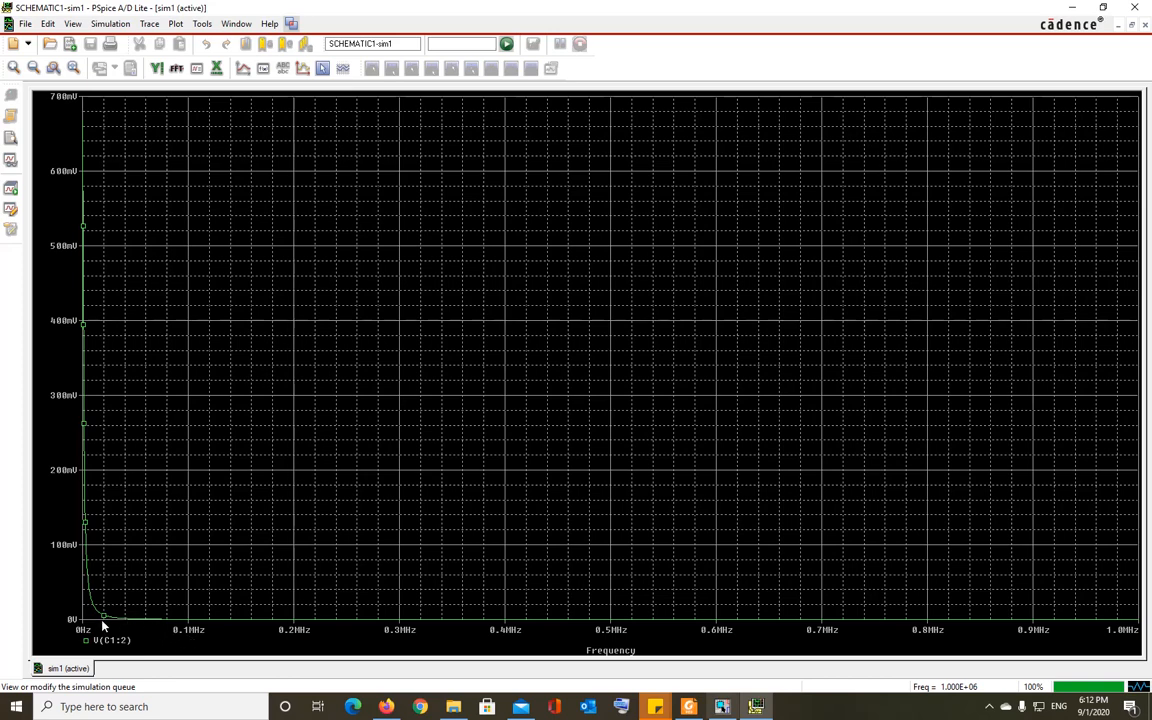
mouse_move(168, 623)
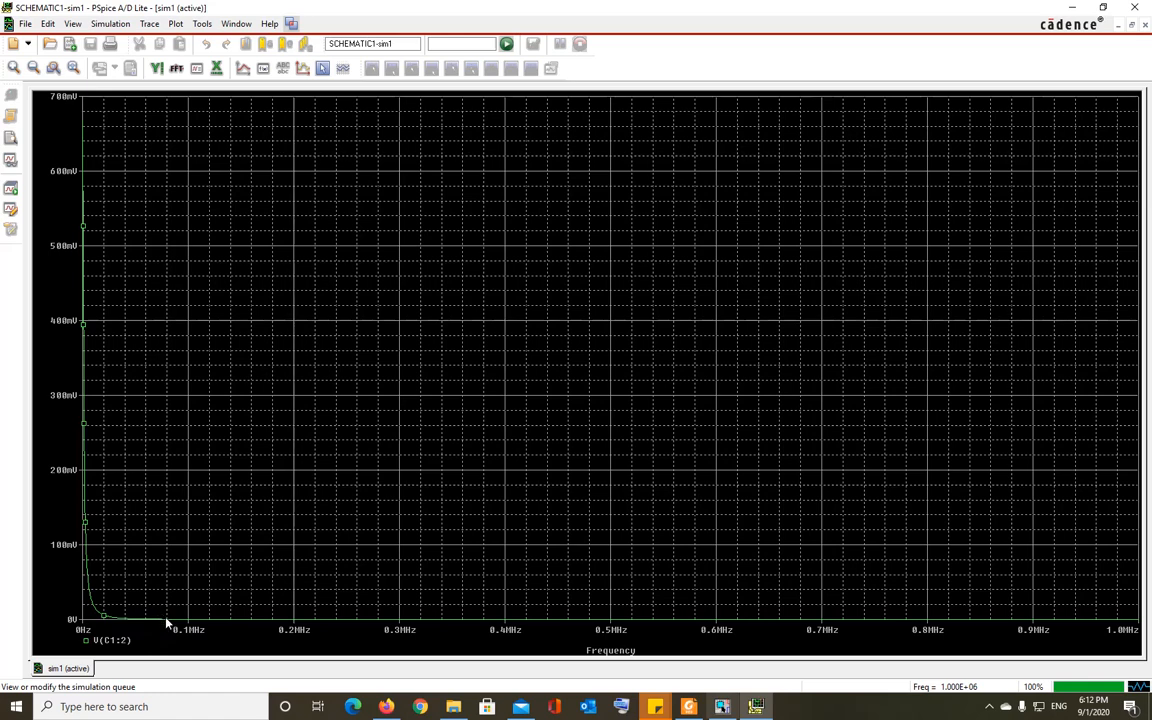
mouse_move(232, 696)
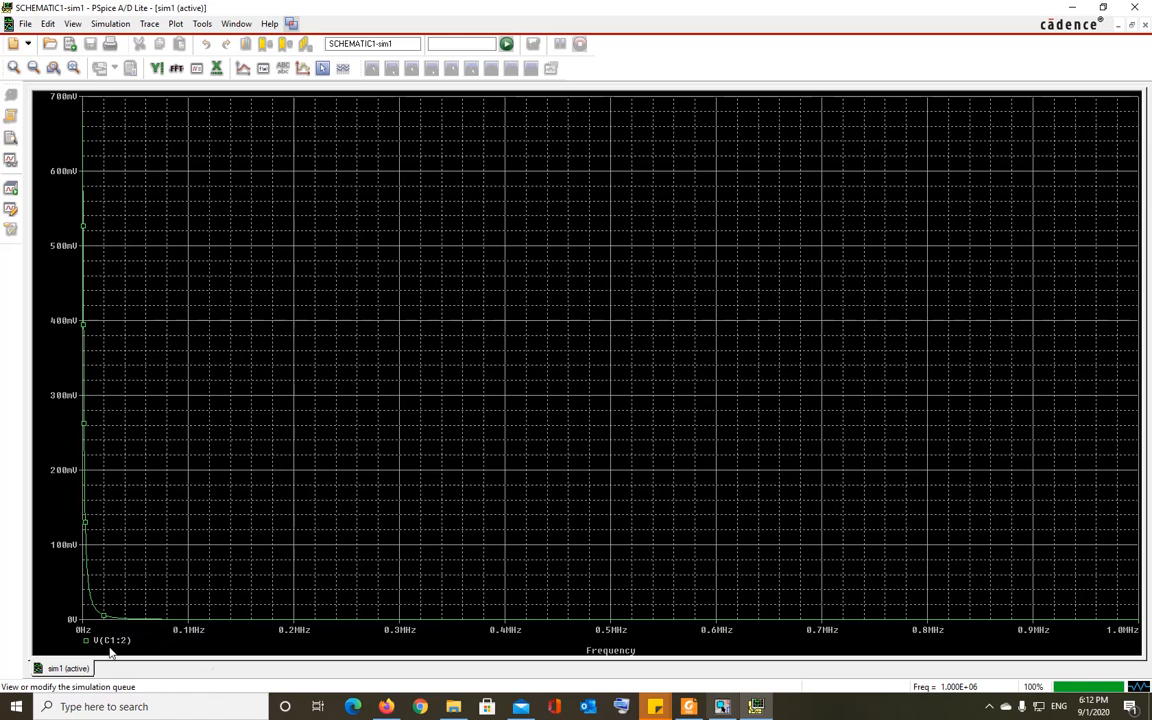
mouse_move(207, 560)
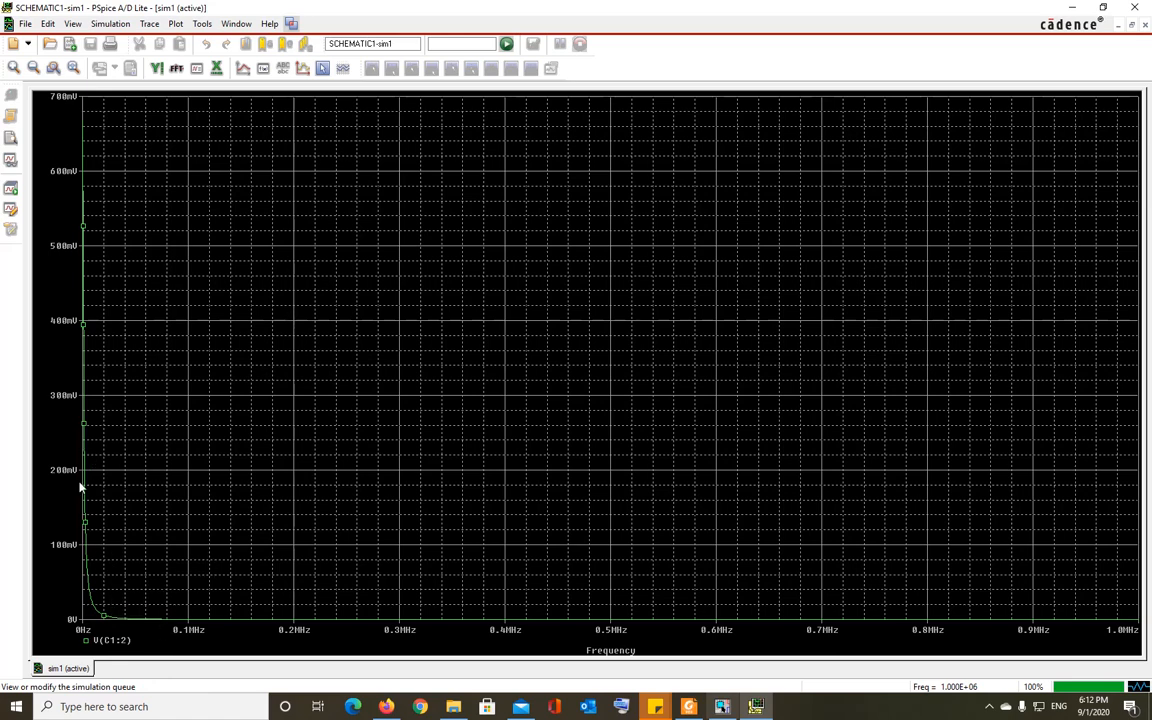
mouse_move(607, 469)
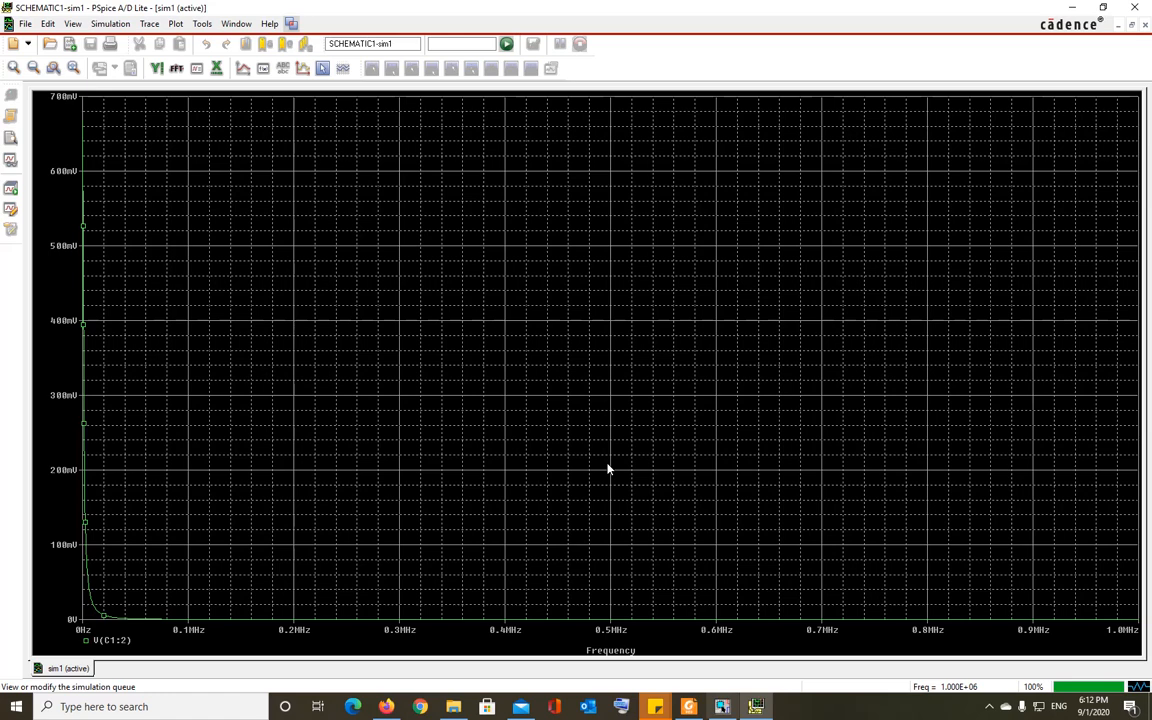
mouse_move(663, 504)
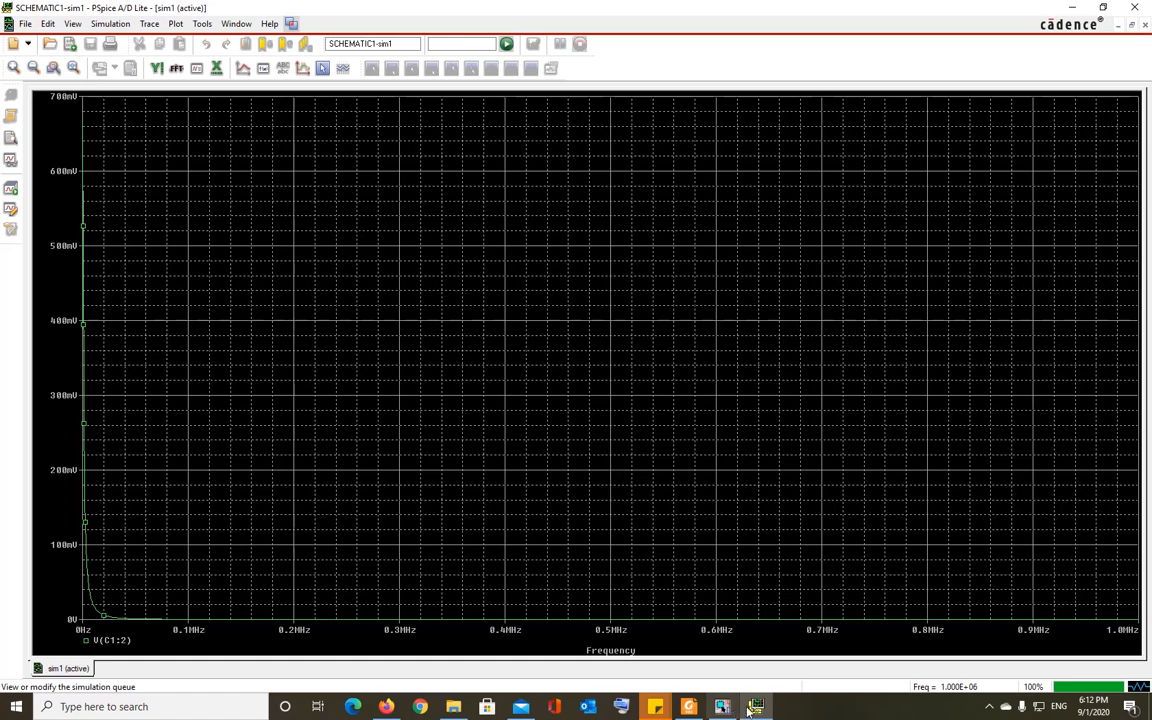
Back in the schematic's simulation settings, choose a logarithmic sweep and select the points-per-decade value.
click(722, 707)
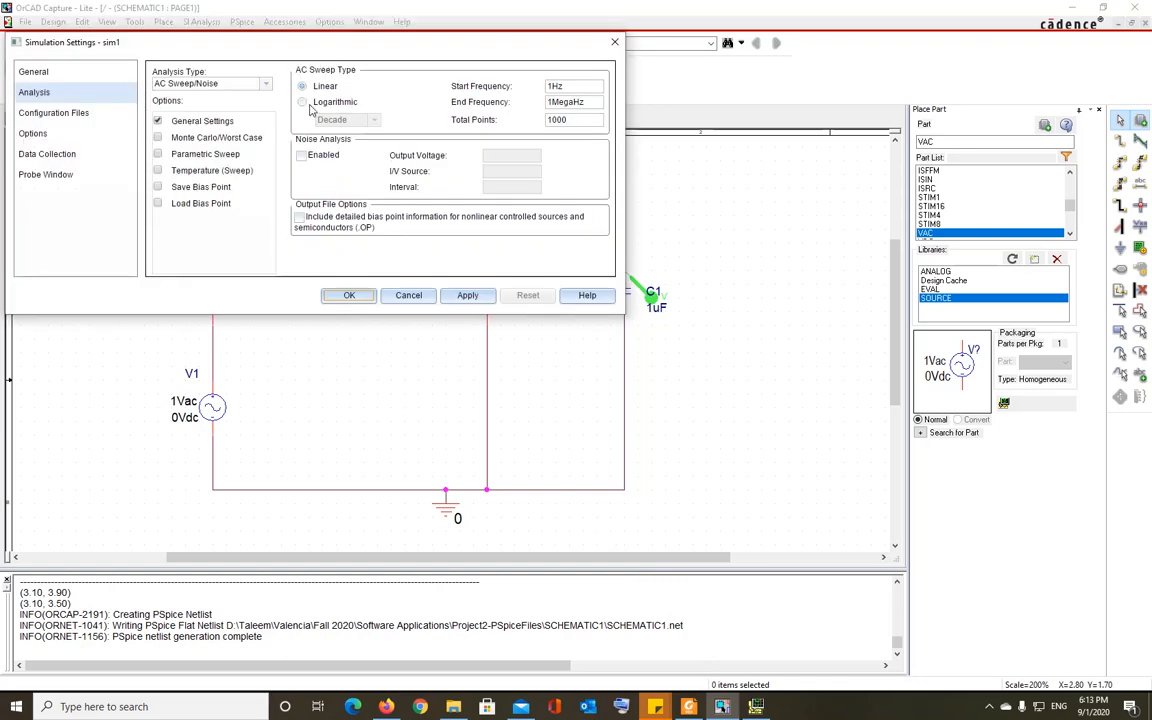
click(303, 102)
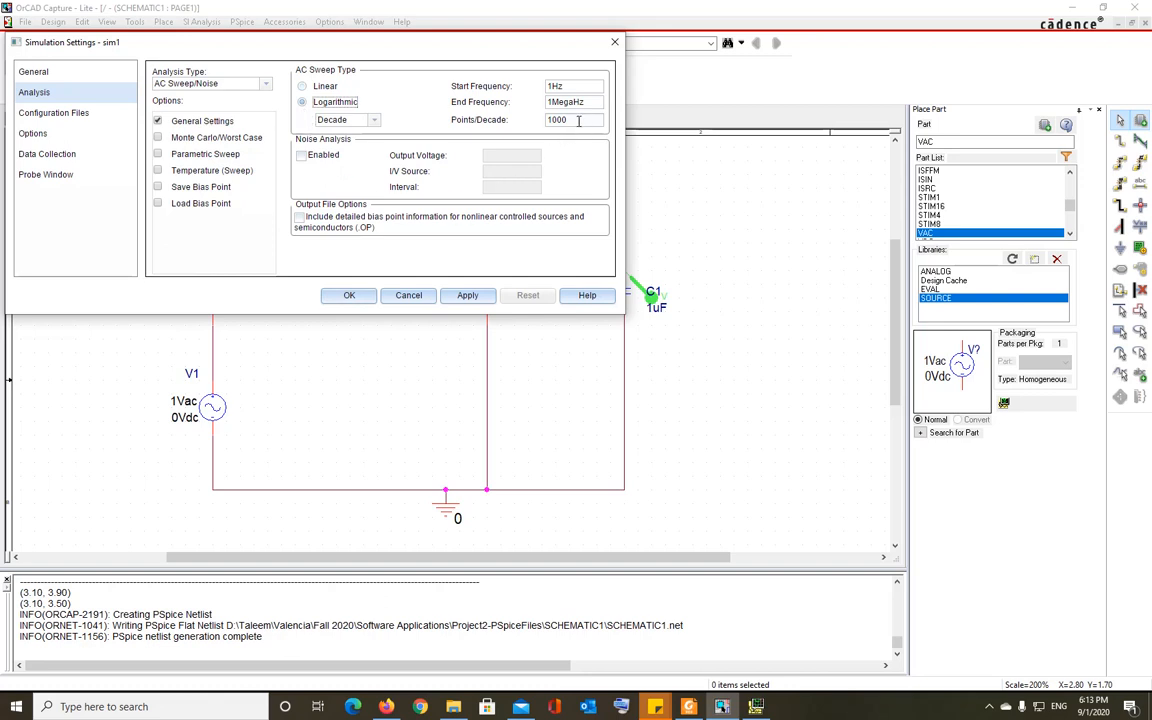
triple_click(557, 119)
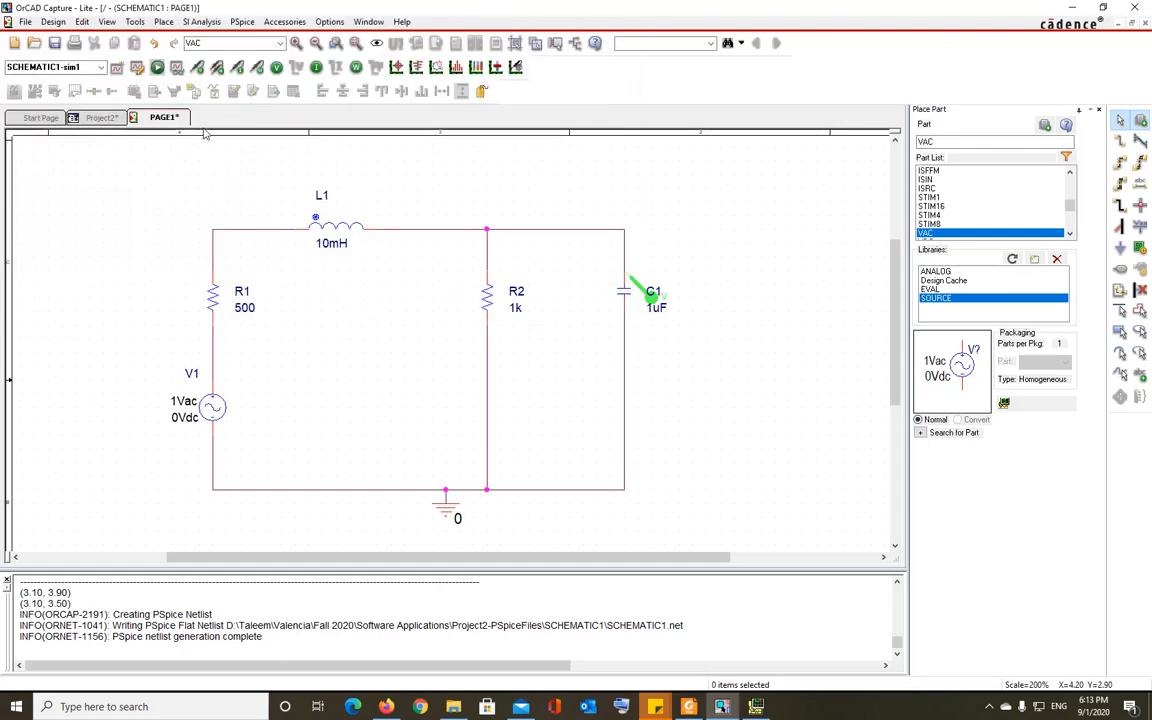
Run the logarithmic sweep to plot V(C1:2), then return to the circuit schematic.
click(156, 67)
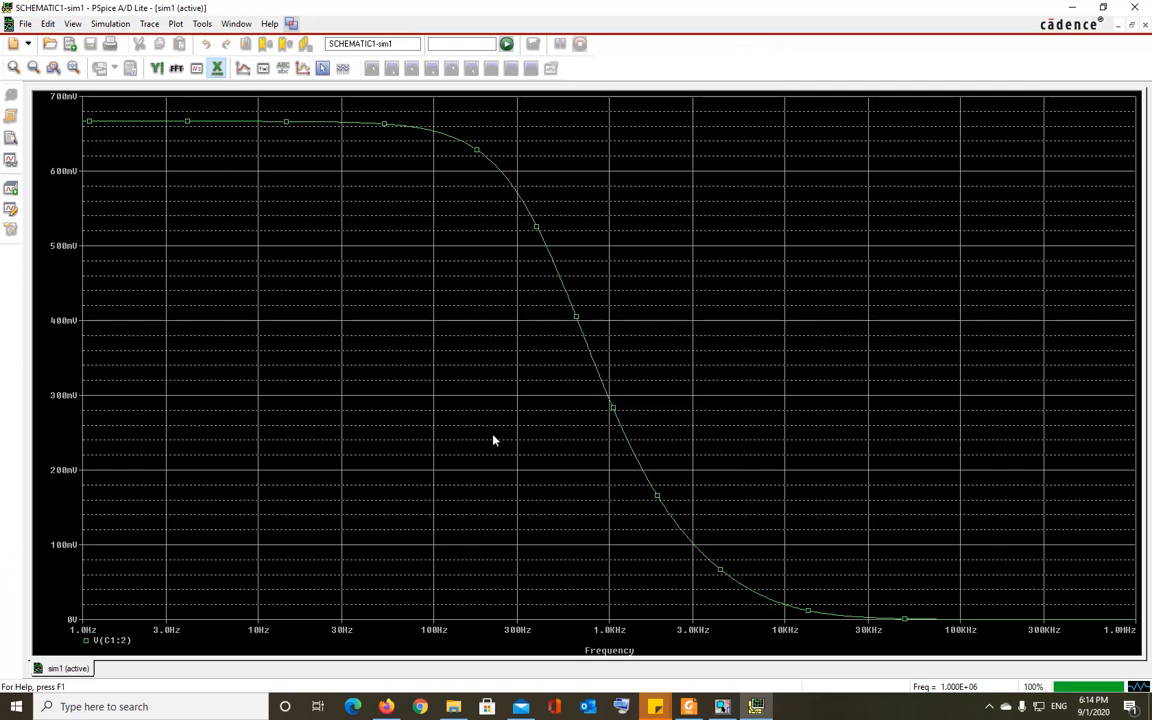
mouse_move(195, 643)
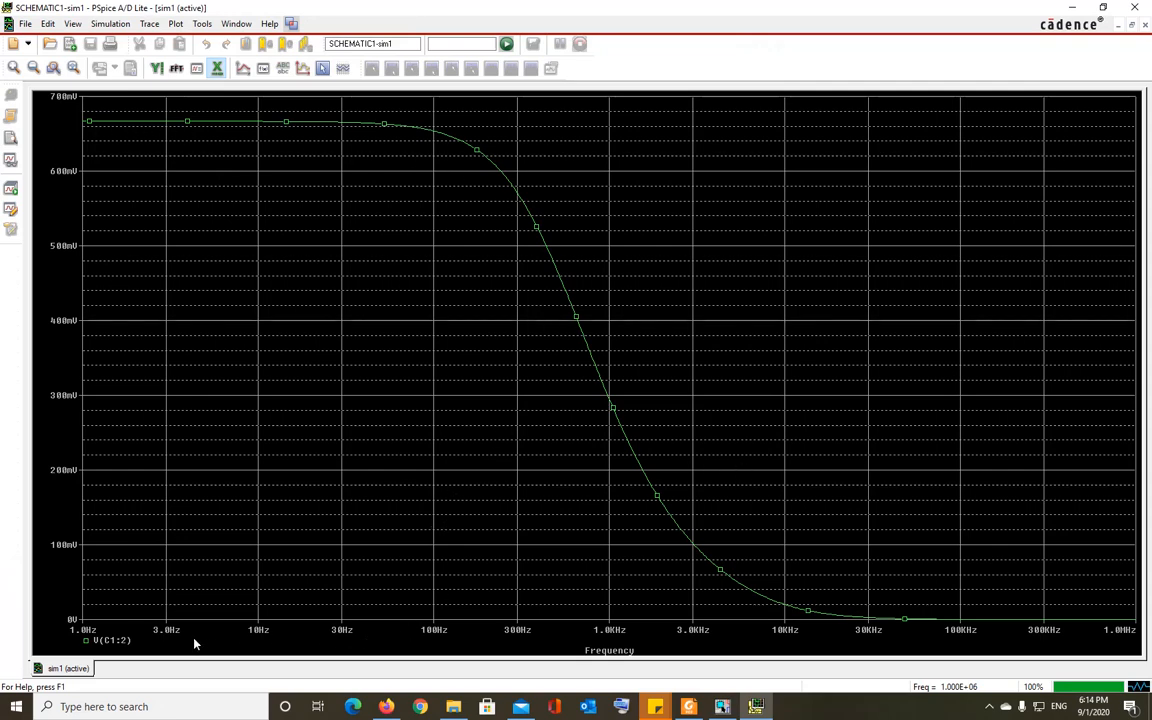
mouse_move(238, 652)
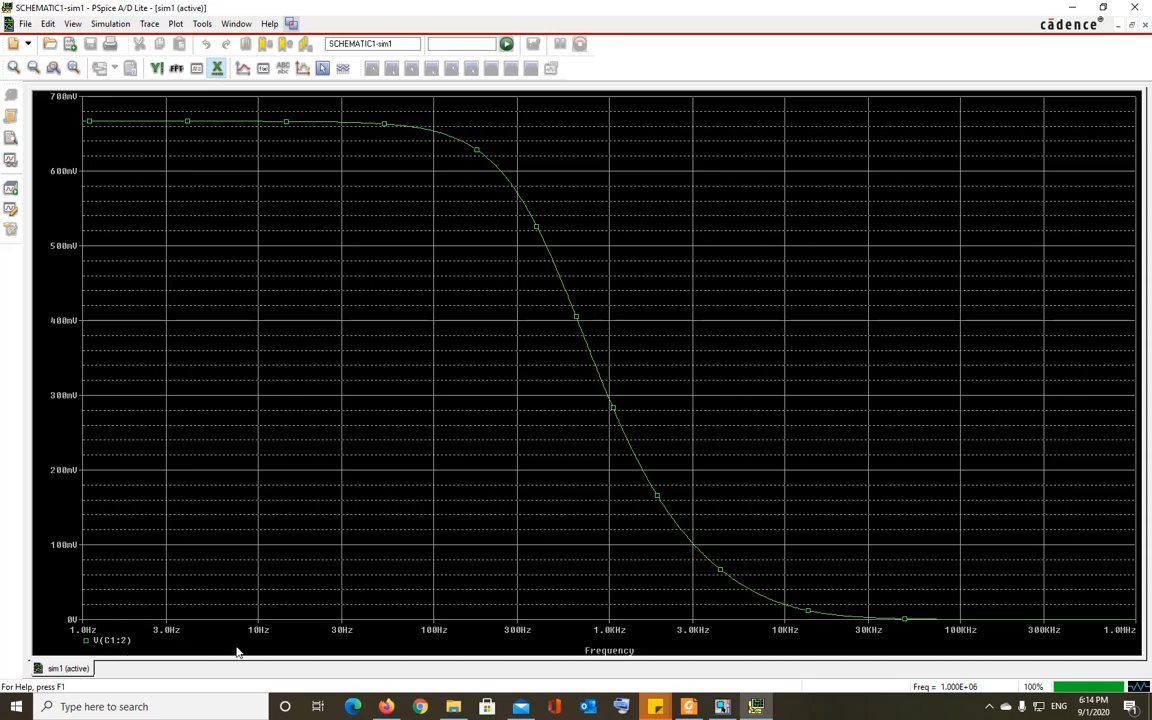
mouse_move(555, 679)
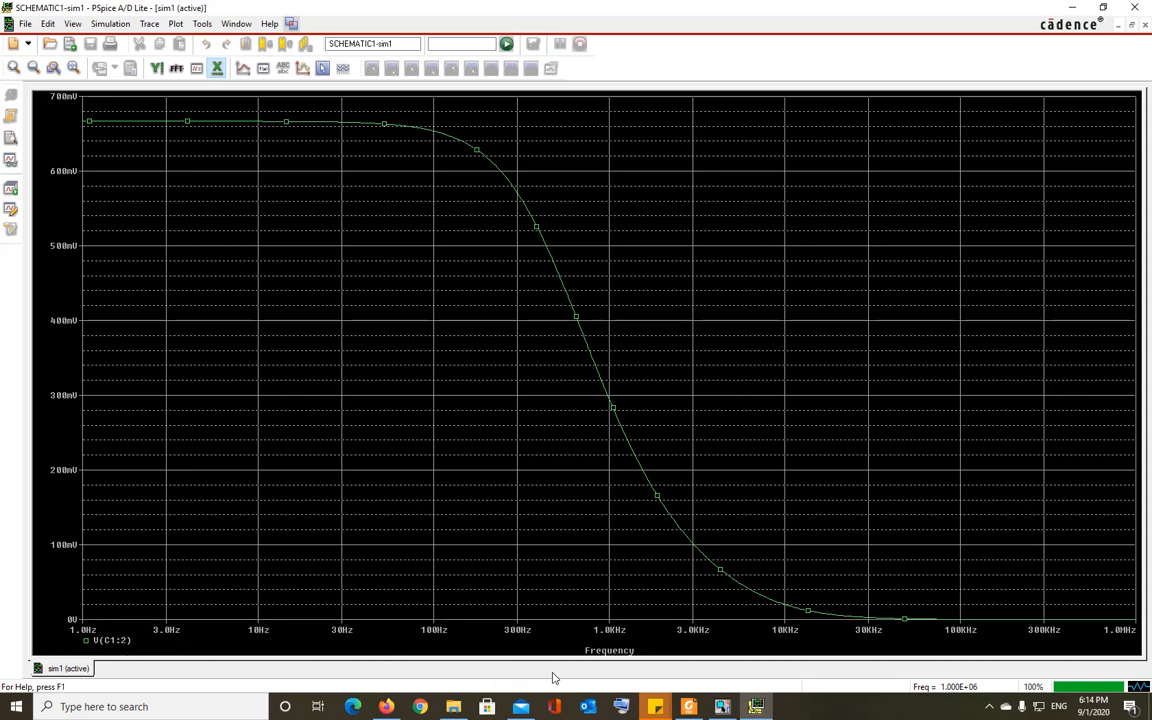
mouse_move(738, 666)
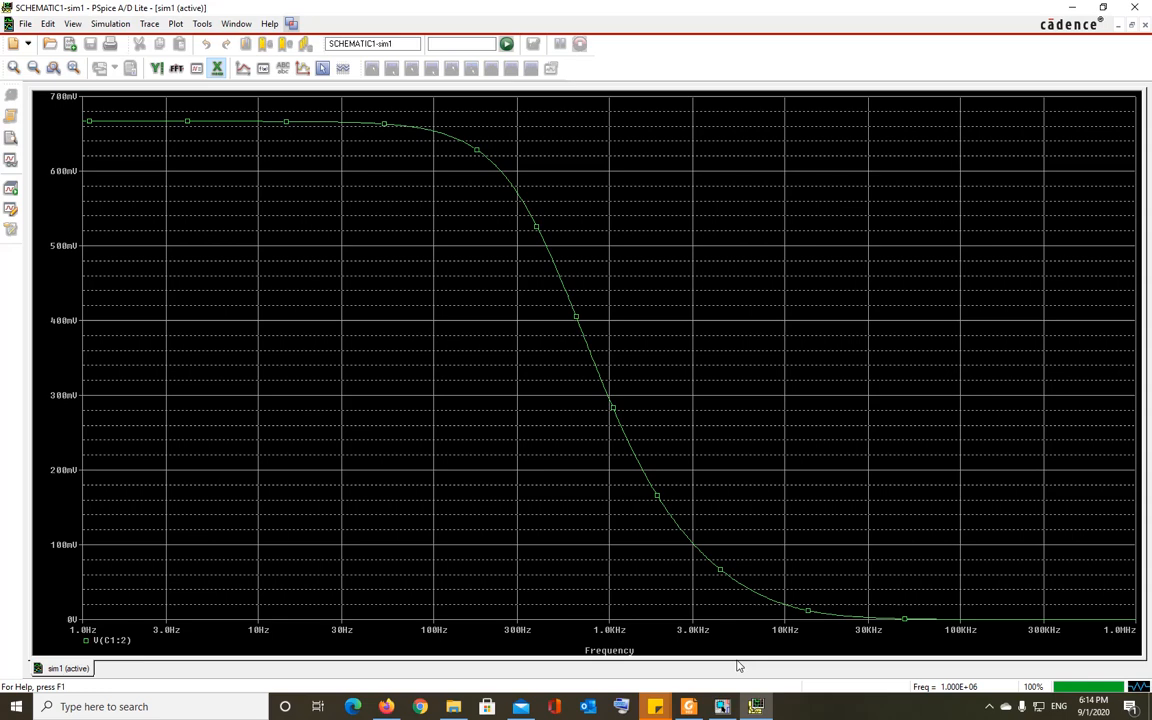
mouse_move(868, 670)
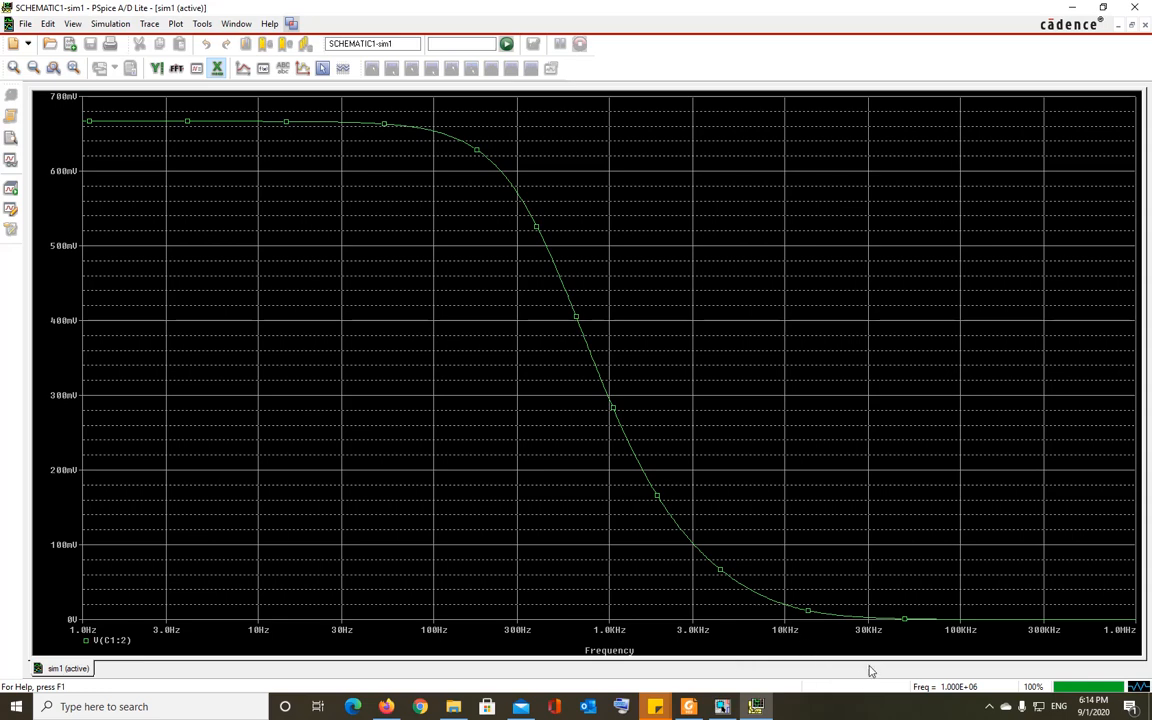
mouse_move(503, 629)
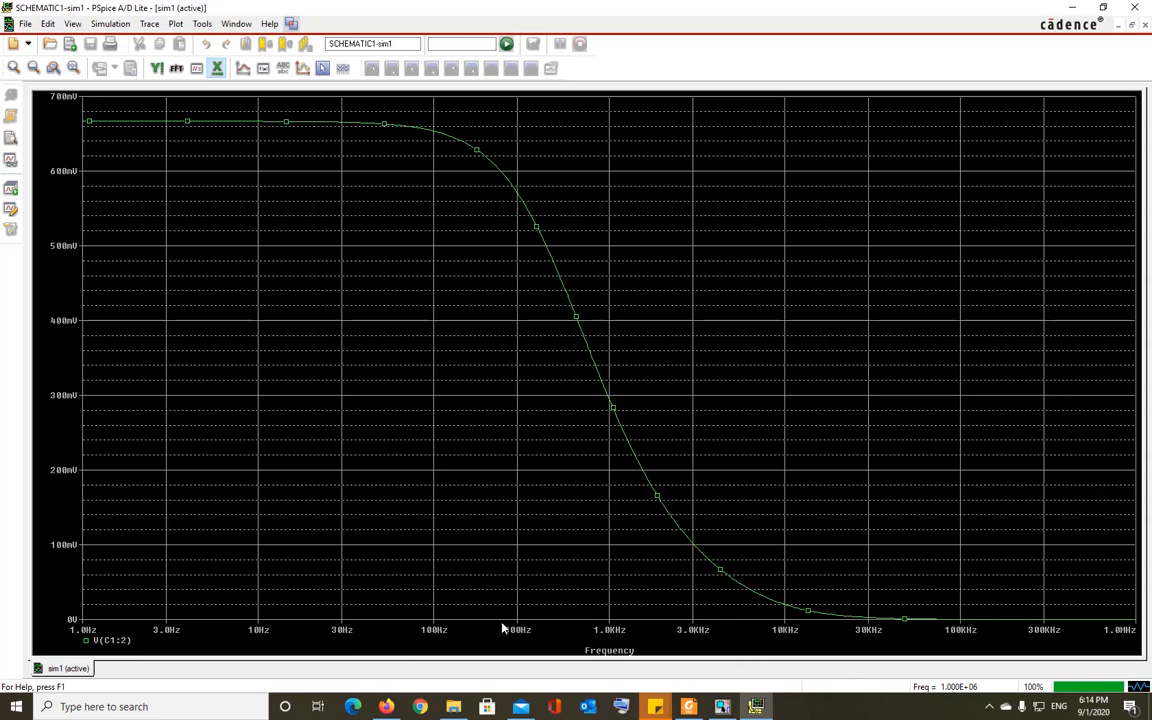
mouse_move(366, 615)
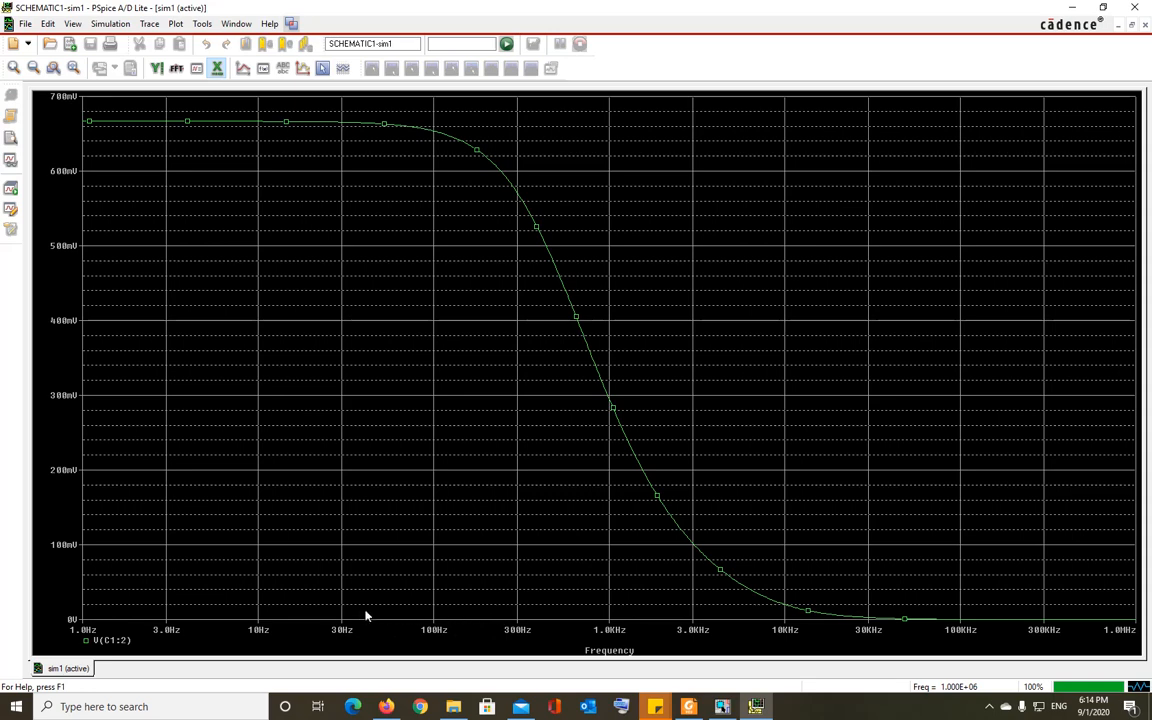
mouse_move(751, 643)
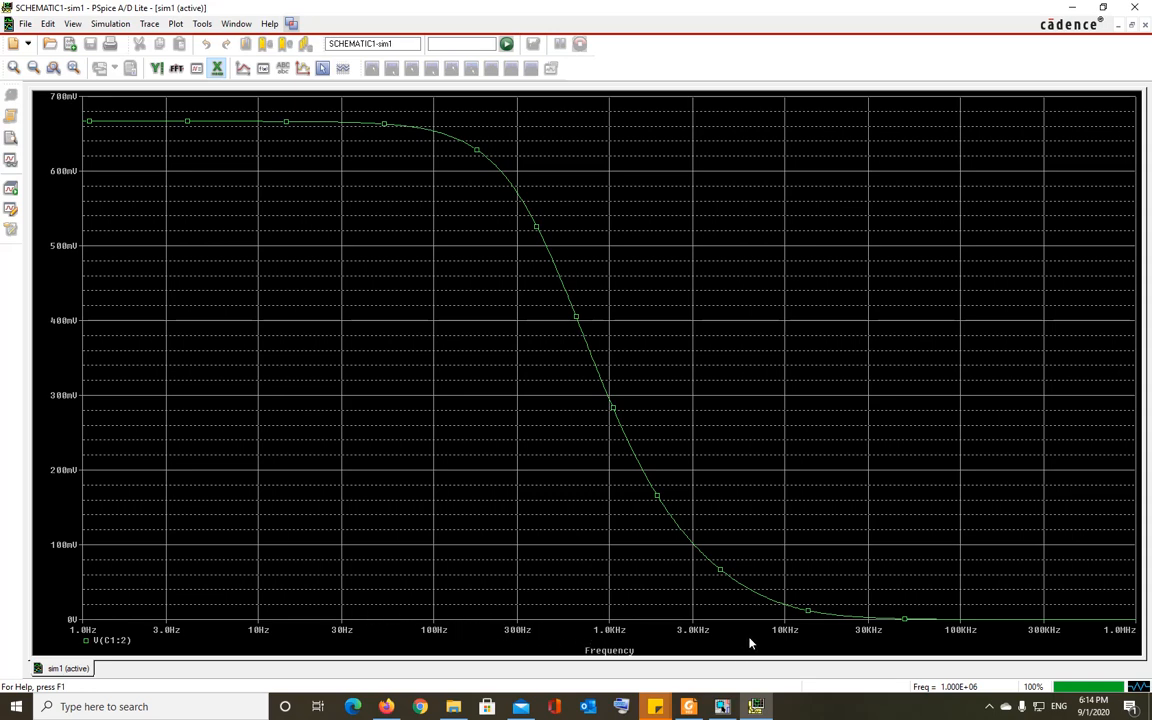
mouse_move(1012, 687)
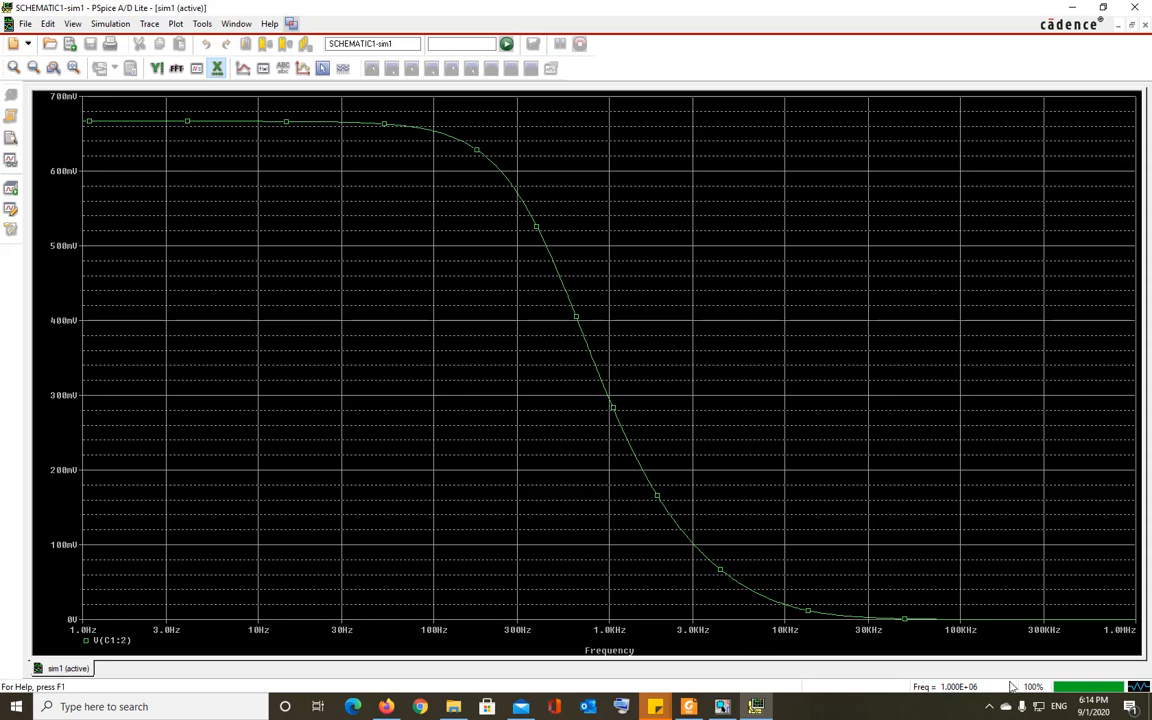
mouse_move(996, 638)
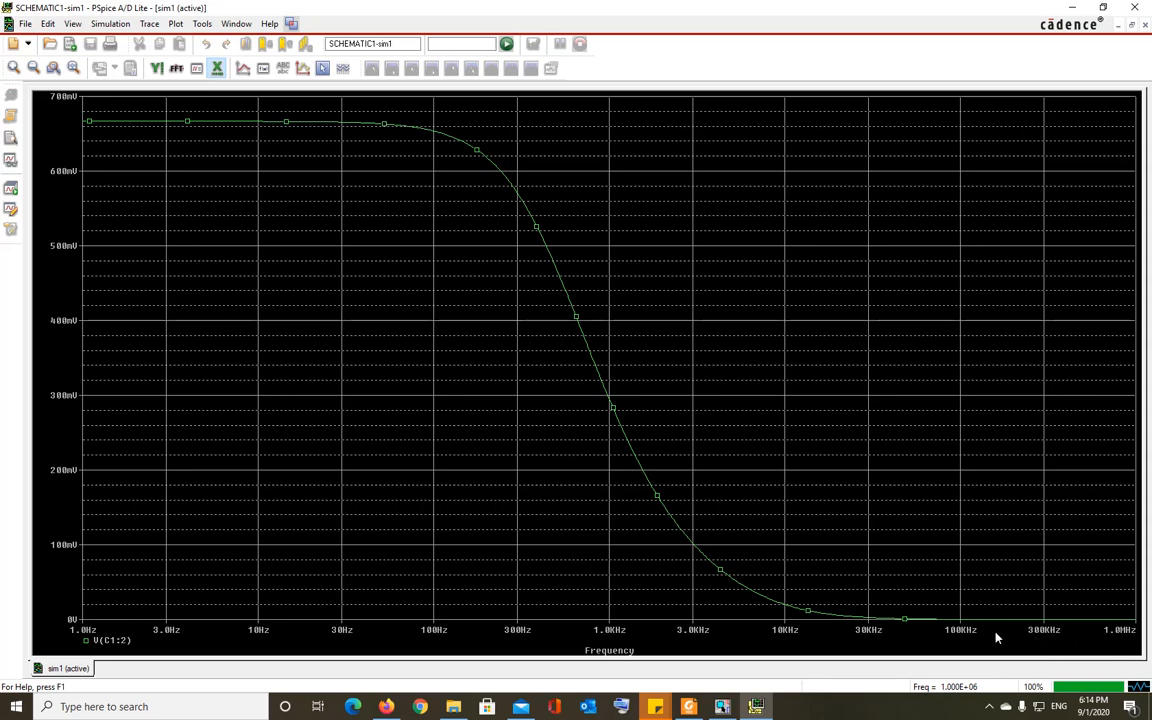
mouse_move(32, 637)
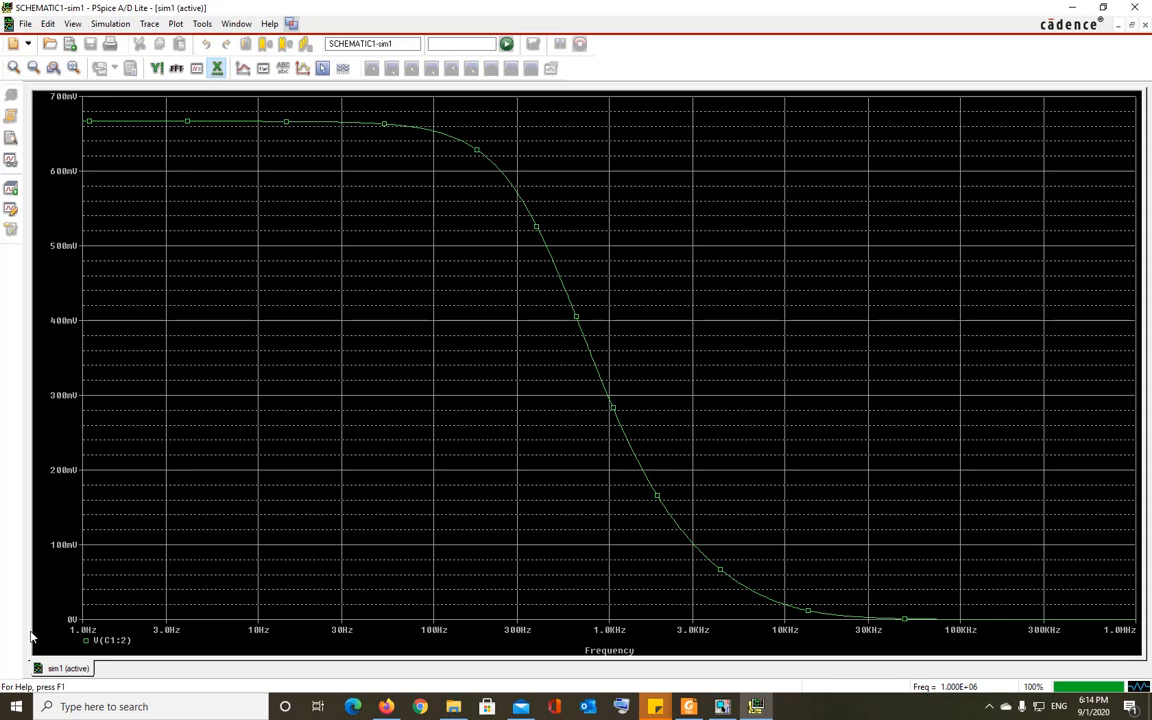
mouse_move(85, 622)
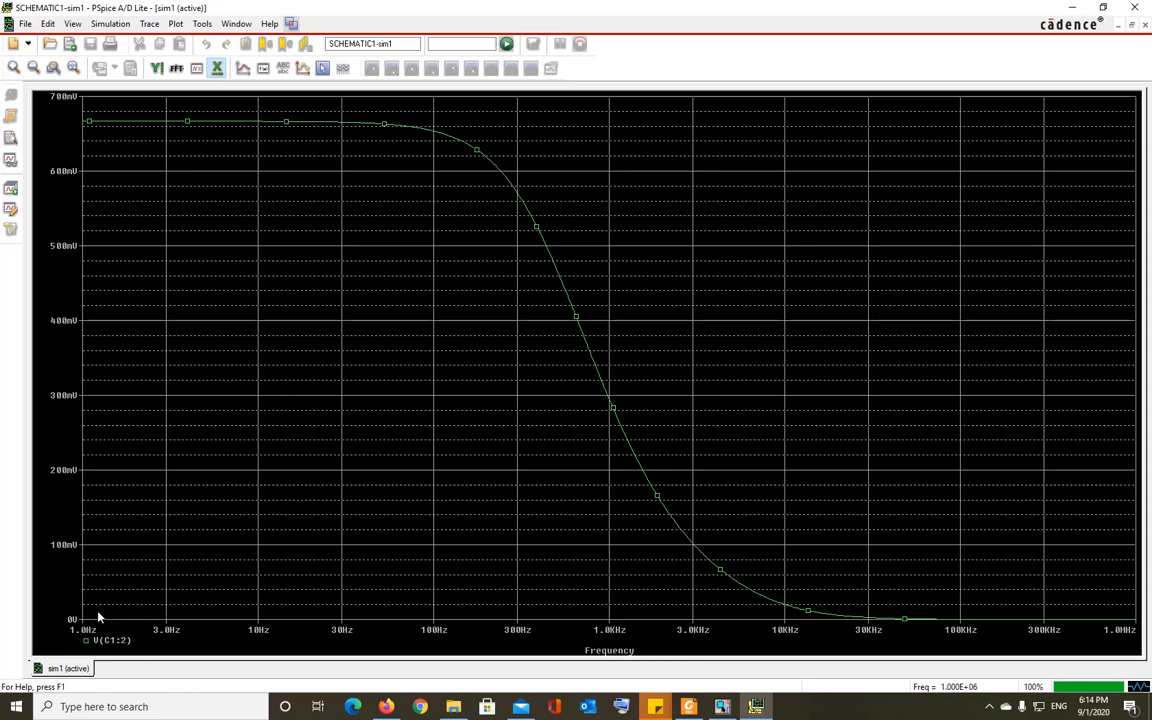
mouse_move(192, 380)
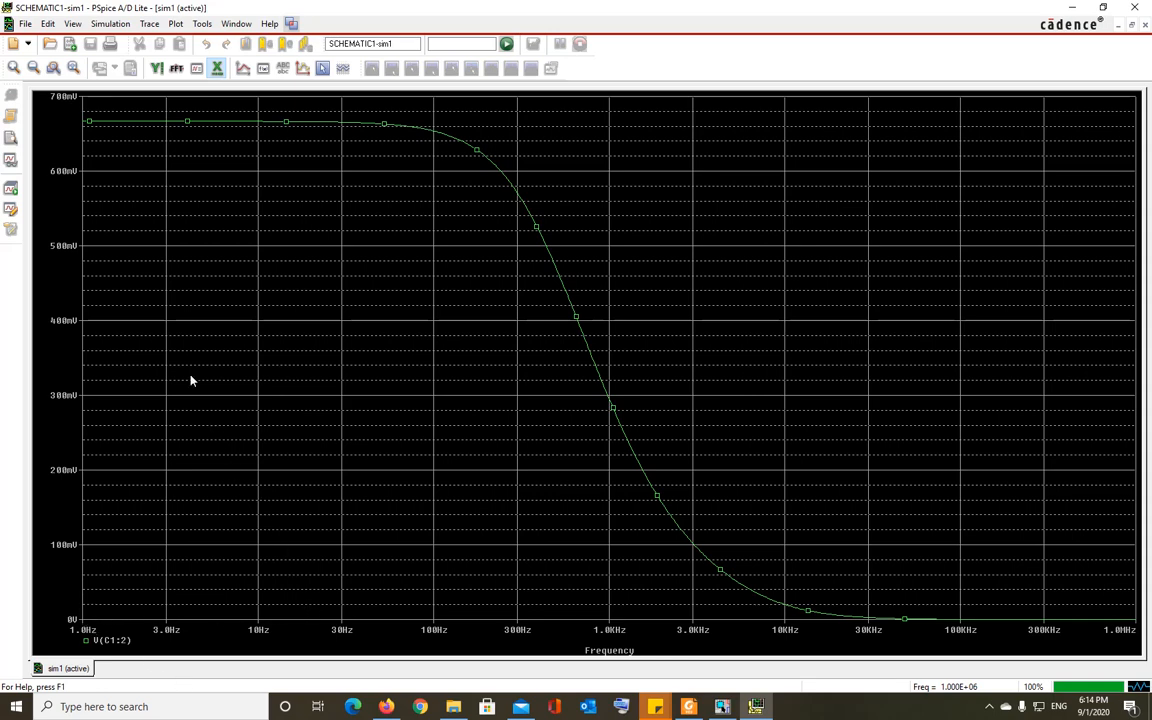
mouse_move(190, 127)
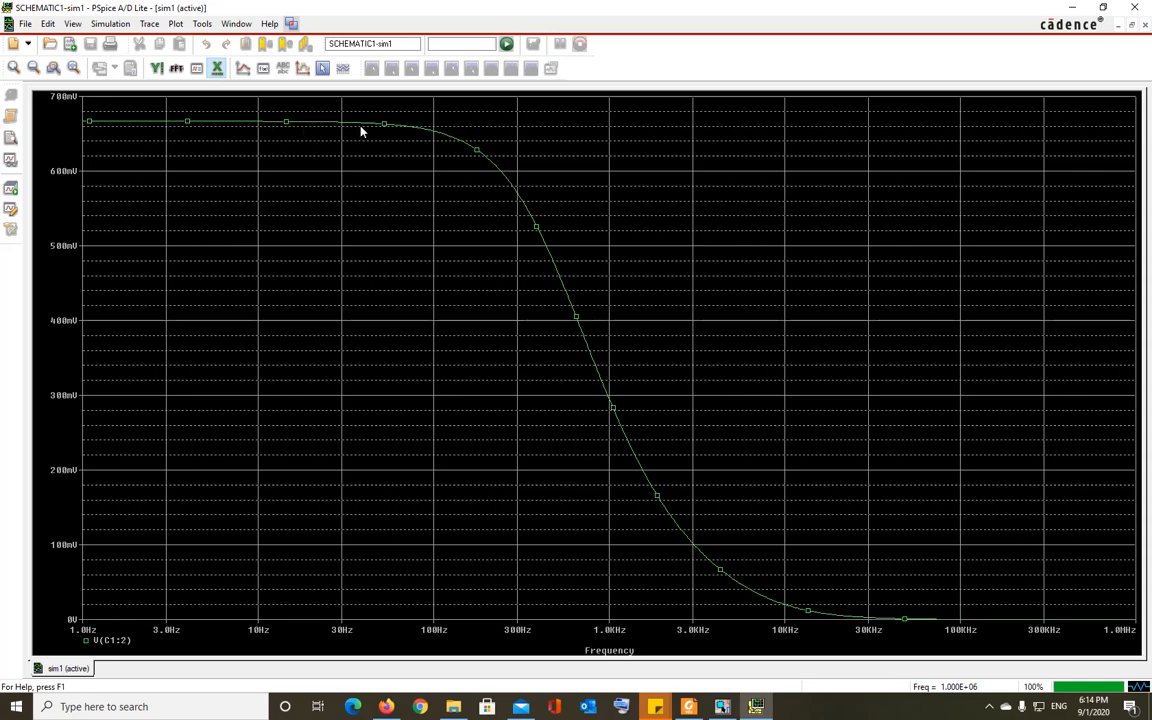
mouse_move(424, 217)
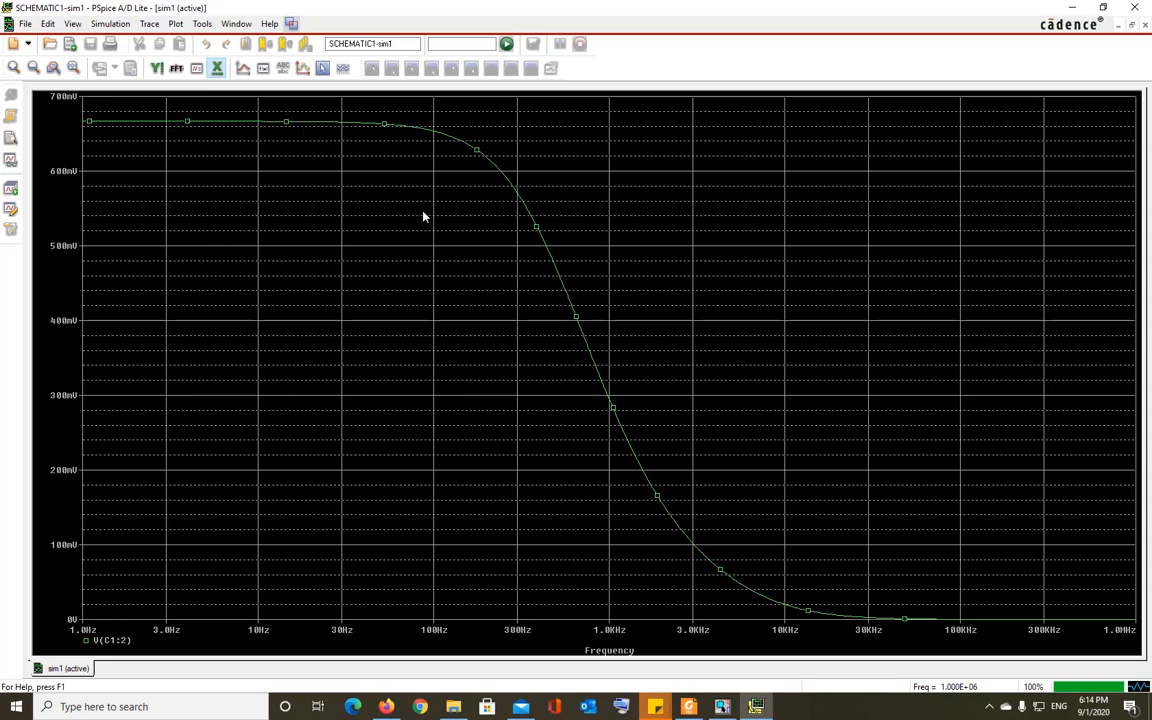
mouse_move(438, 128)
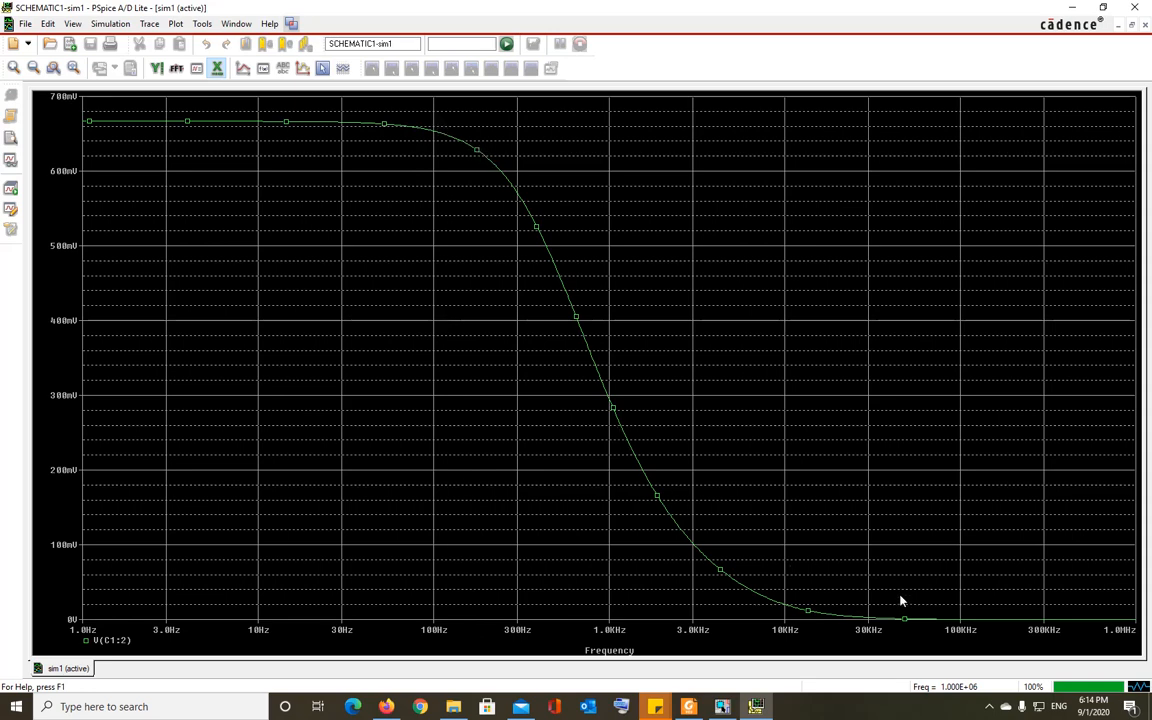
mouse_move(519, 290)
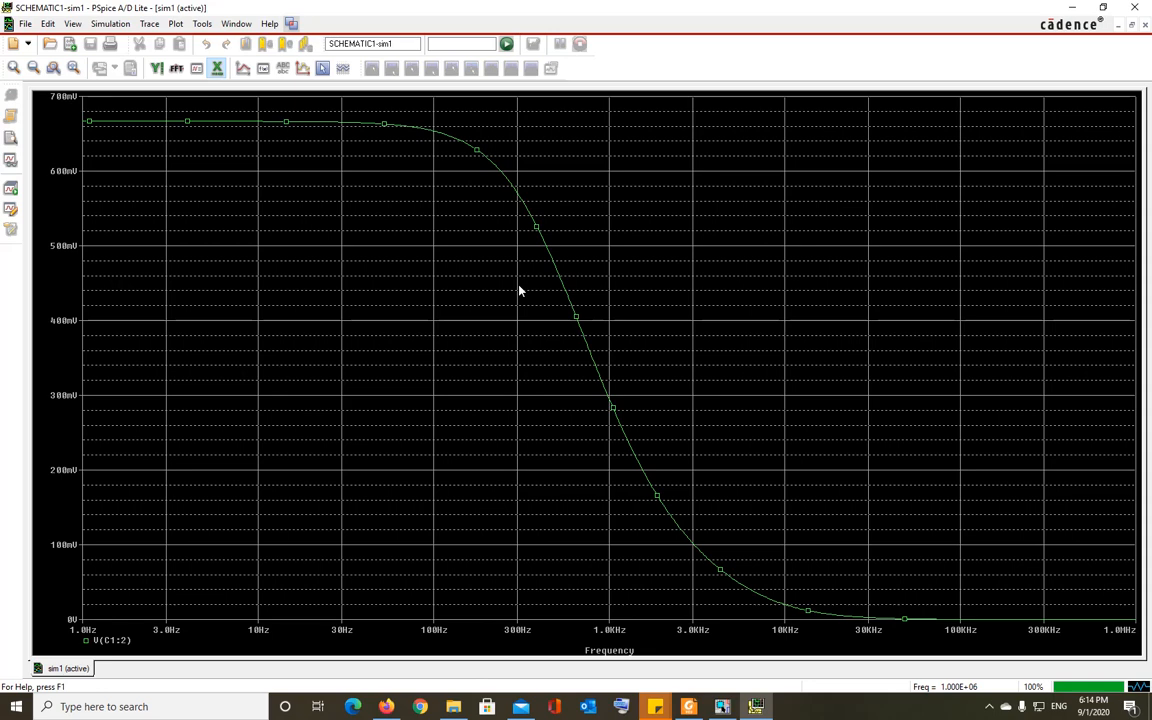
mouse_move(810, 300)
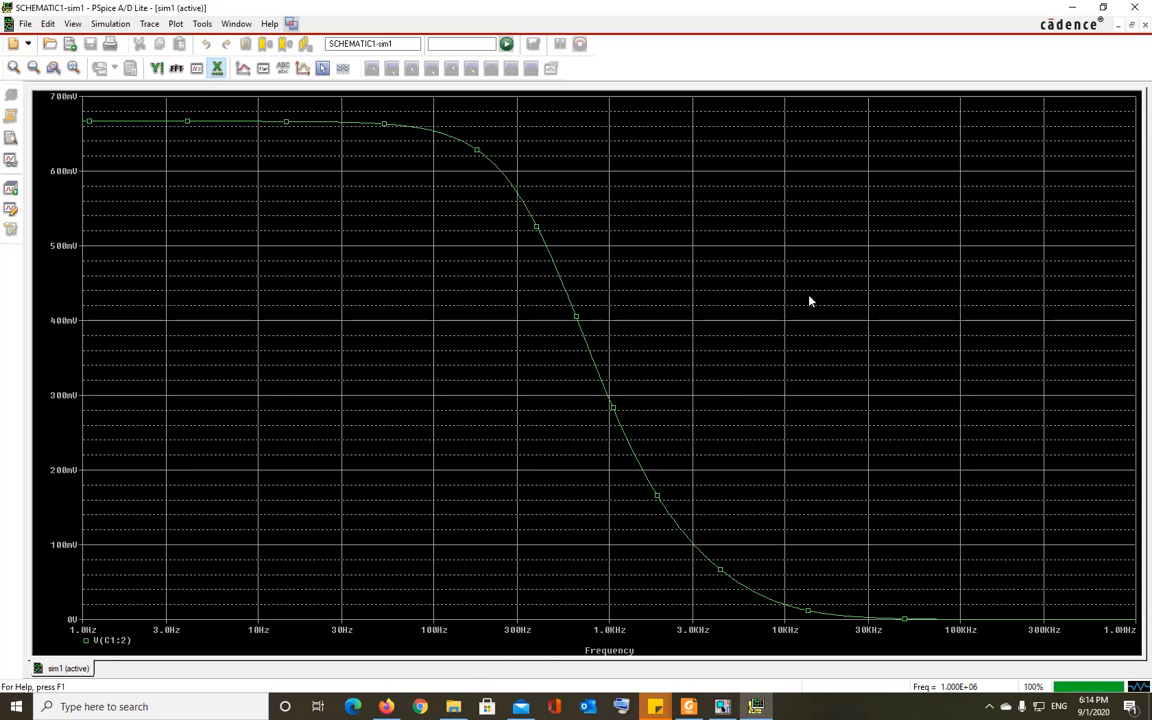
mouse_move(797, 302)
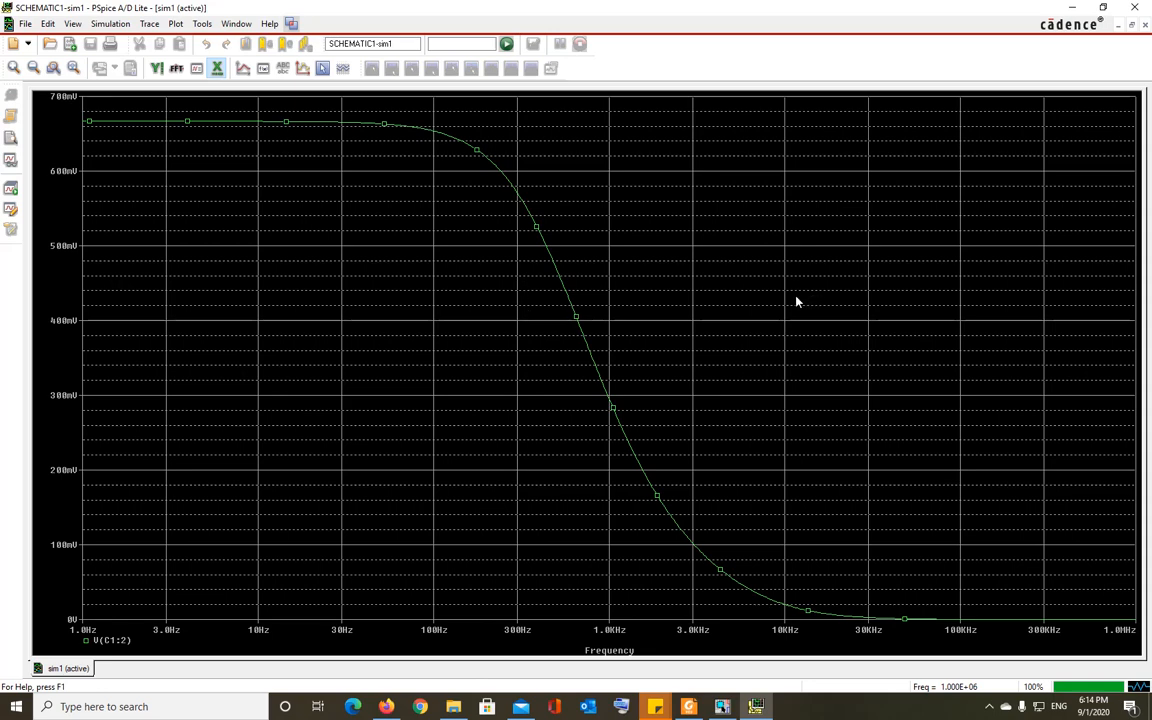
mouse_move(833, 391)
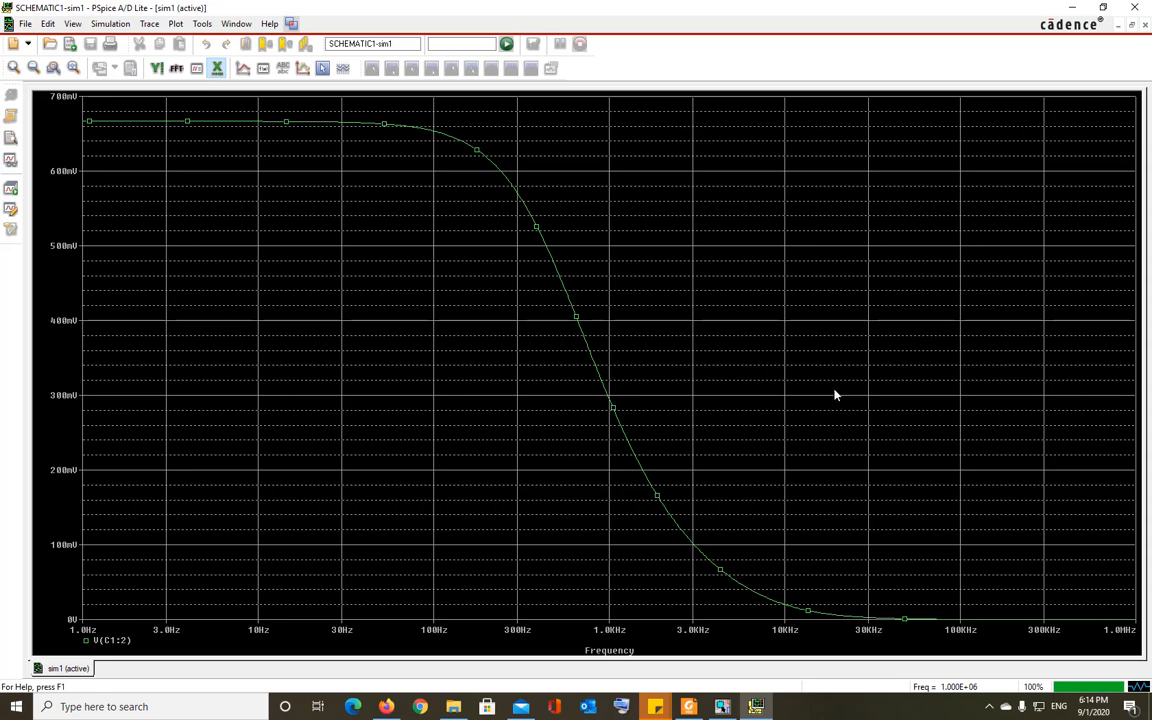
mouse_move(838, 398)
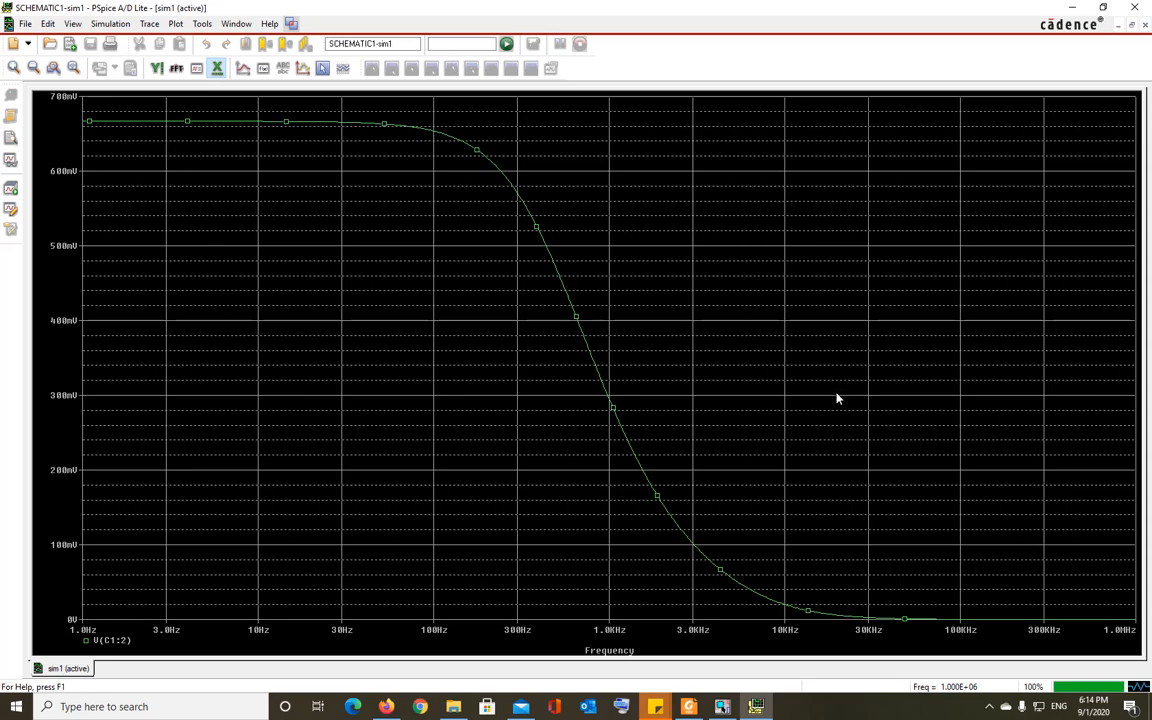
mouse_move(840, 402)
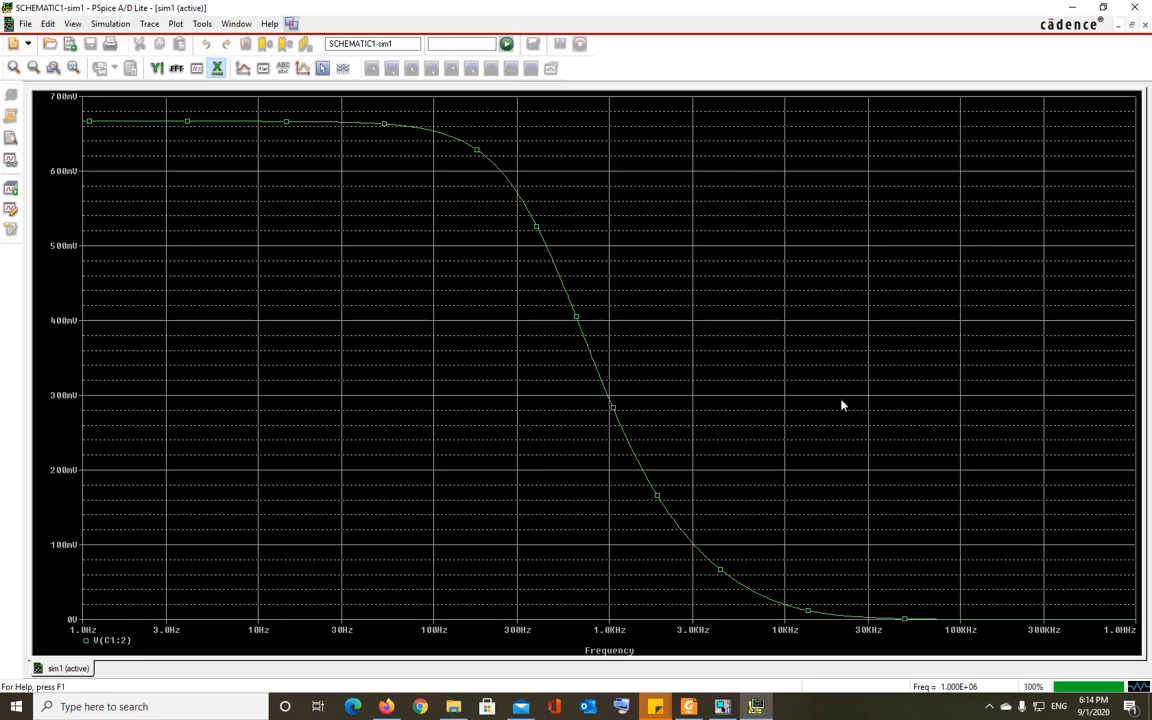
mouse_move(844, 407)
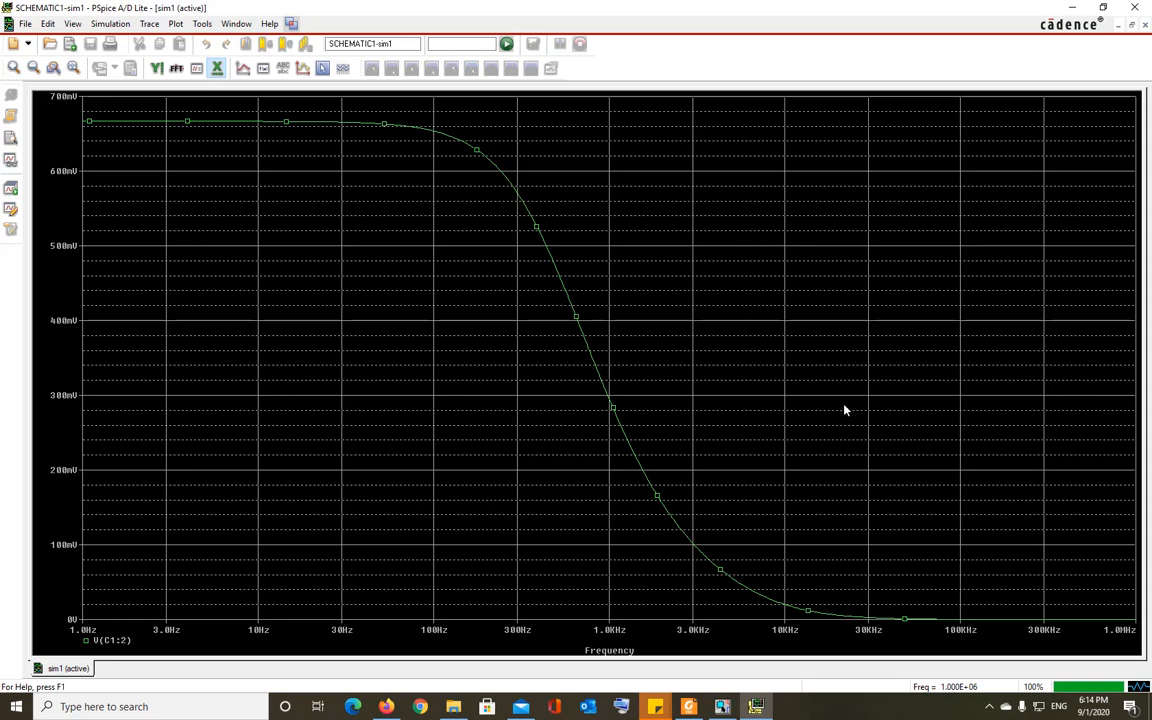
click(722, 706)
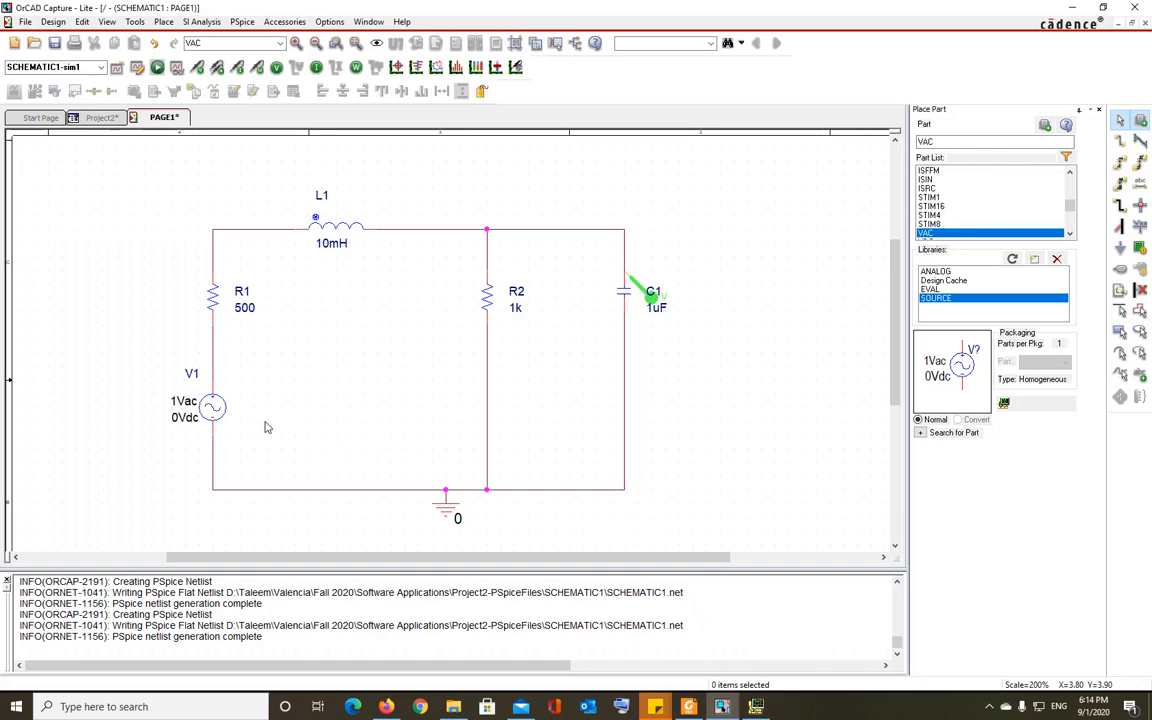
Select the existing 1Vac source V1 so it can be replaced.
click(213, 407)
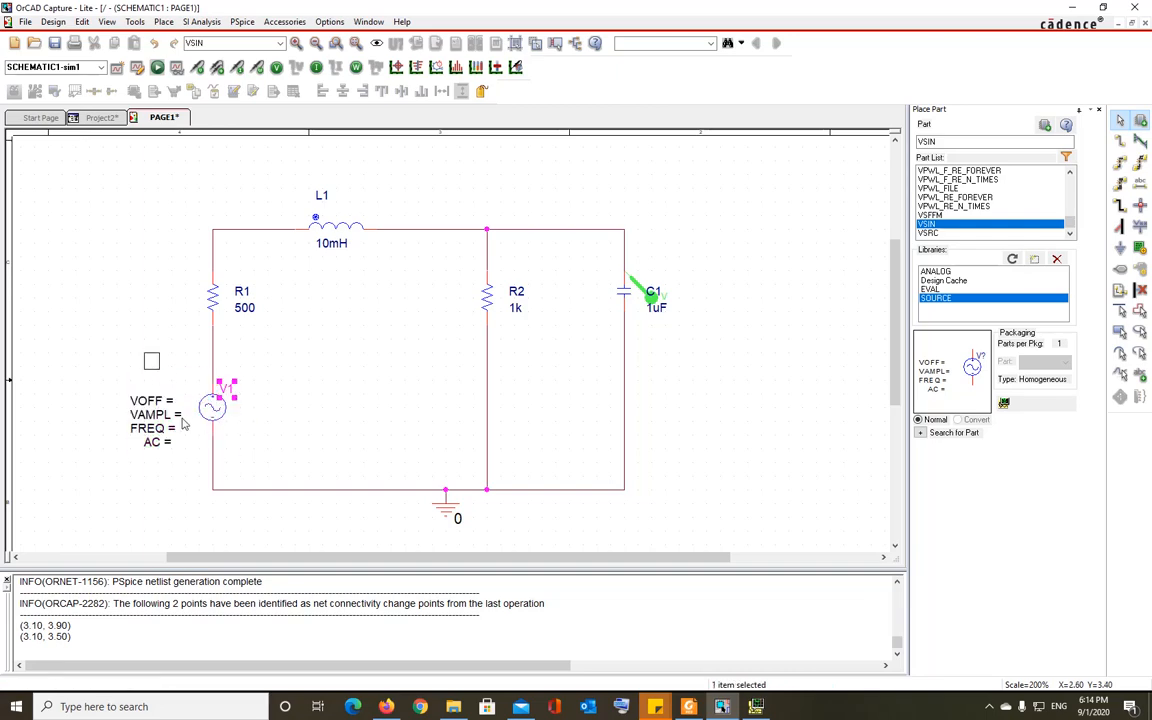
Set V1's VOFF to 0V, VAMPL to 5V and confirm FREQ 1KHz.
double_click(150, 400)
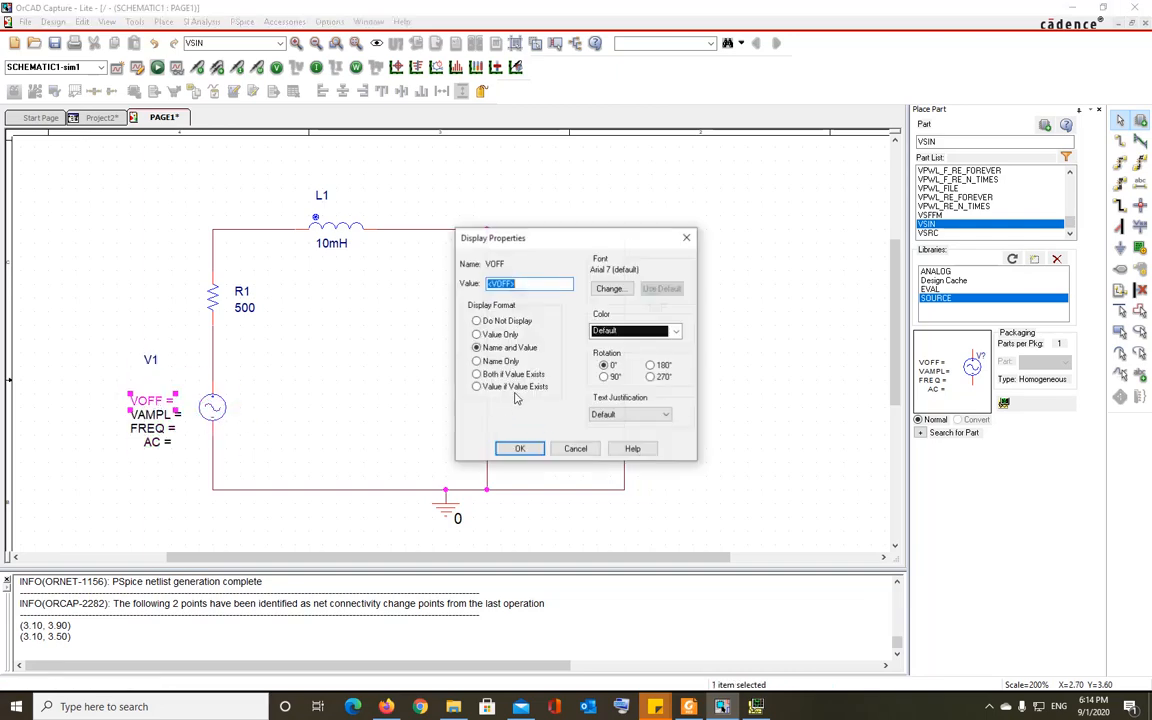
text(0V)
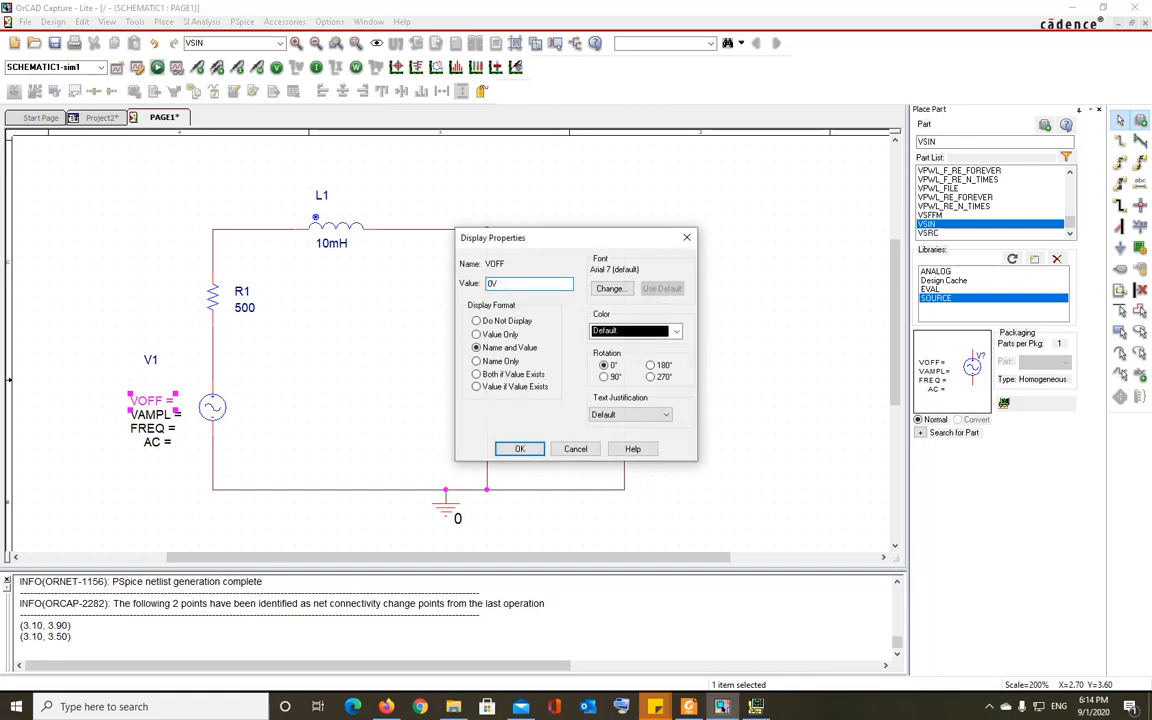
click(519, 448)
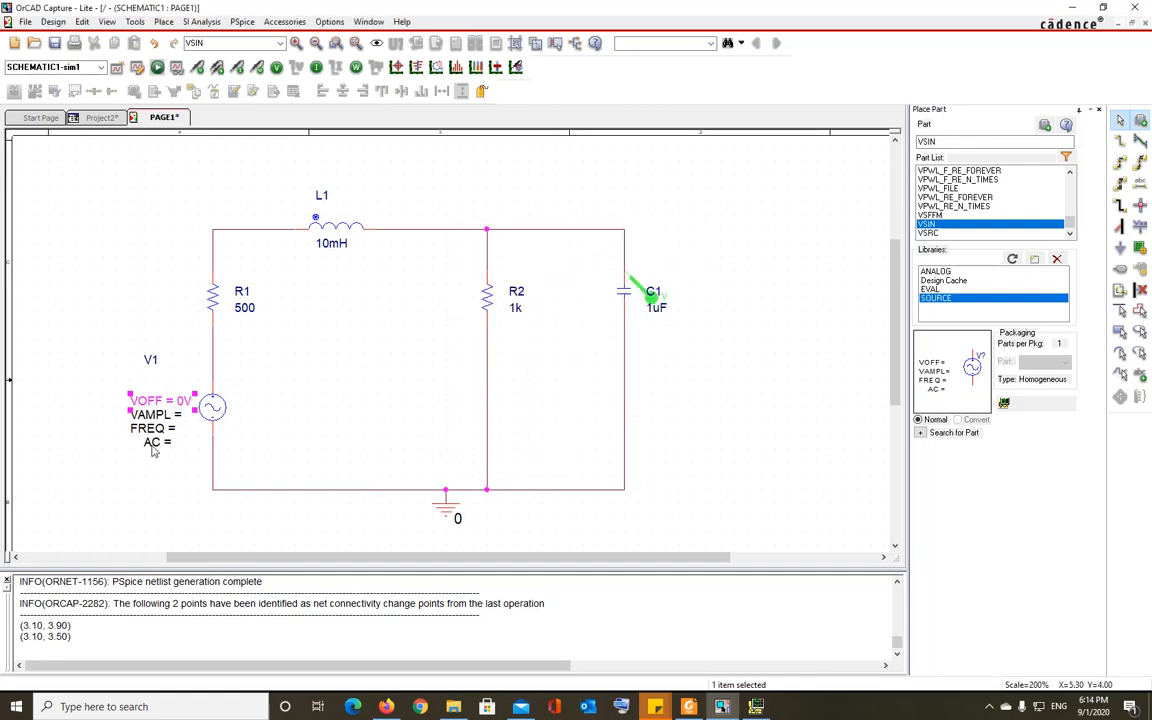
double_click(155, 414)
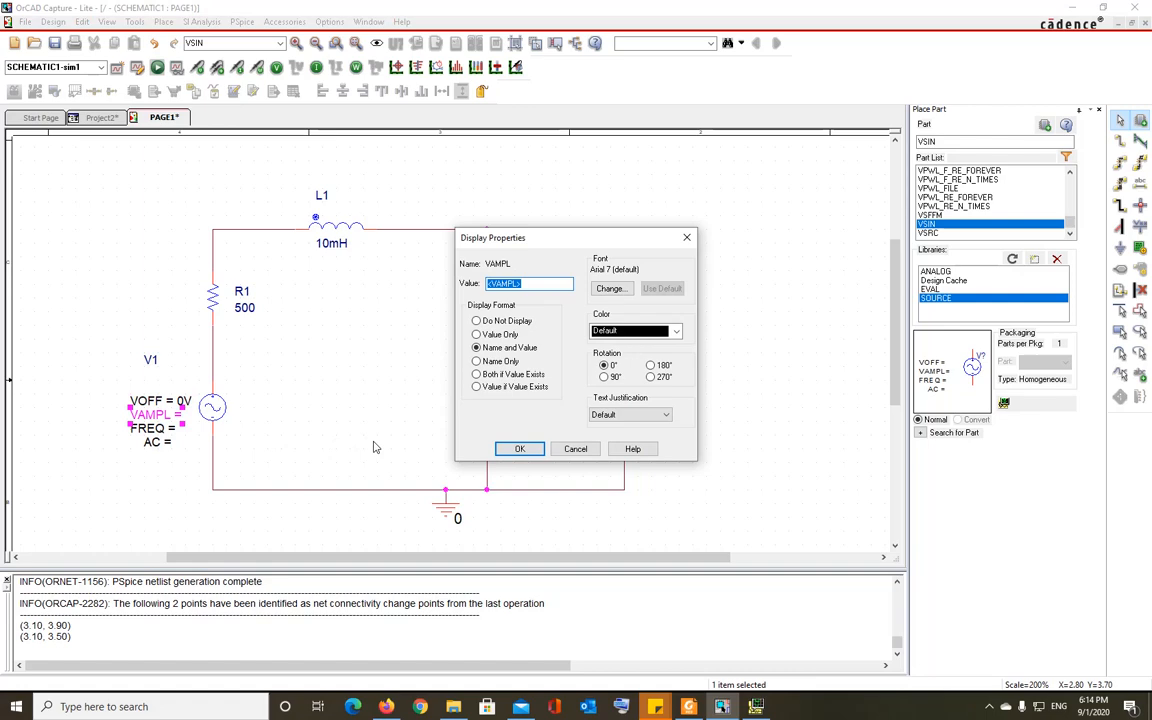
text(5V)
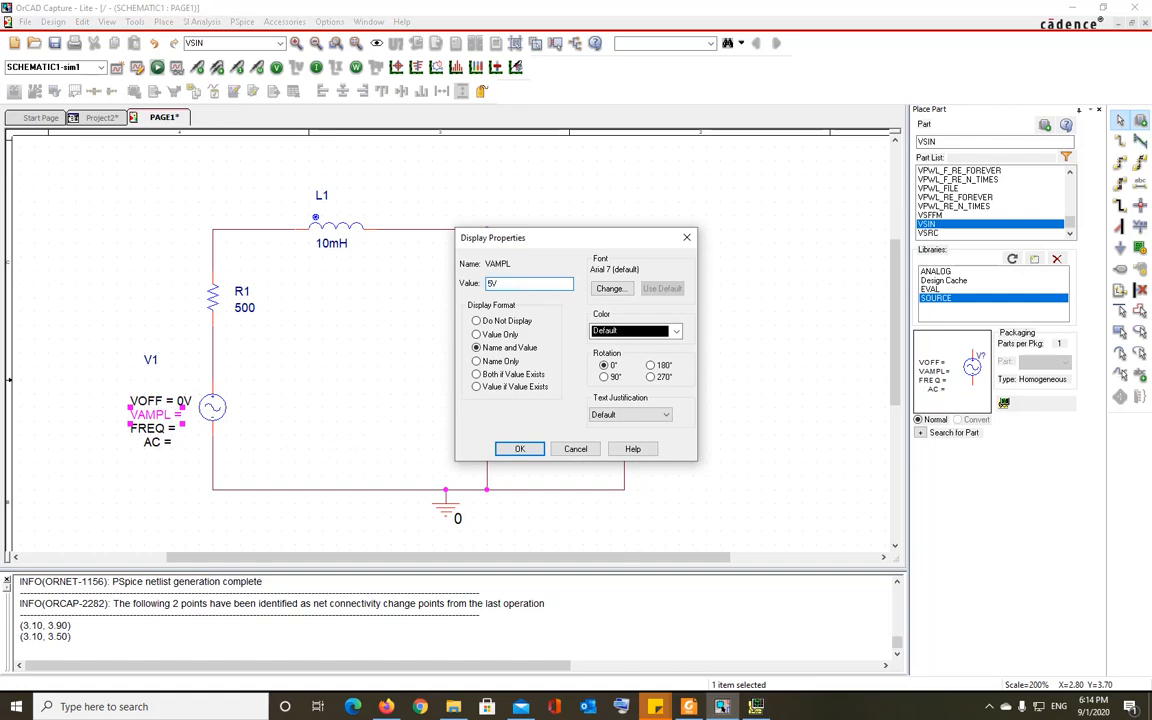
click(519, 448)
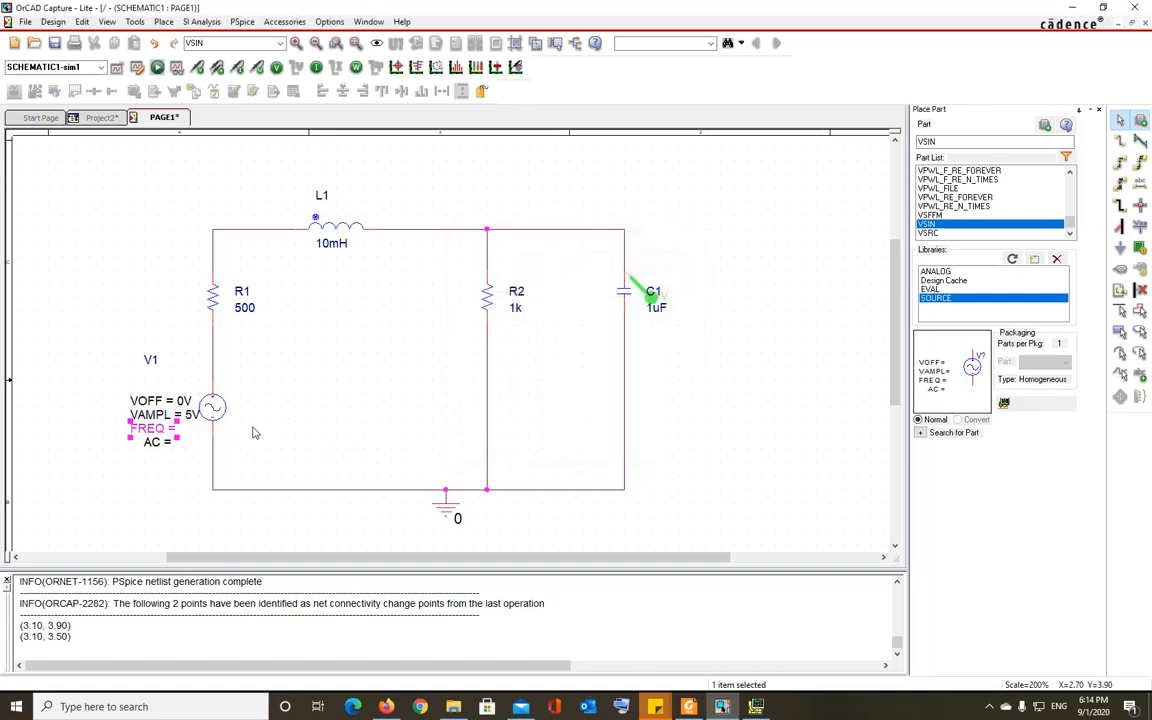
mouse_move(368, 445)
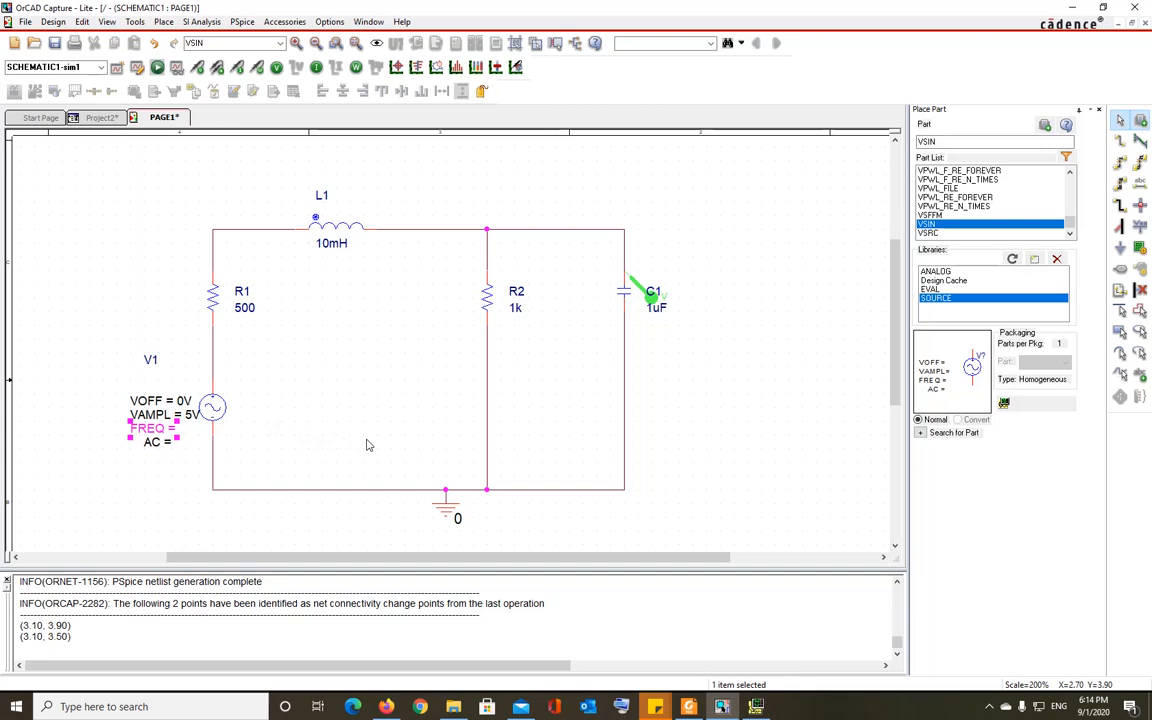
double_click(150, 428)
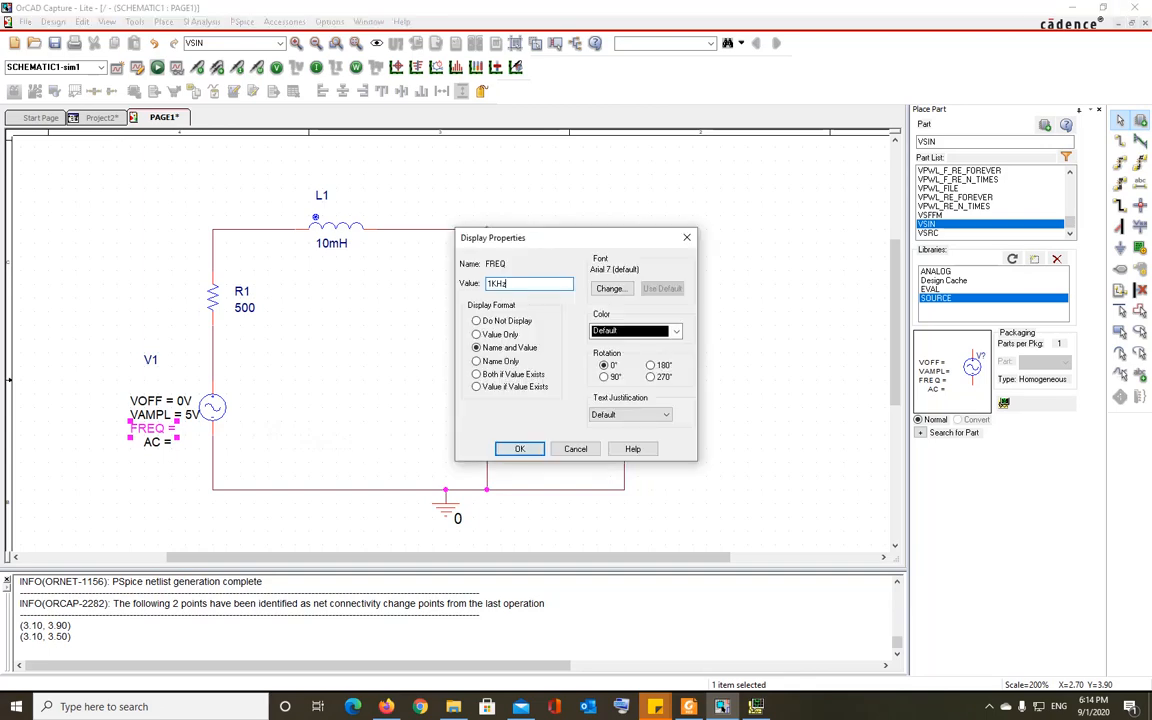
click(519, 448)
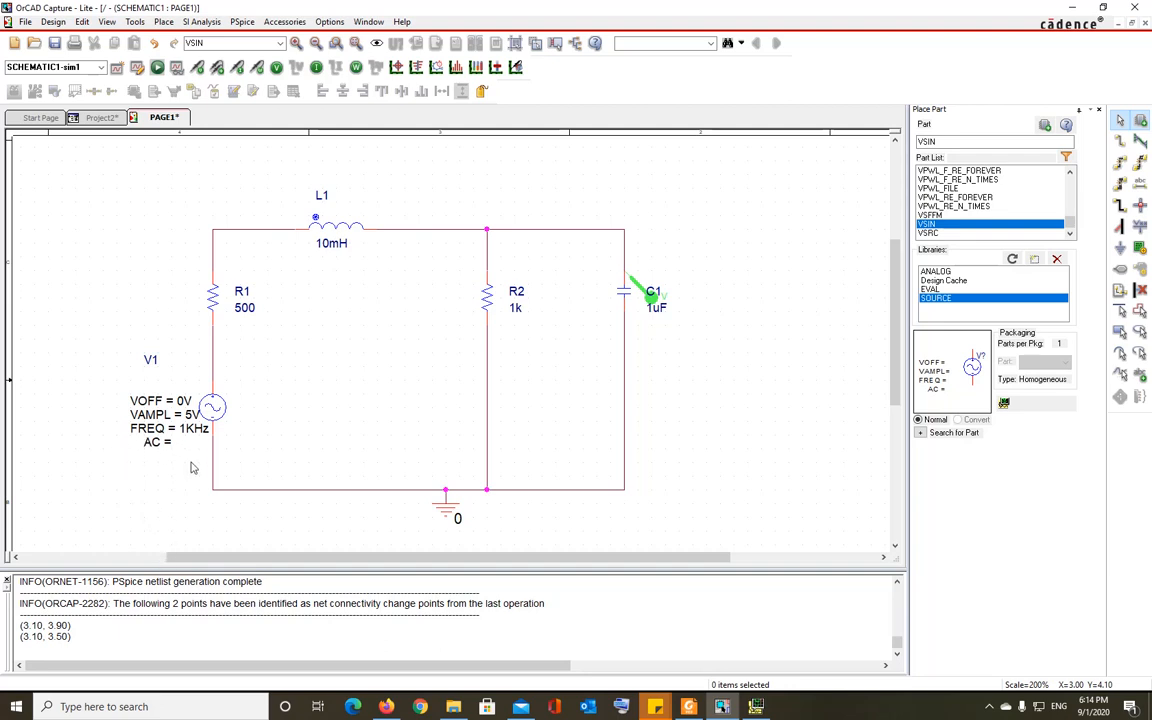
mouse_move(163, 450)
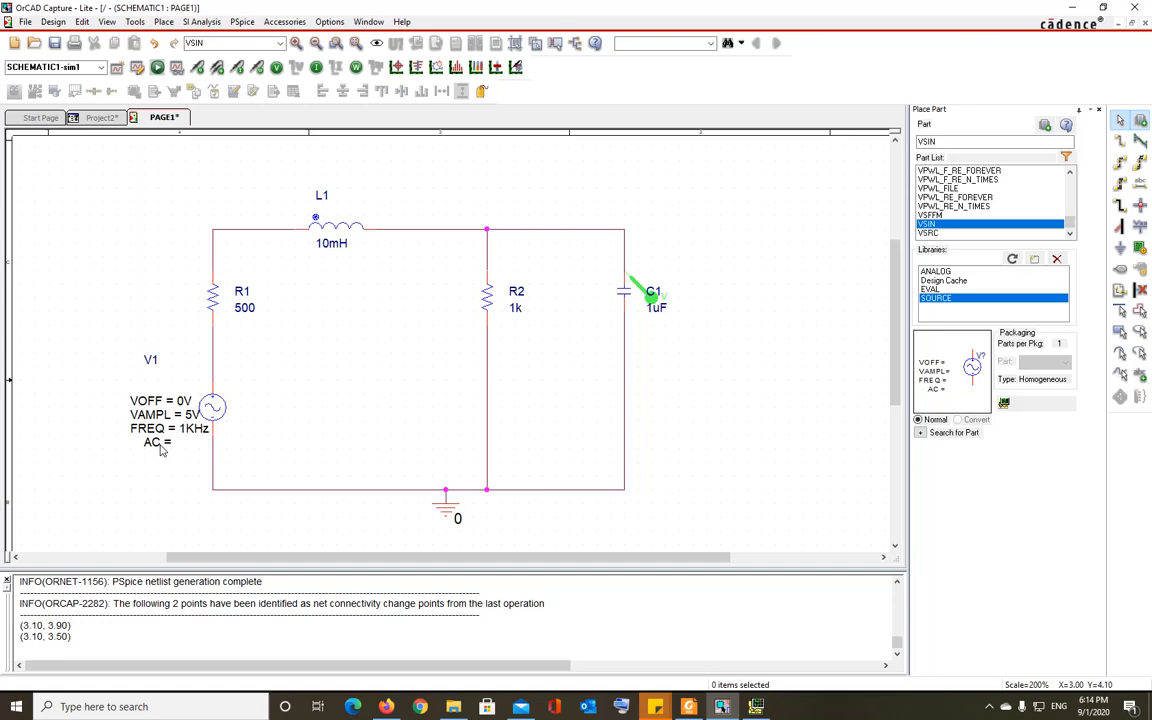
Set V1's AC magnitude to 1V and rerun the simulation.
double_click(158, 442)
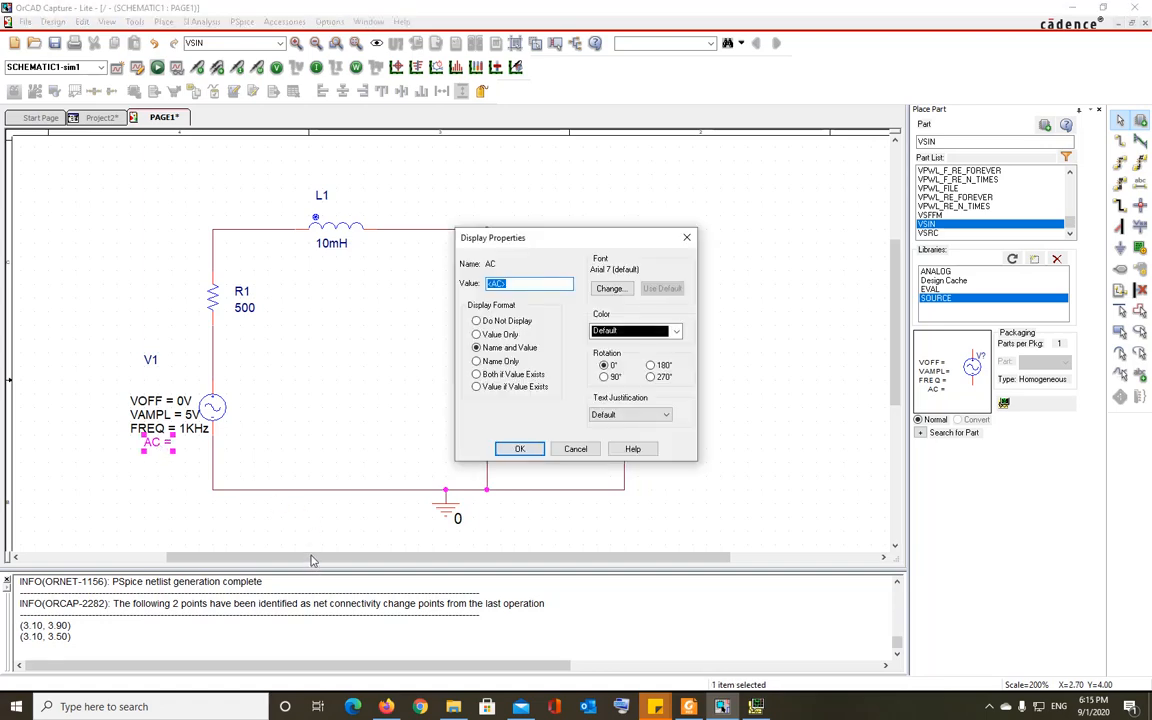
text(1V)
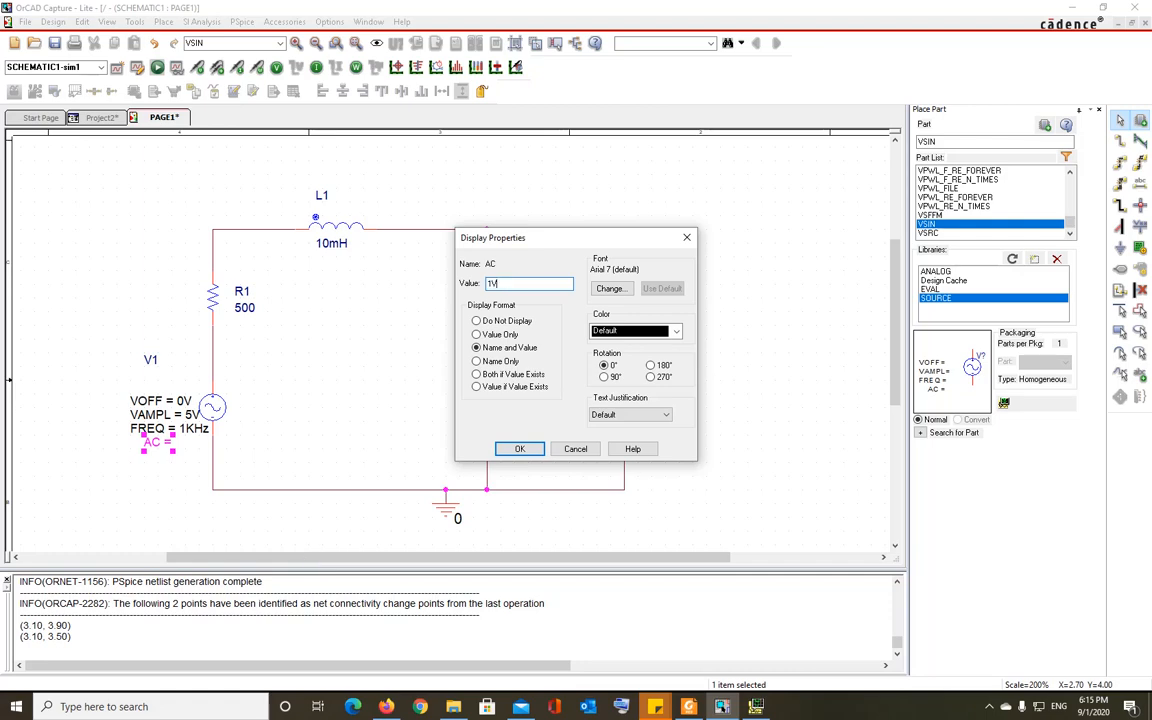
click(519, 448)
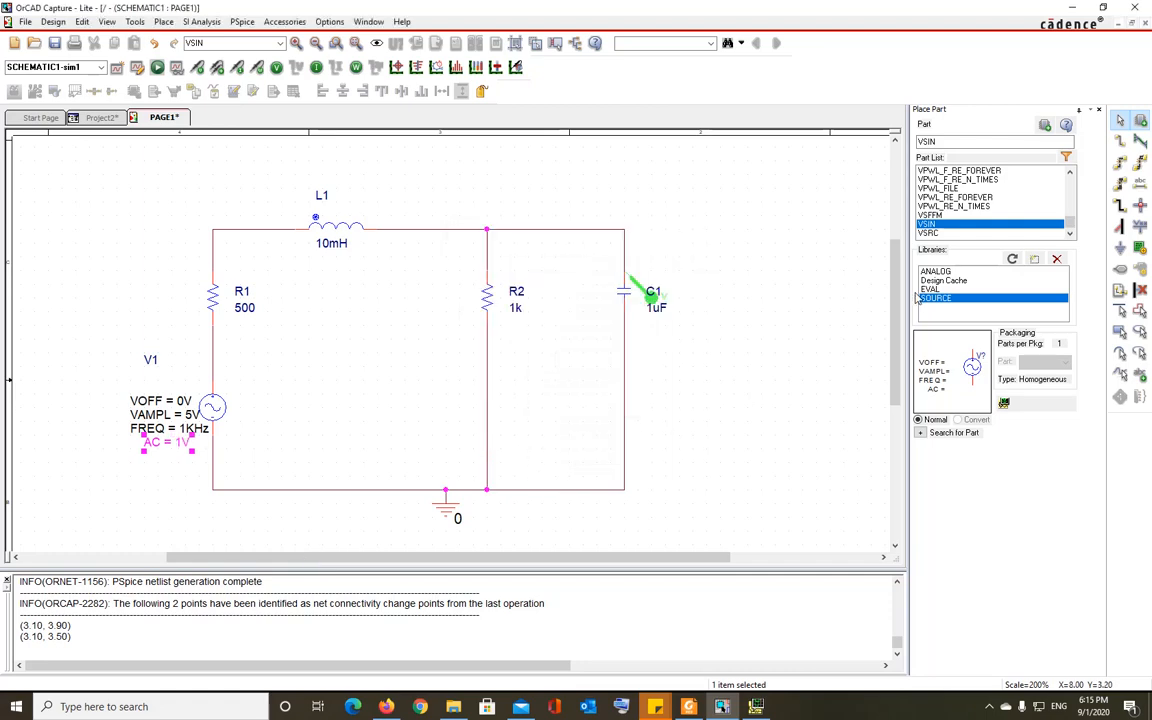
click(280, 555)
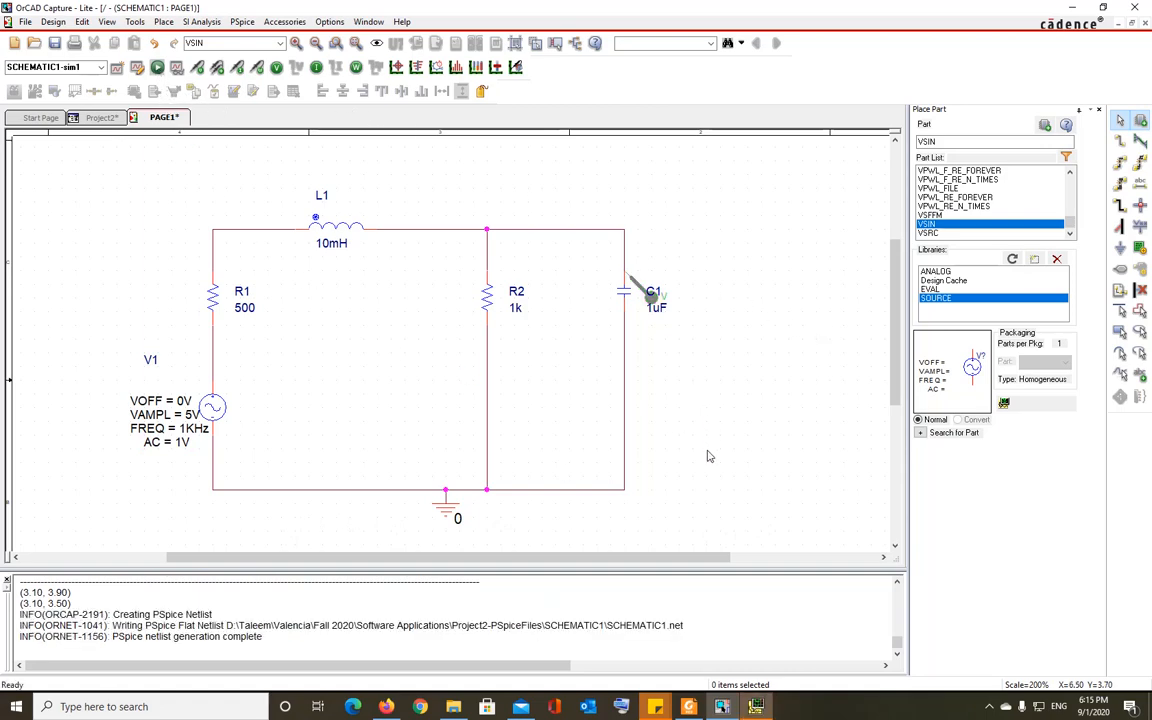
click(157, 67)
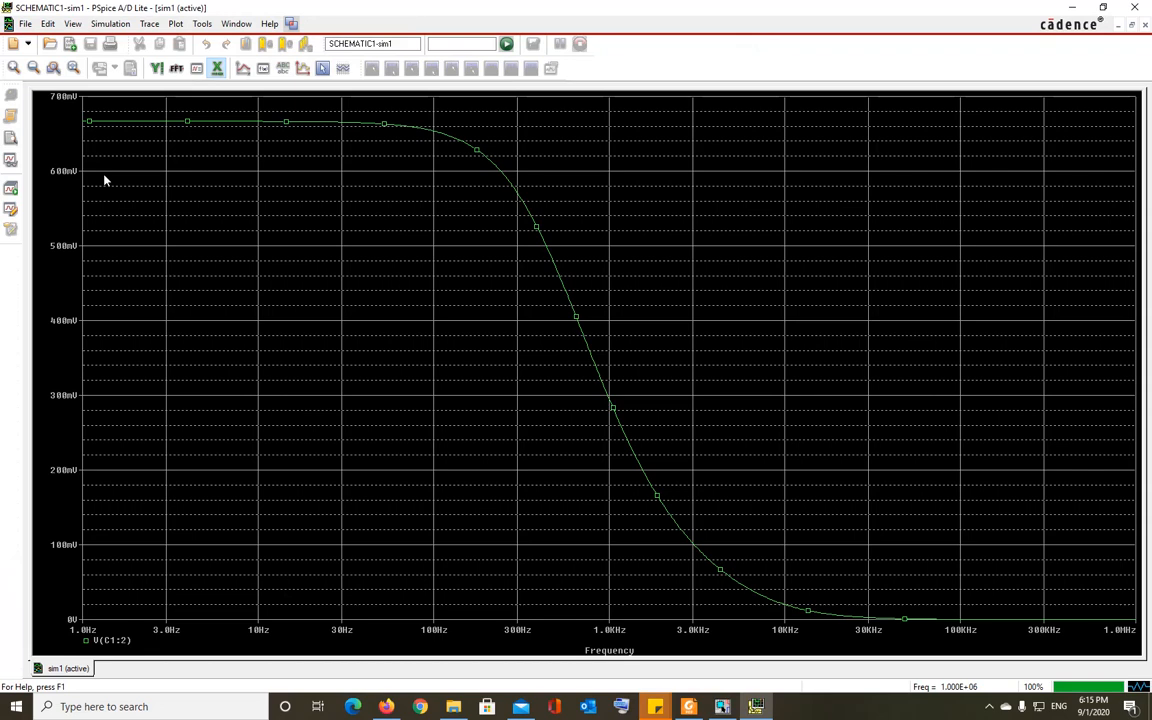
mouse_move(1038, 614)
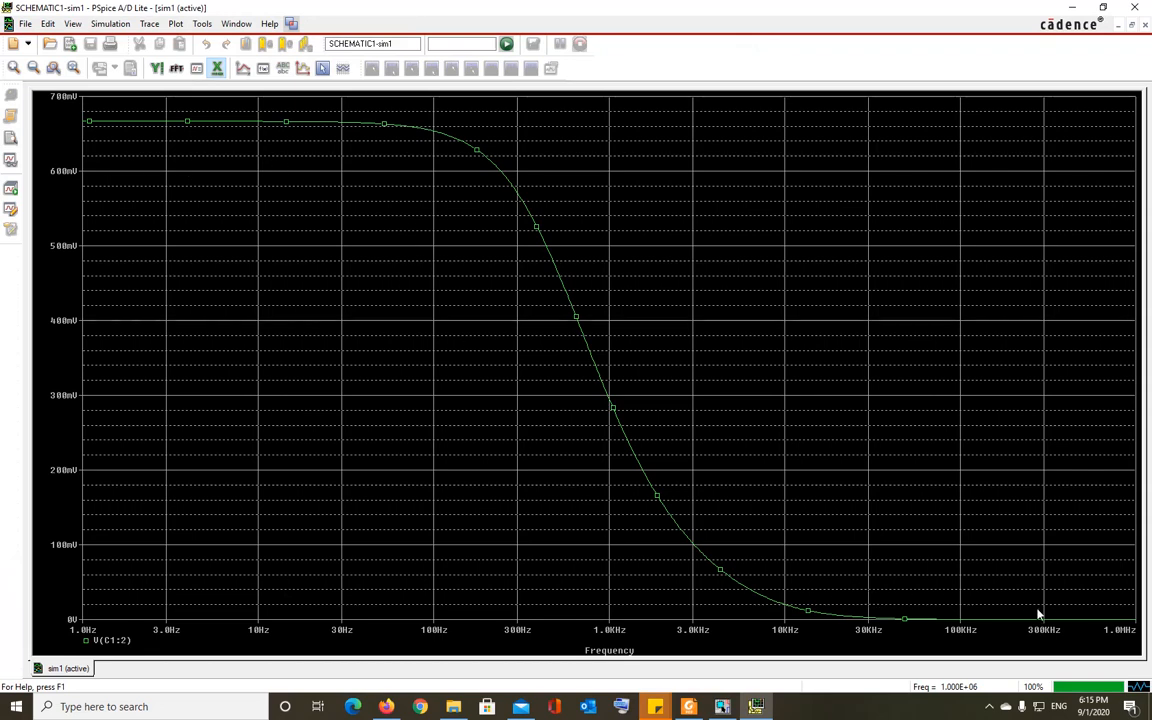
mouse_move(723, 700)
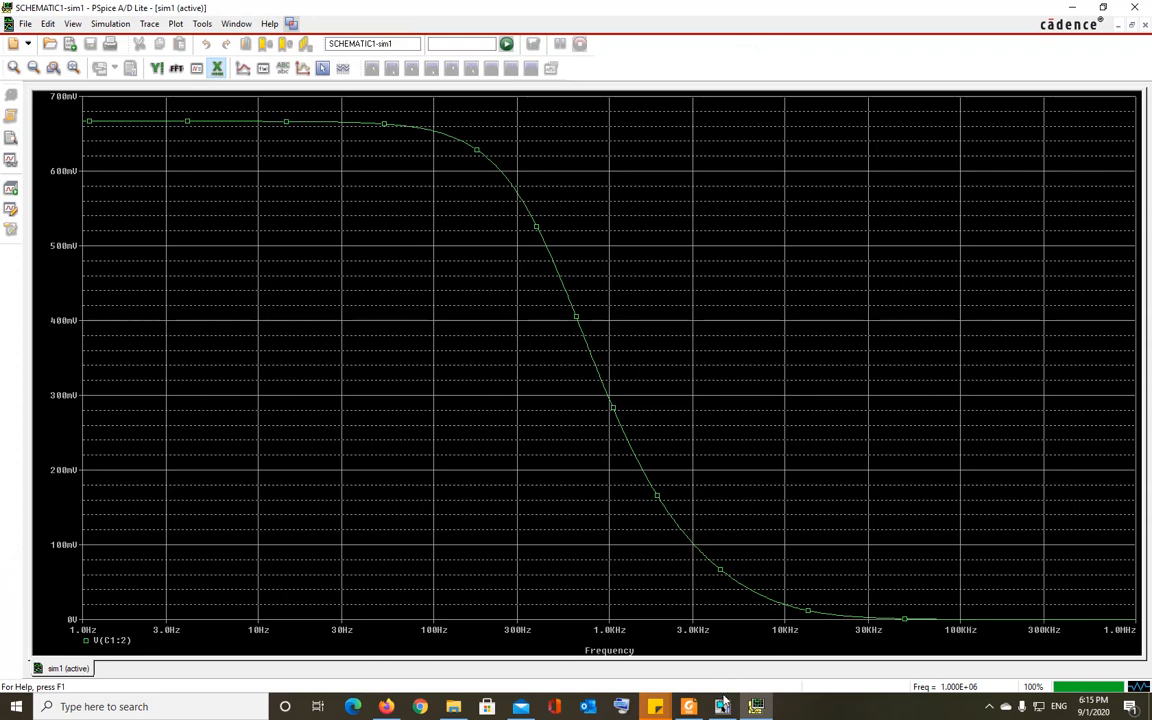
Change V1's AC magnitude to 2V and rerun the AC sweep to plot V(C1:2).
click(721, 706)
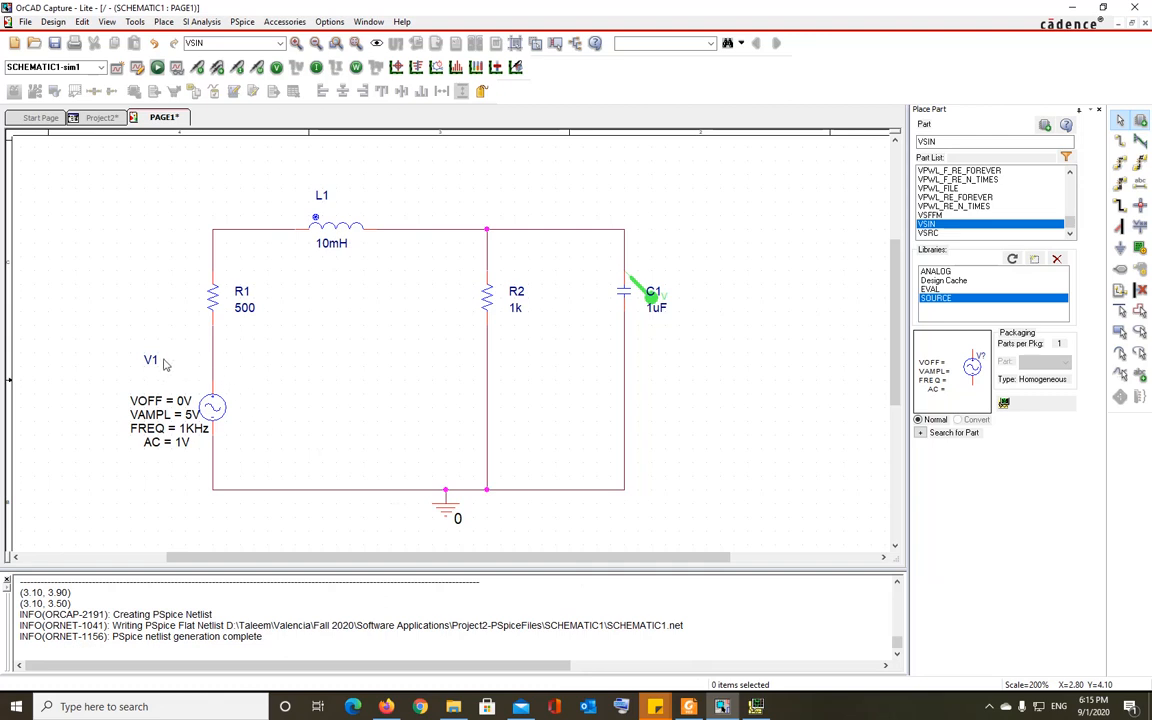
mouse_move(117, 413)
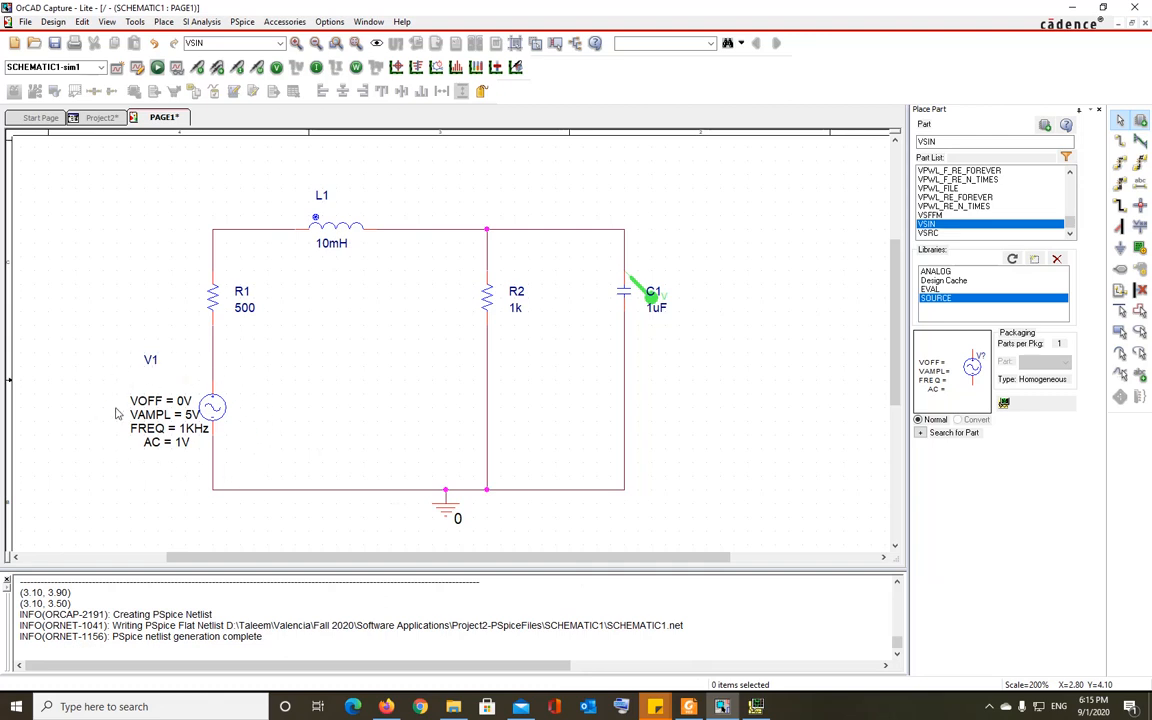
mouse_move(230, 420)
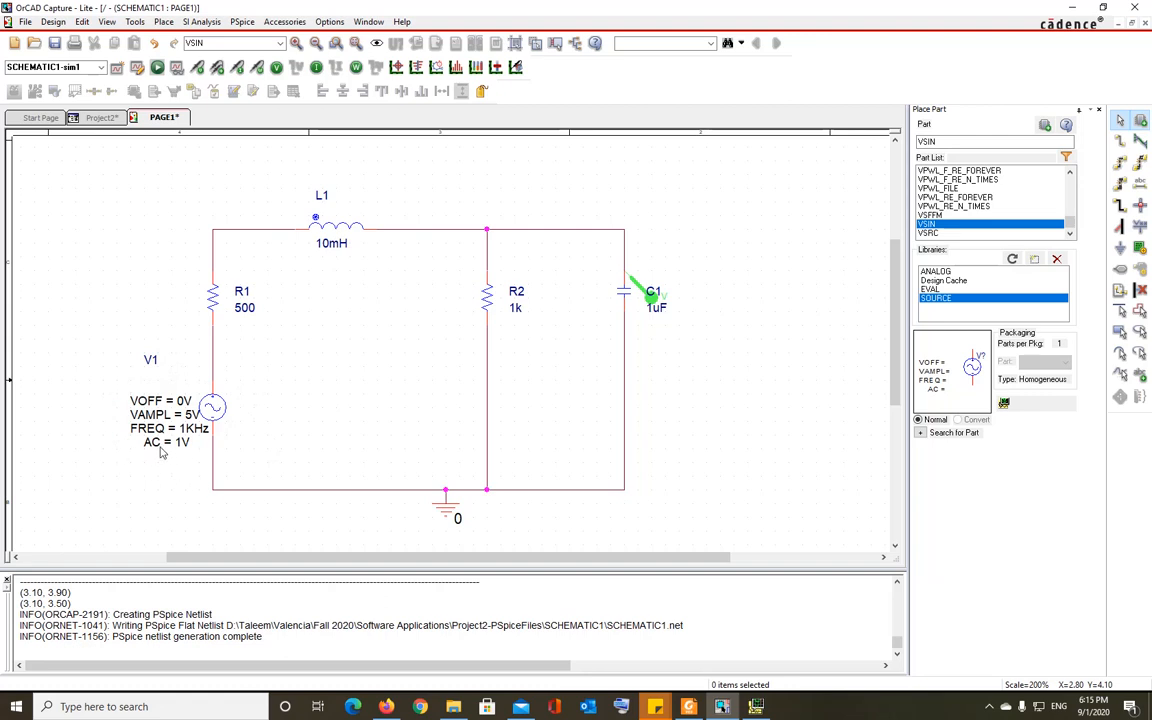
mouse_move(186, 452)
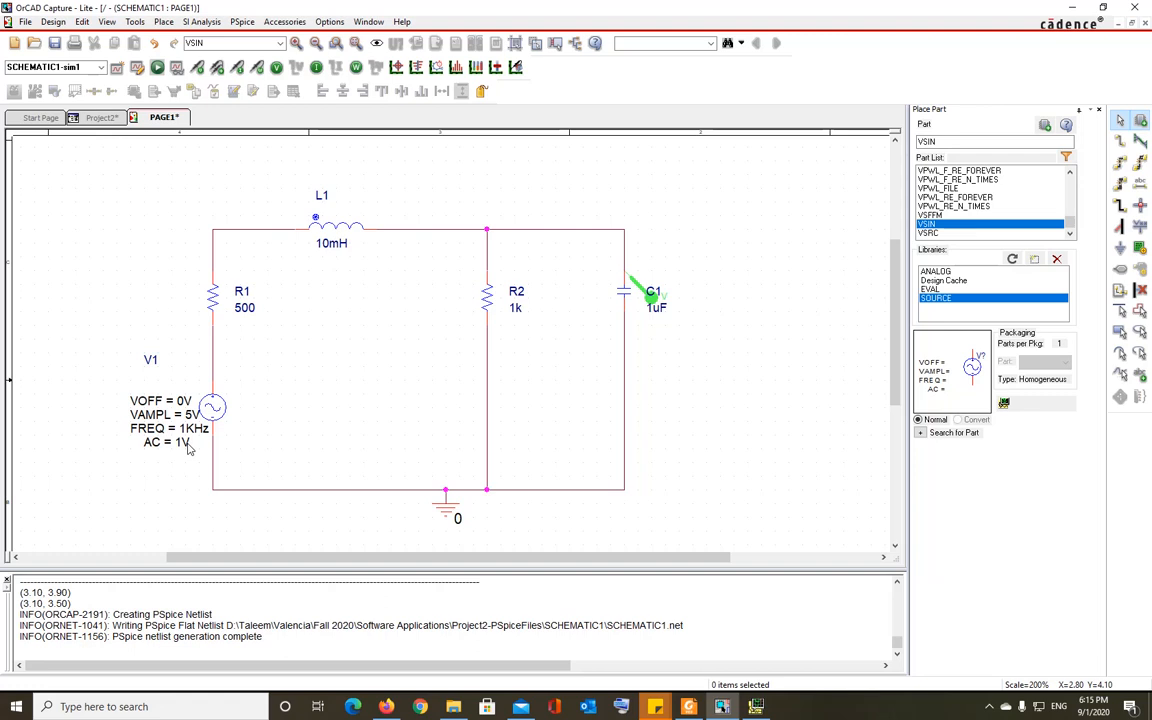
mouse_move(192, 447)
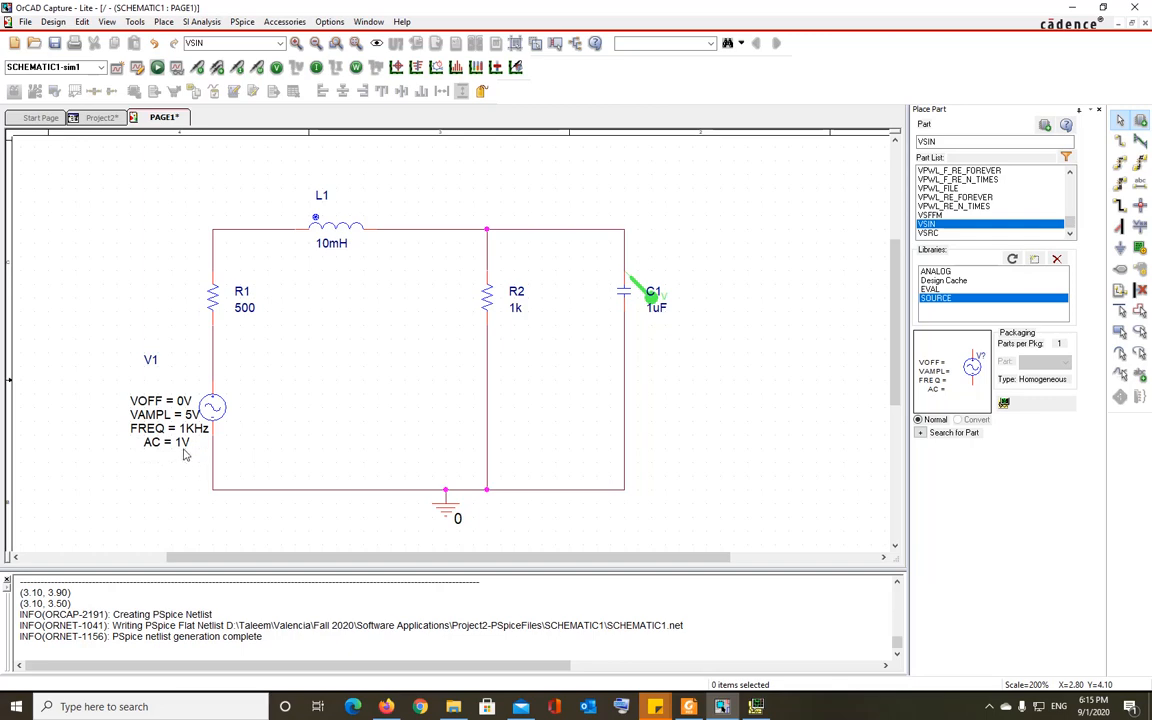
double_click(166, 442)
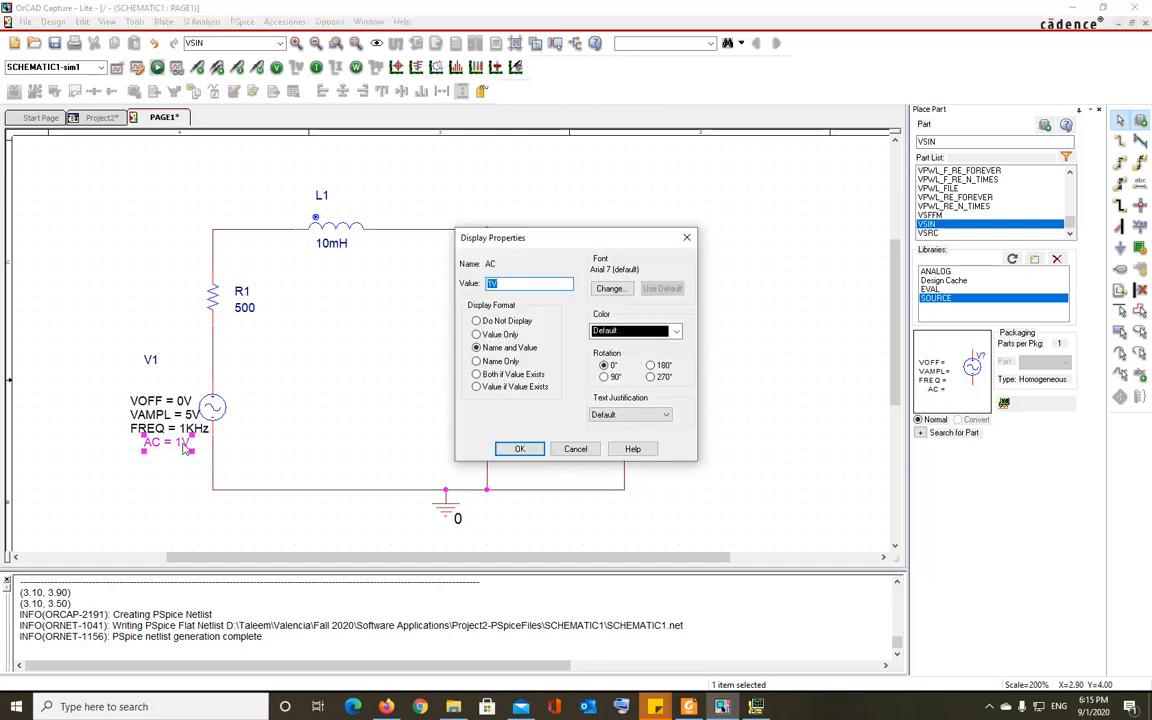
click(519, 448)
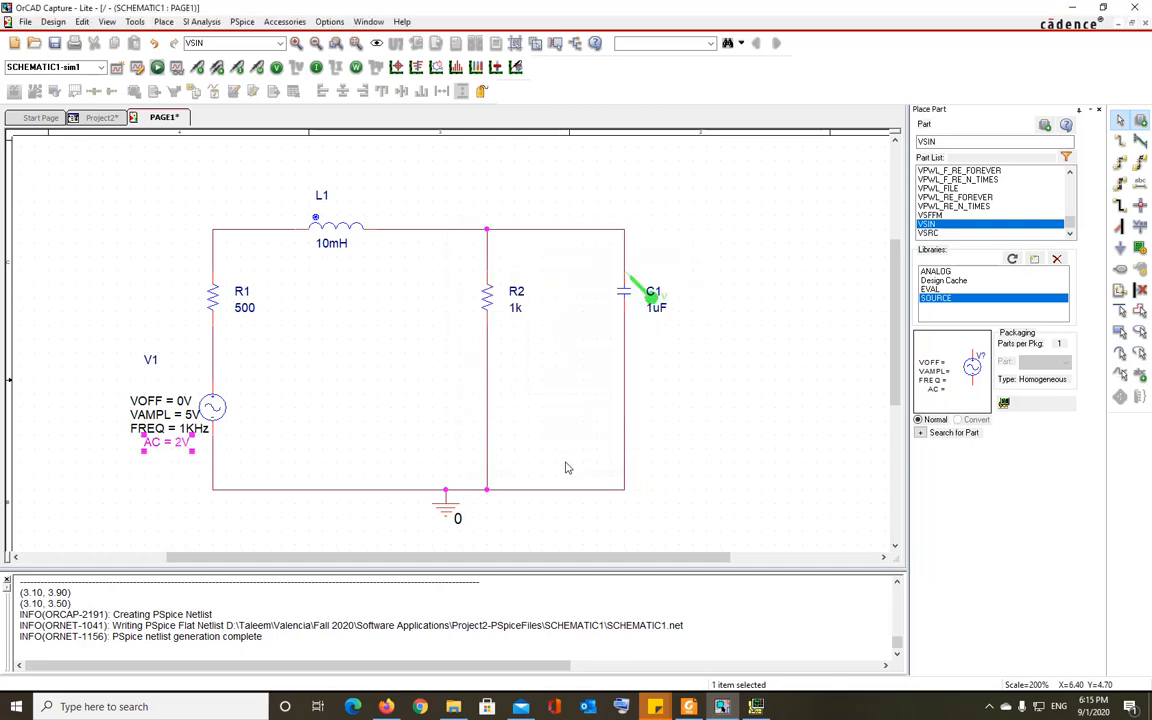
click(157, 67)
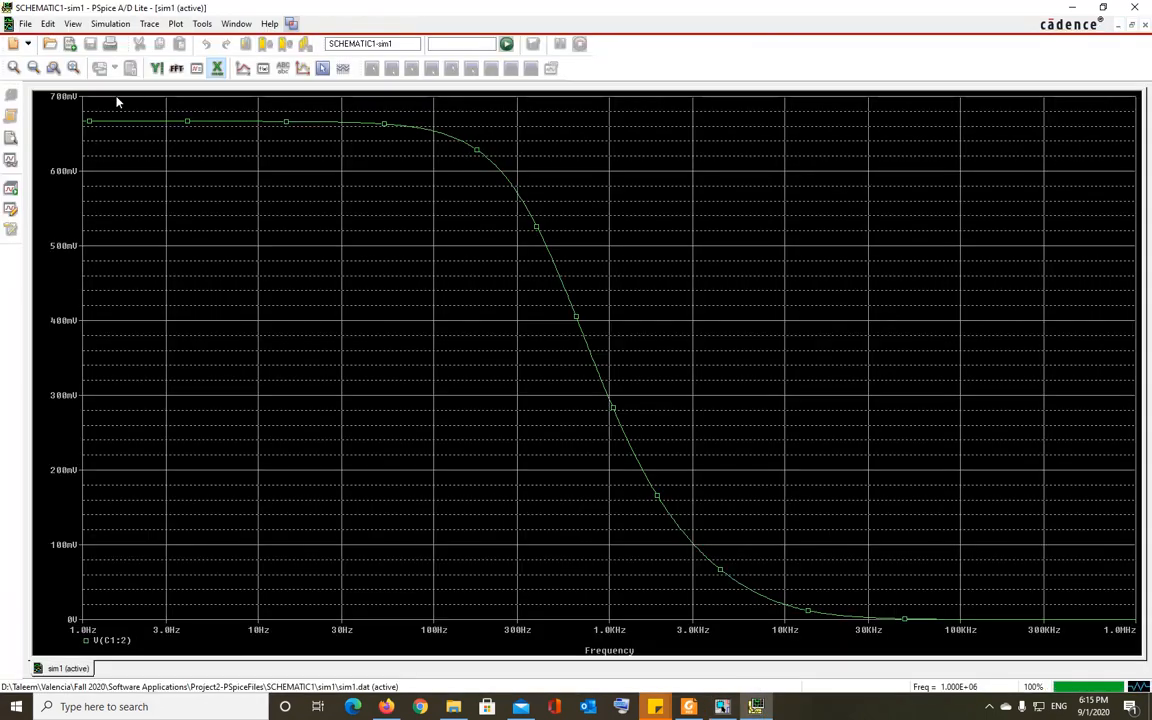
mouse_move(89, 154)
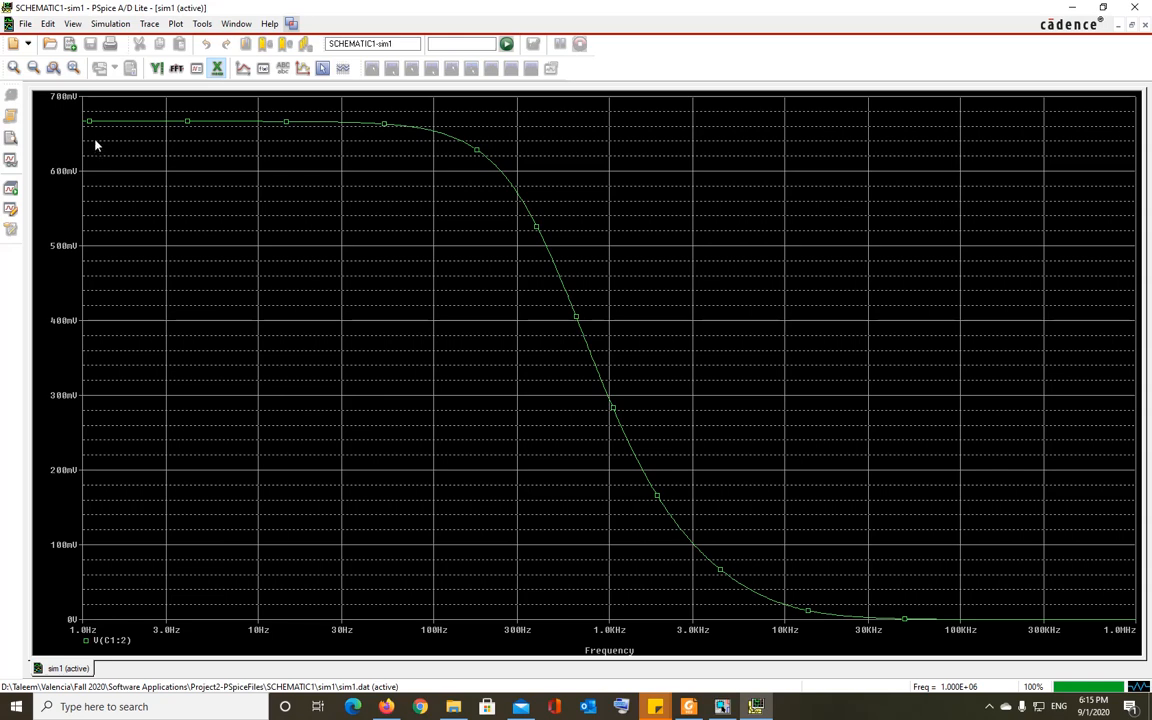
mouse_move(100, 132)
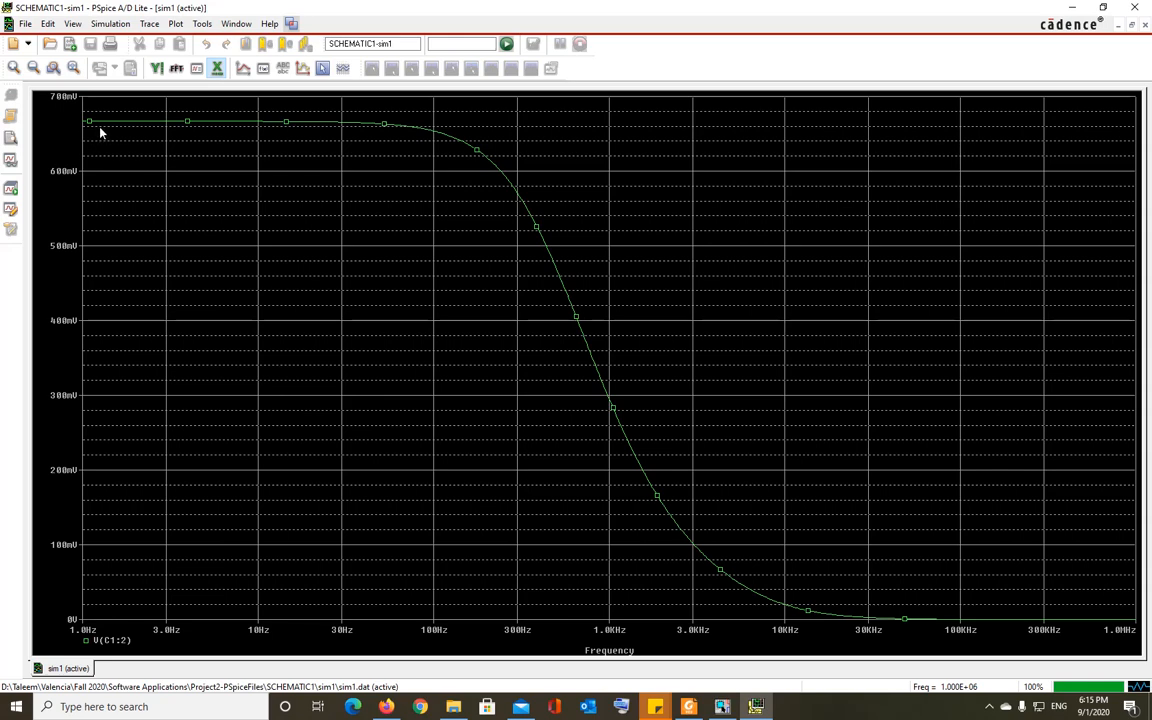
mouse_move(152, 130)
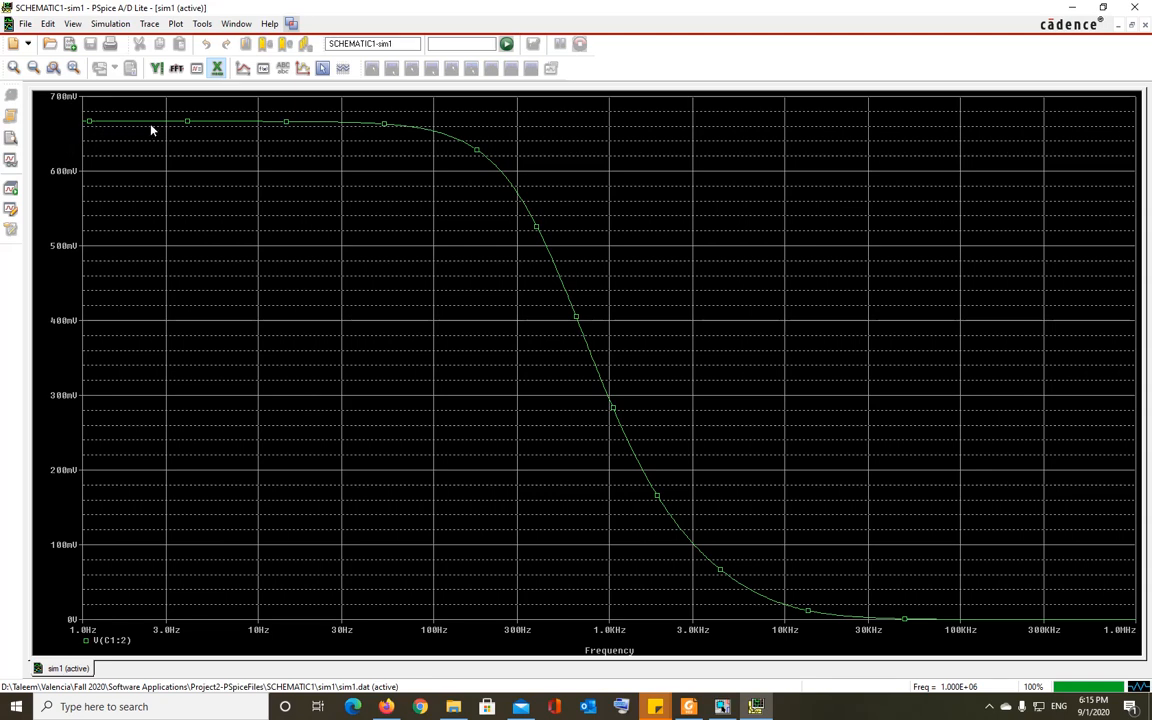
mouse_move(424, 131)
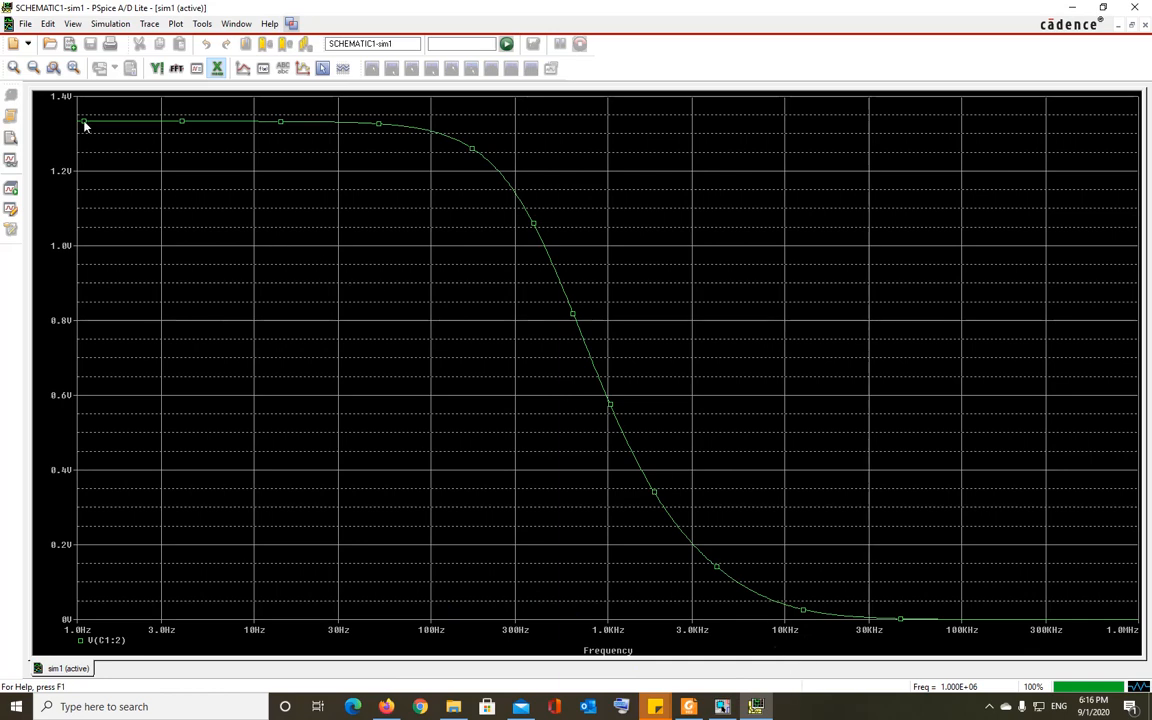
mouse_move(88, 123)
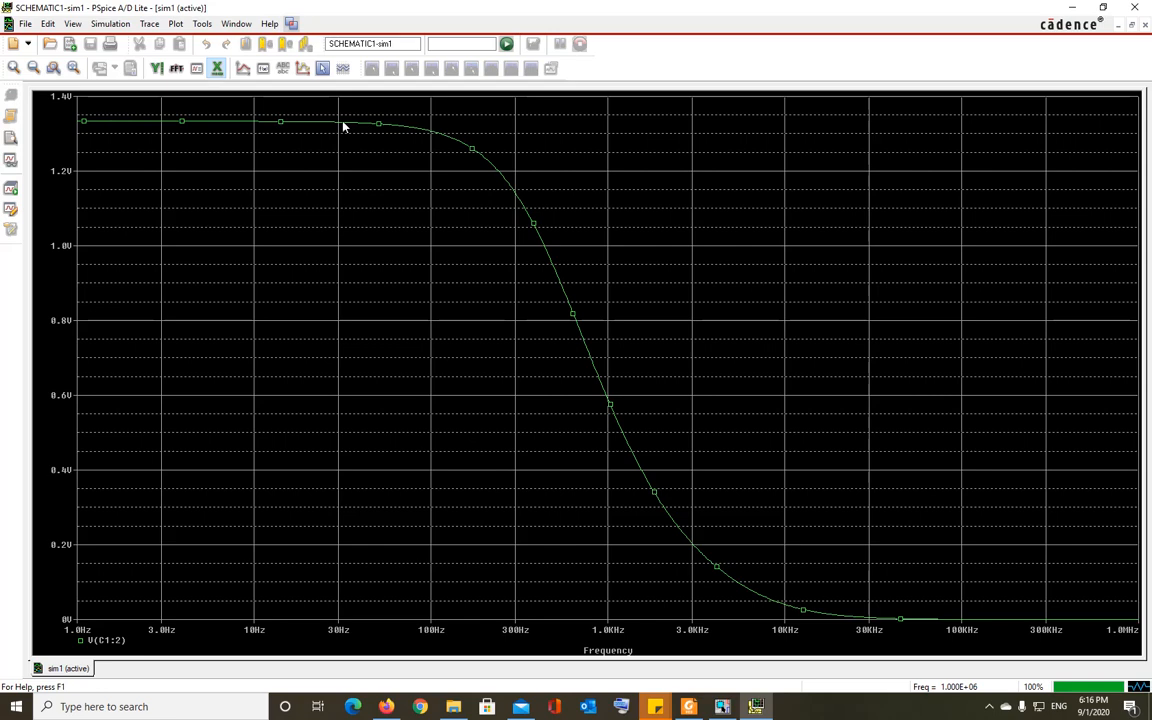
mouse_move(1075, 17)
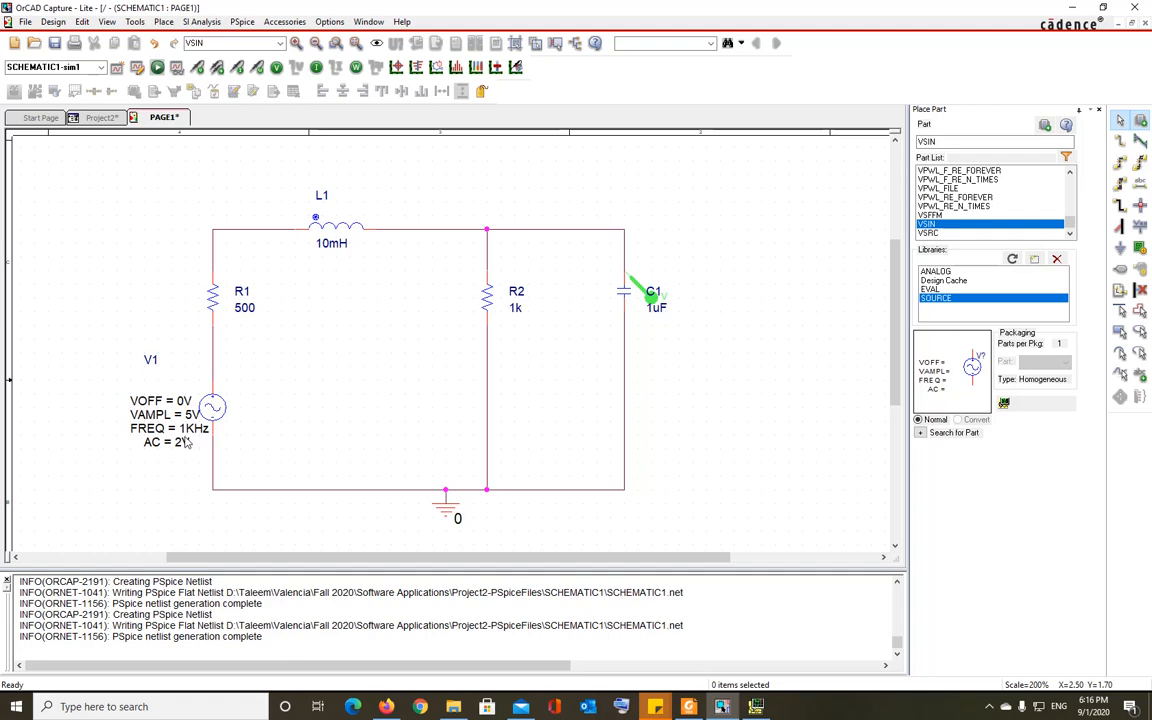
mouse_move(188, 440)
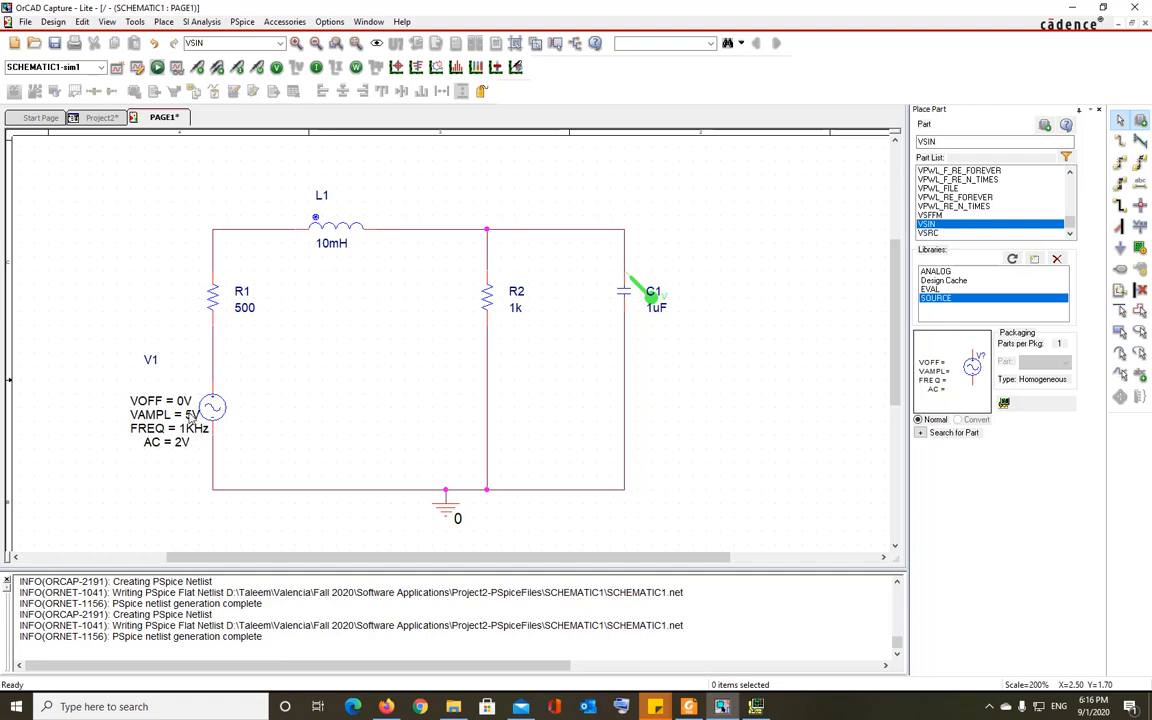
mouse_move(194, 432)
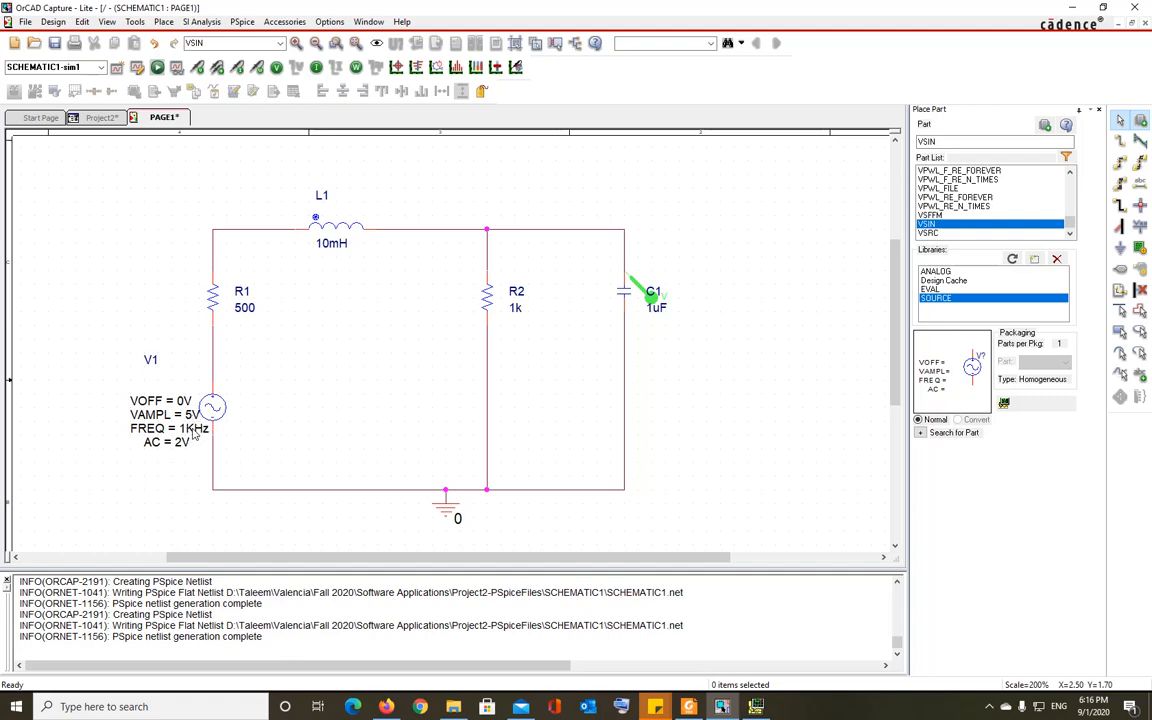
mouse_move(200, 435)
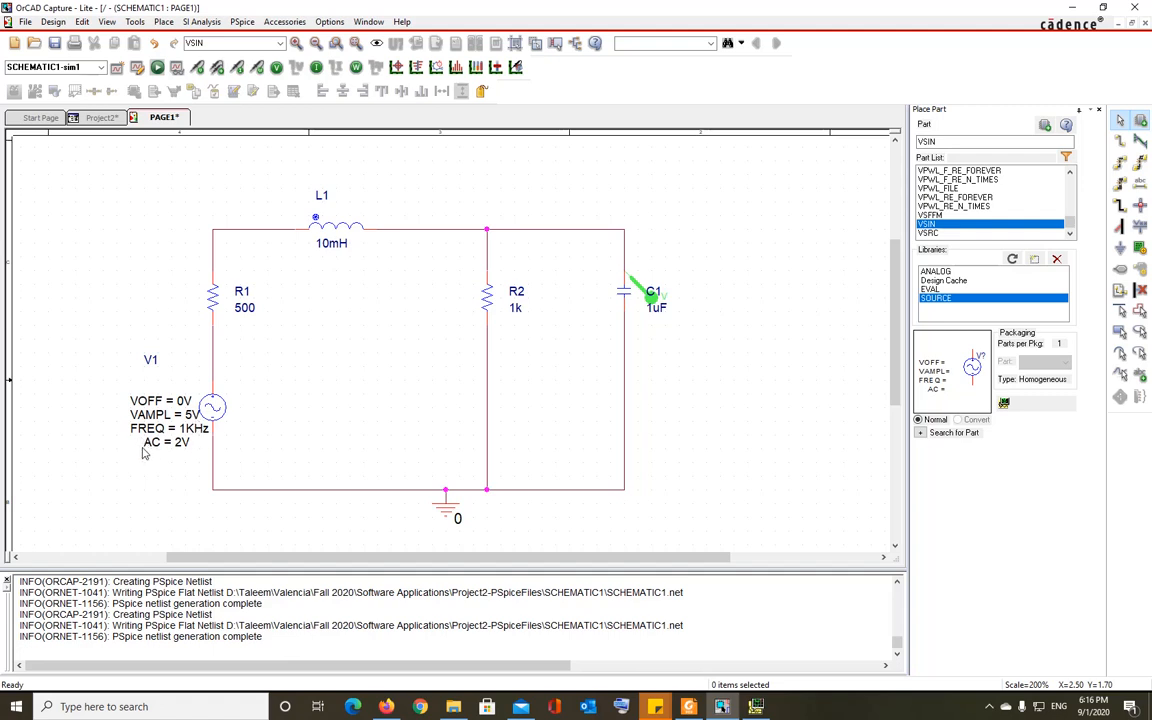
mouse_move(196, 453)
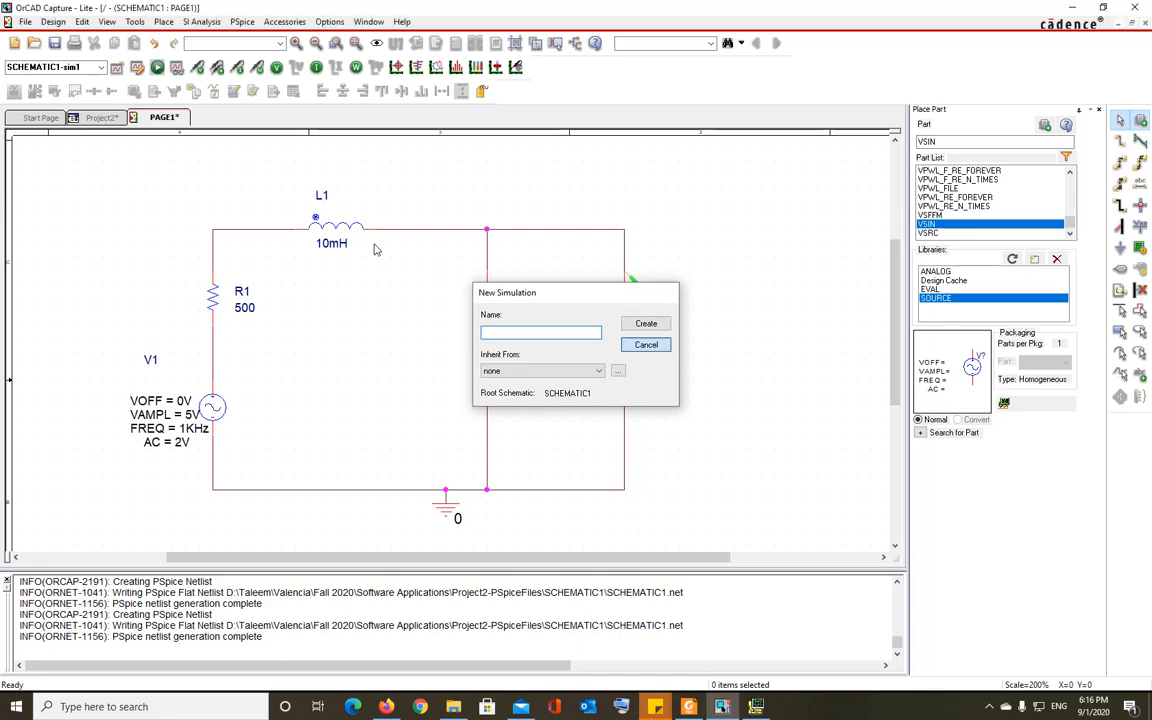
Review the logarithmic AC sweep from 1Hz to 1MegaHz and leave the settings unchanged.
click(646, 323)
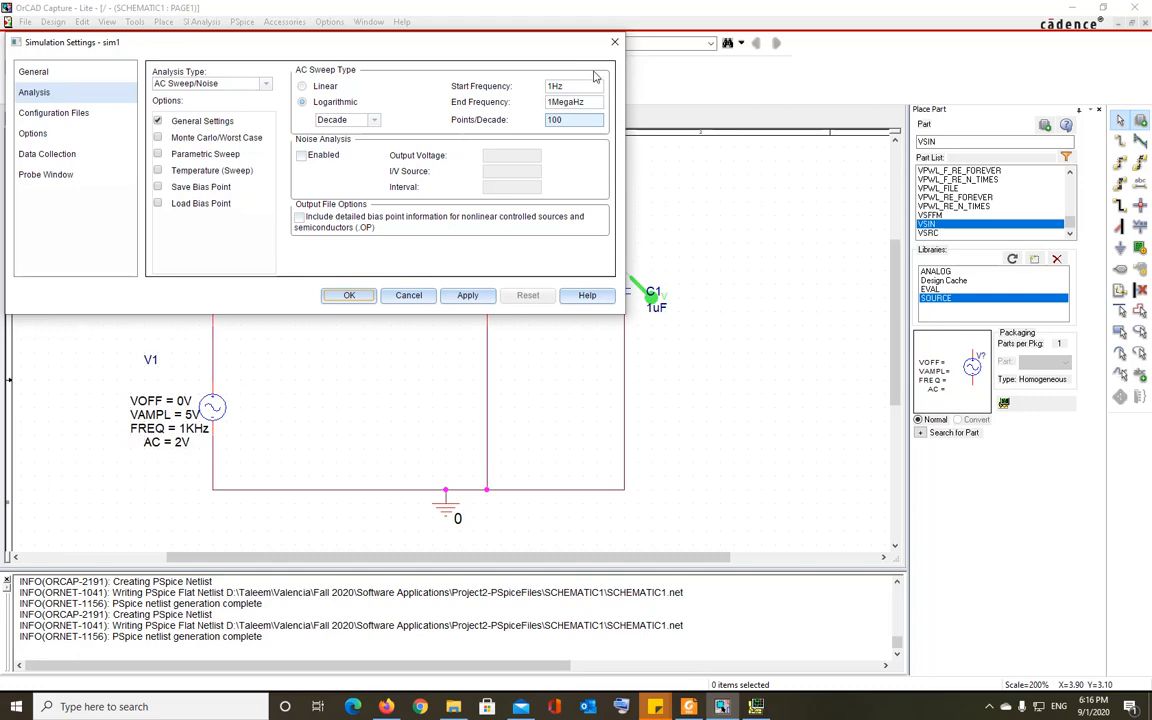
mouse_move(565, 140)
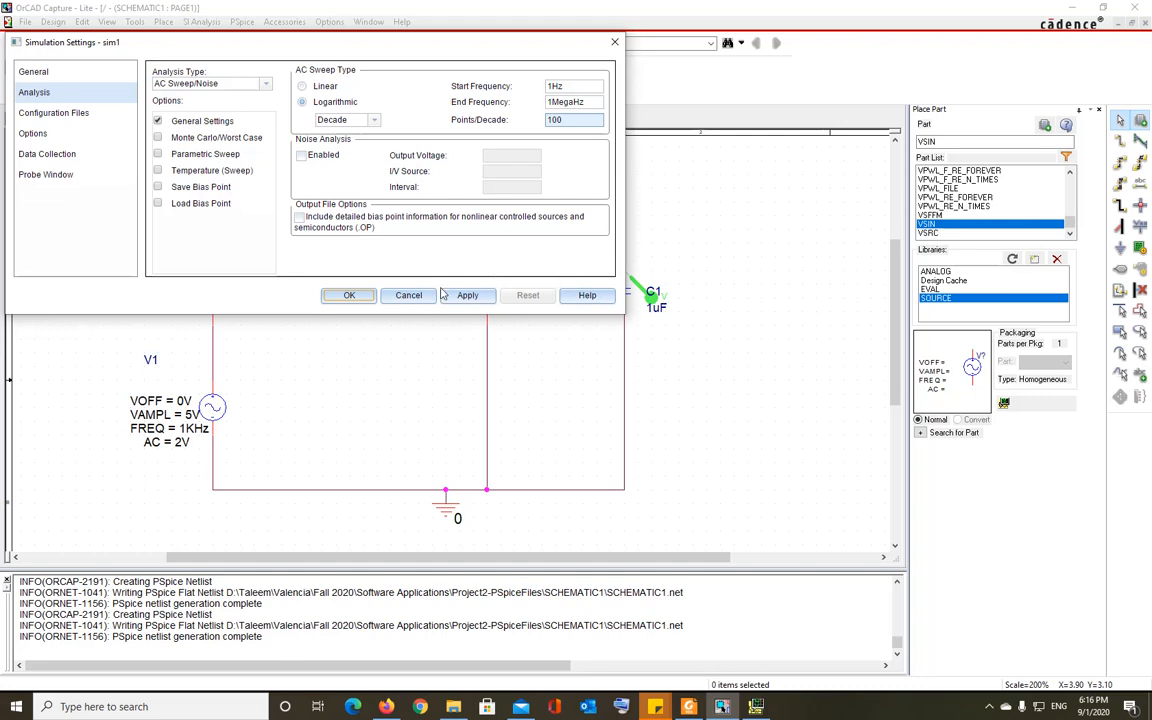
click(348, 295)
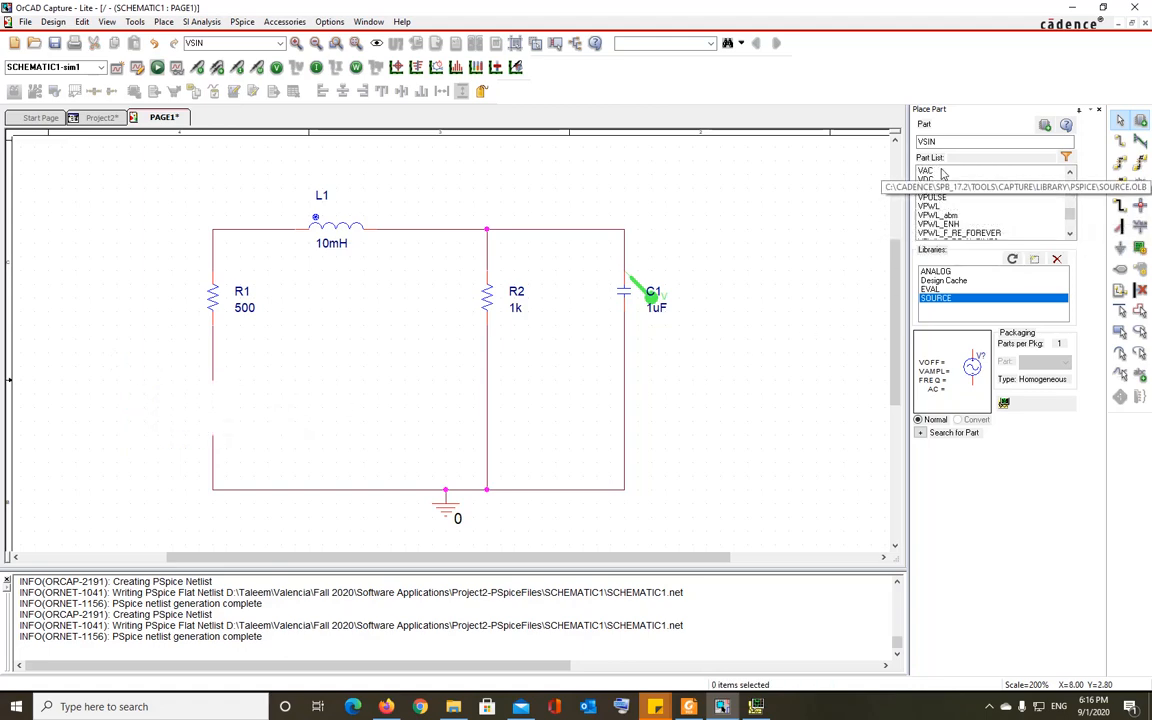
Place a VAC source V1 (1Vac, 0Vdc) from the SOURCE library at the old sine source position.
click(925, 170)
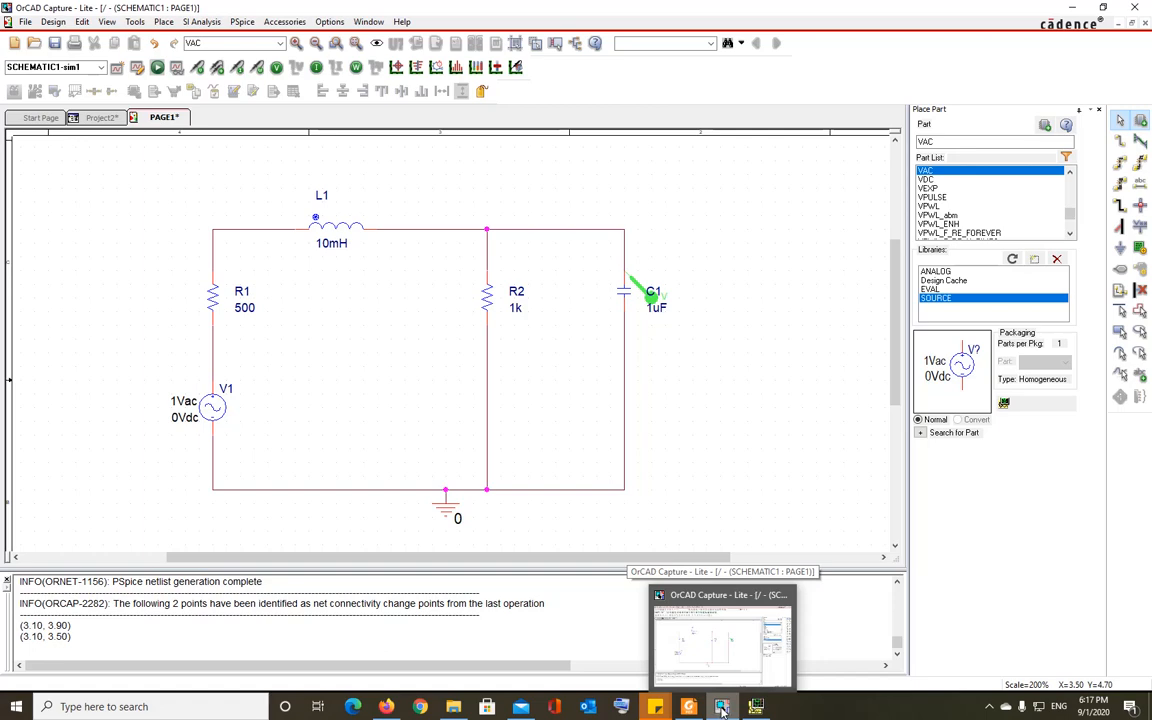
mouse_move(287, 471)
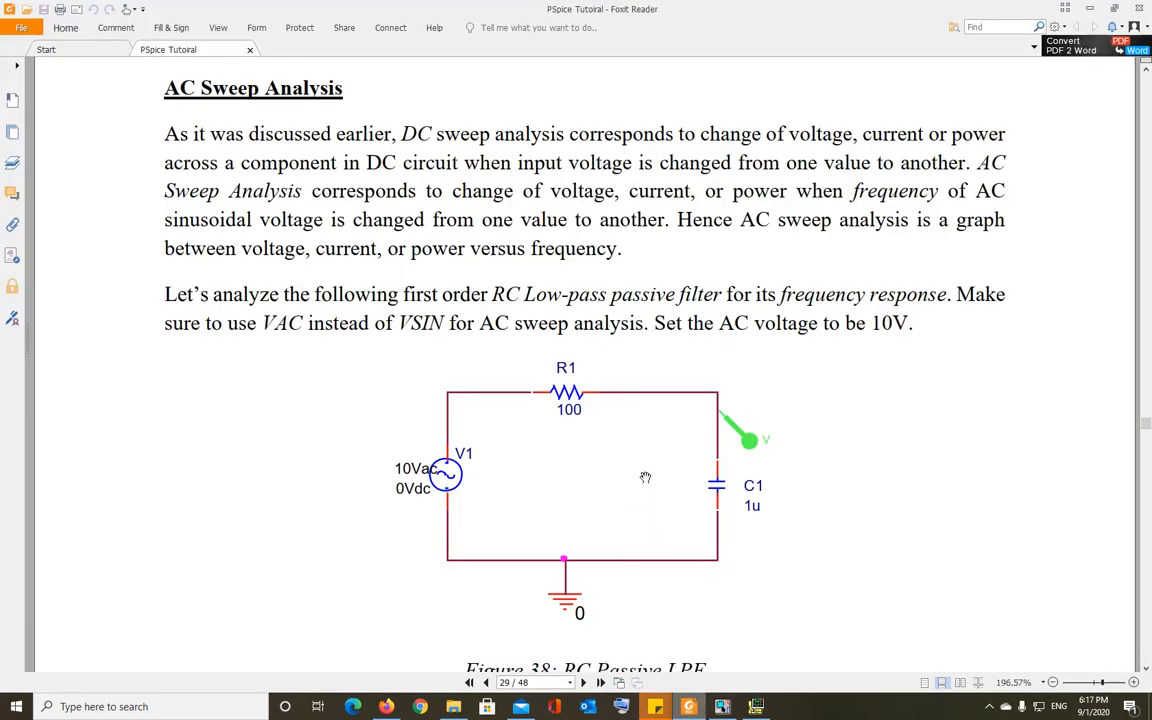
Scroll the PSpice Tutorial down to page 31 showing Exercise 8, the RC band-pass filter.
scroll(down, 3)
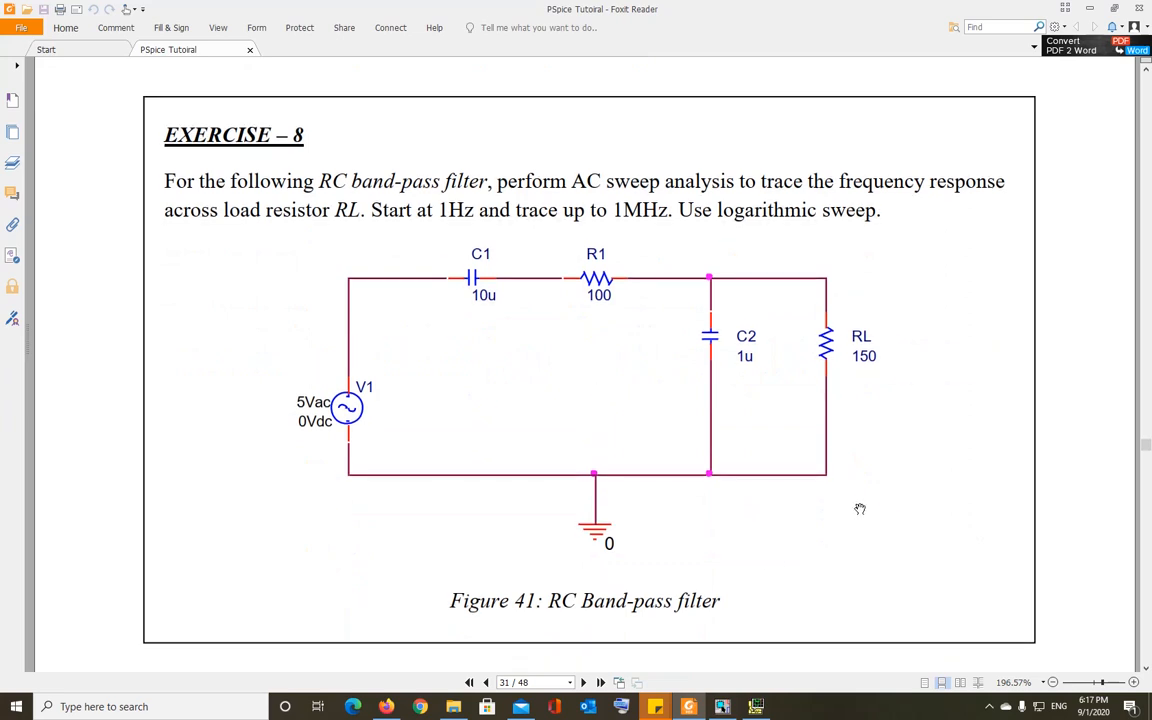
mouse_move(162, 310)
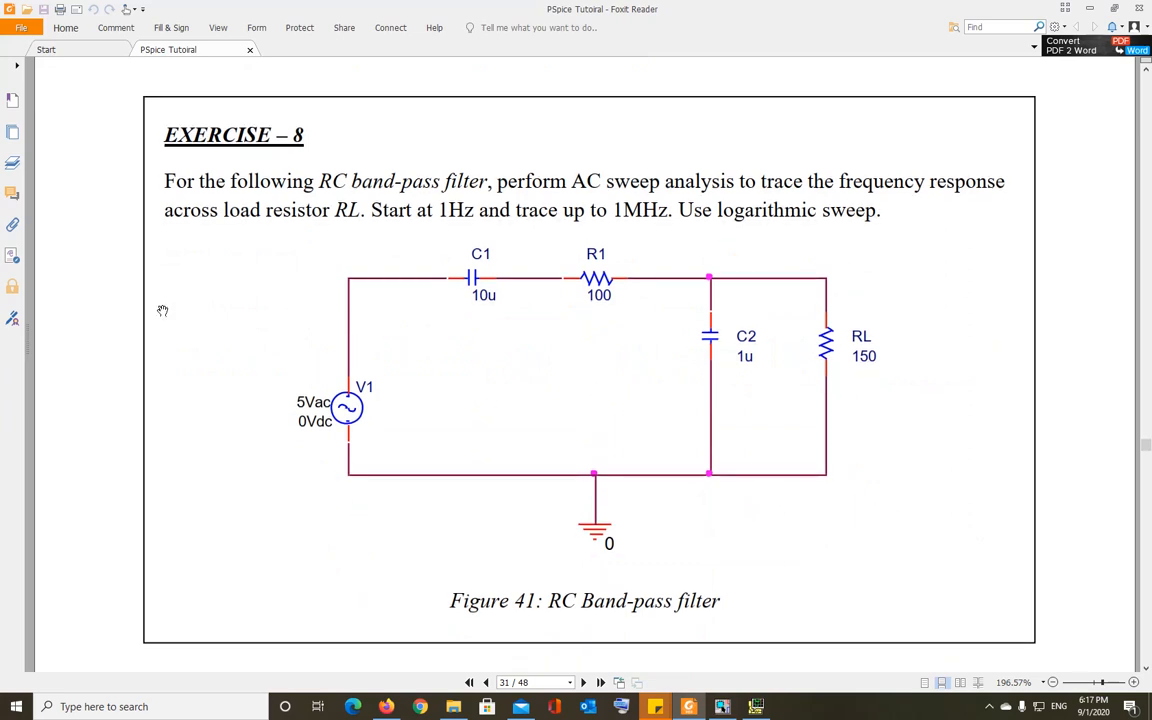
mouse_move(880, 423)
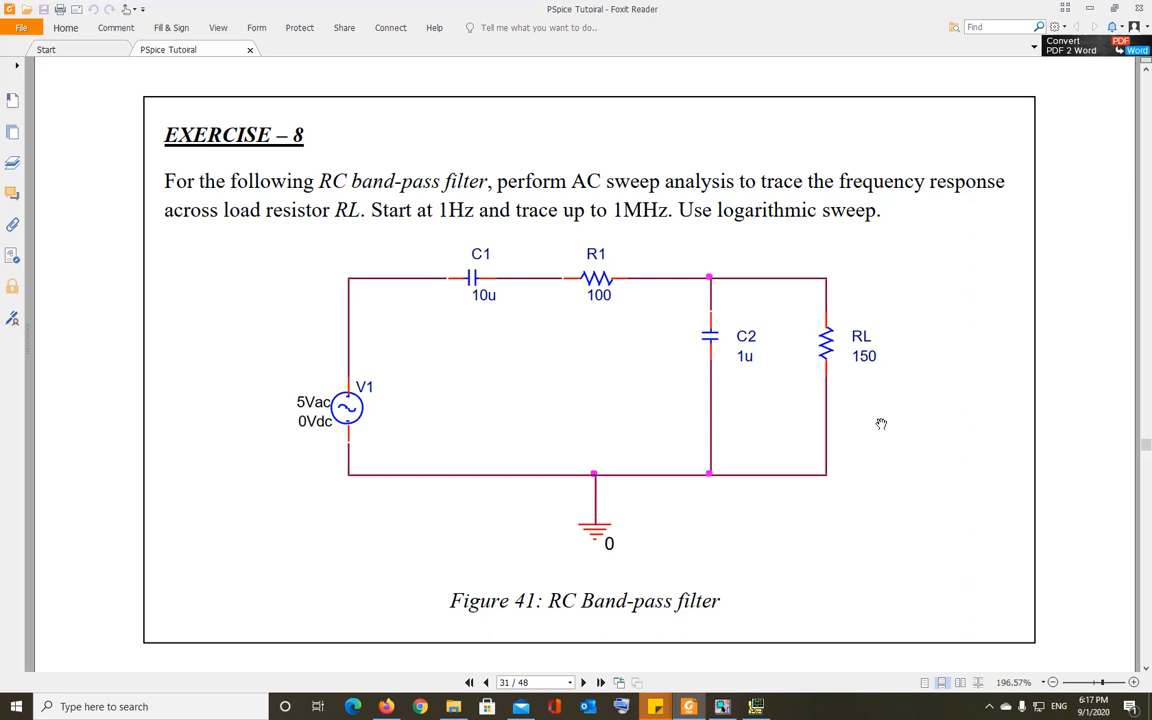
mouse_move(835, 478)
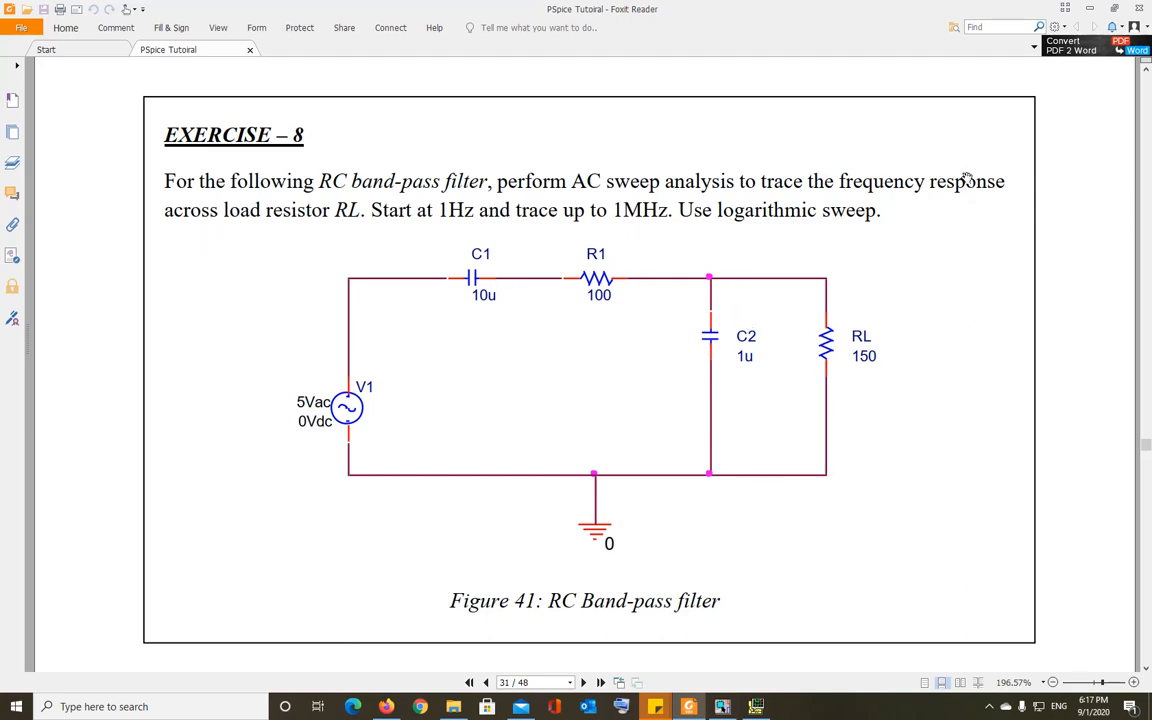
mouse_move(469, 221)
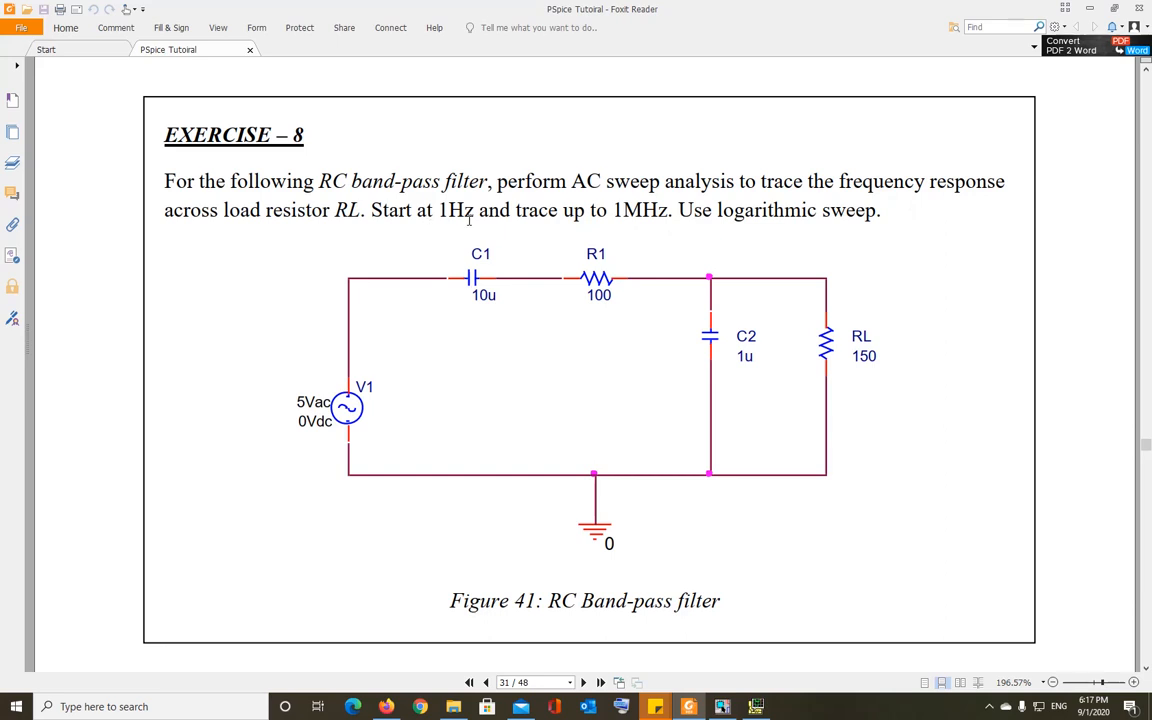
mouse_move(637, 222)
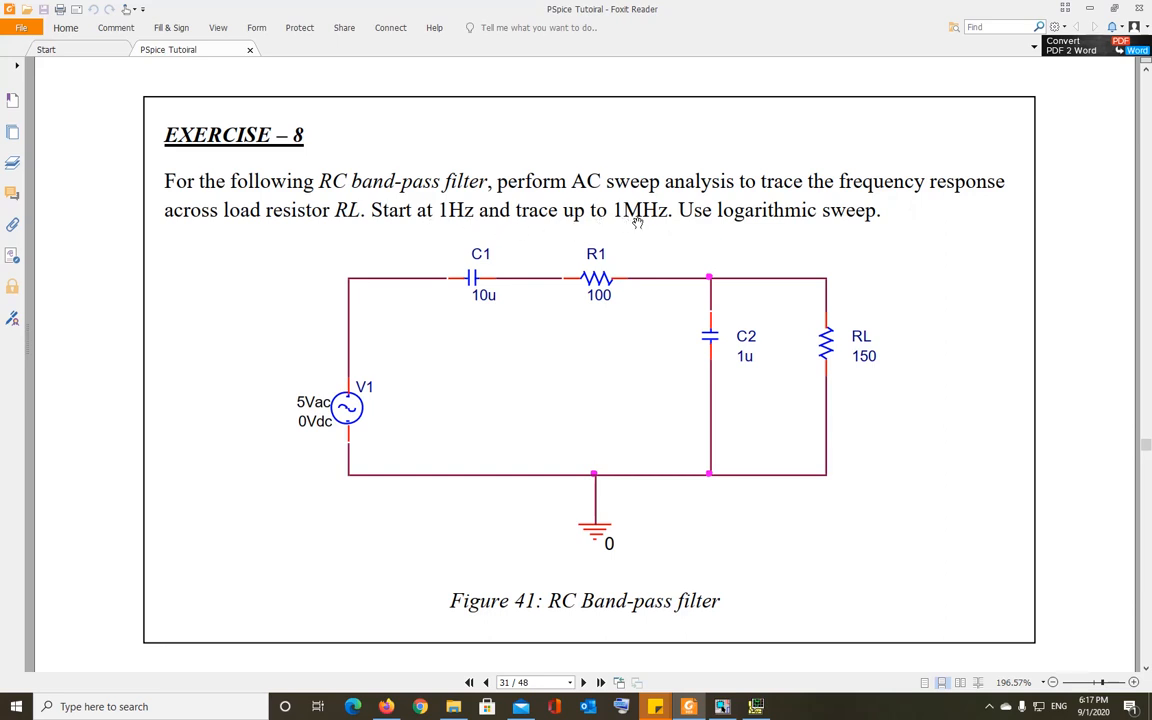
mouse_move(740, 222)
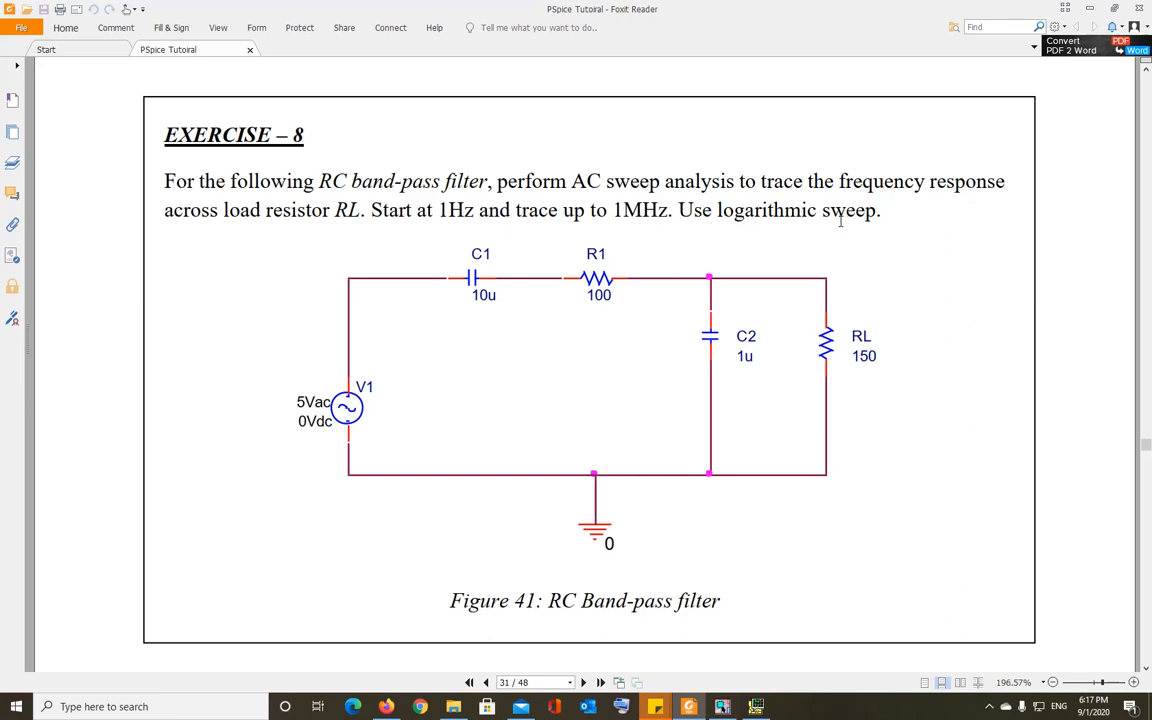
mouse_move(945, 325)
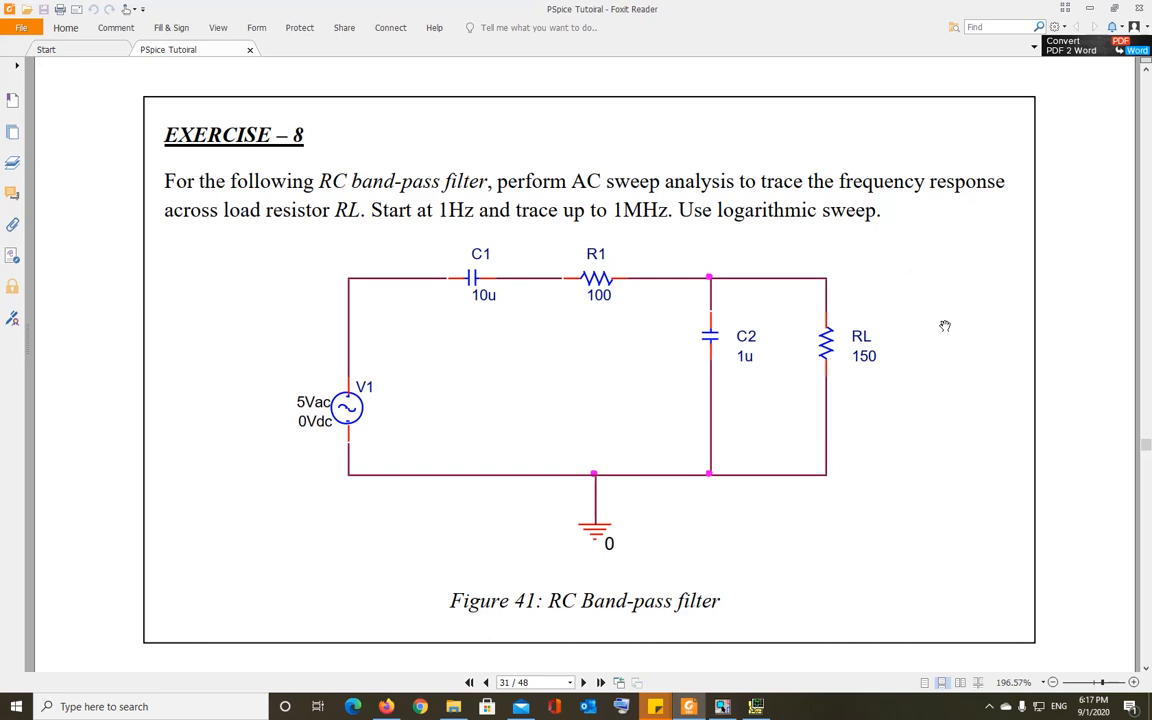
mouse_move(977, 473)
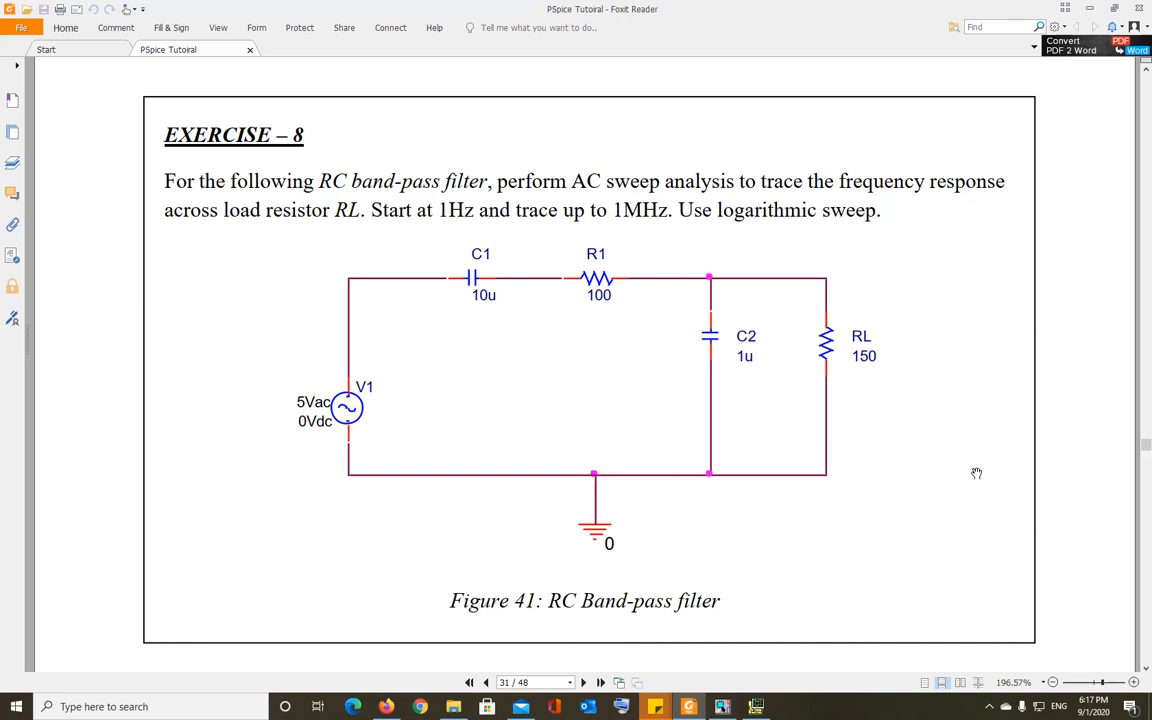
mouse_move(978, 496)
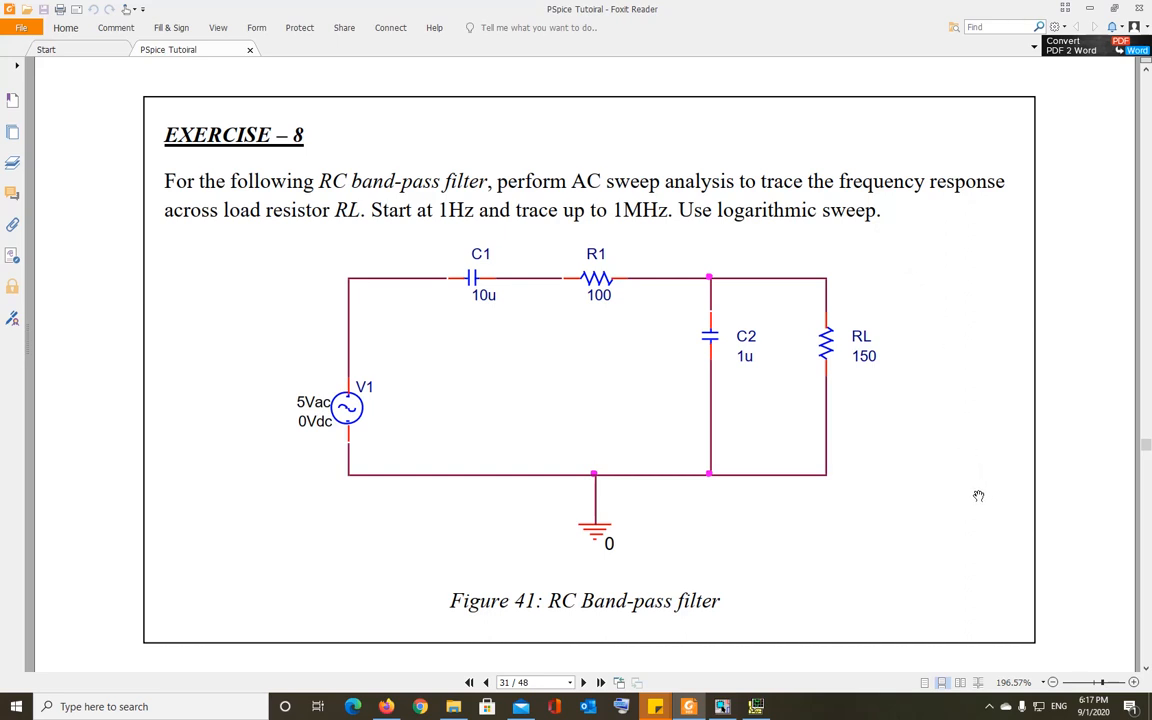
mouse_move(1002, 433)
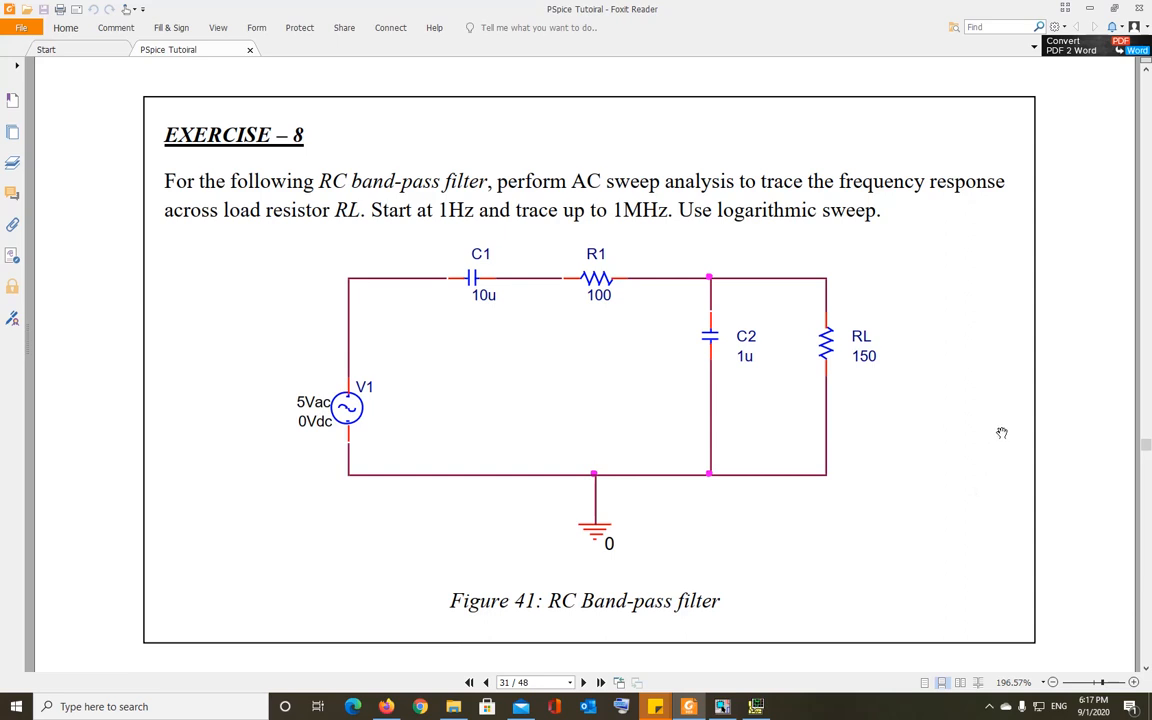
mouse_move(1002, 492)
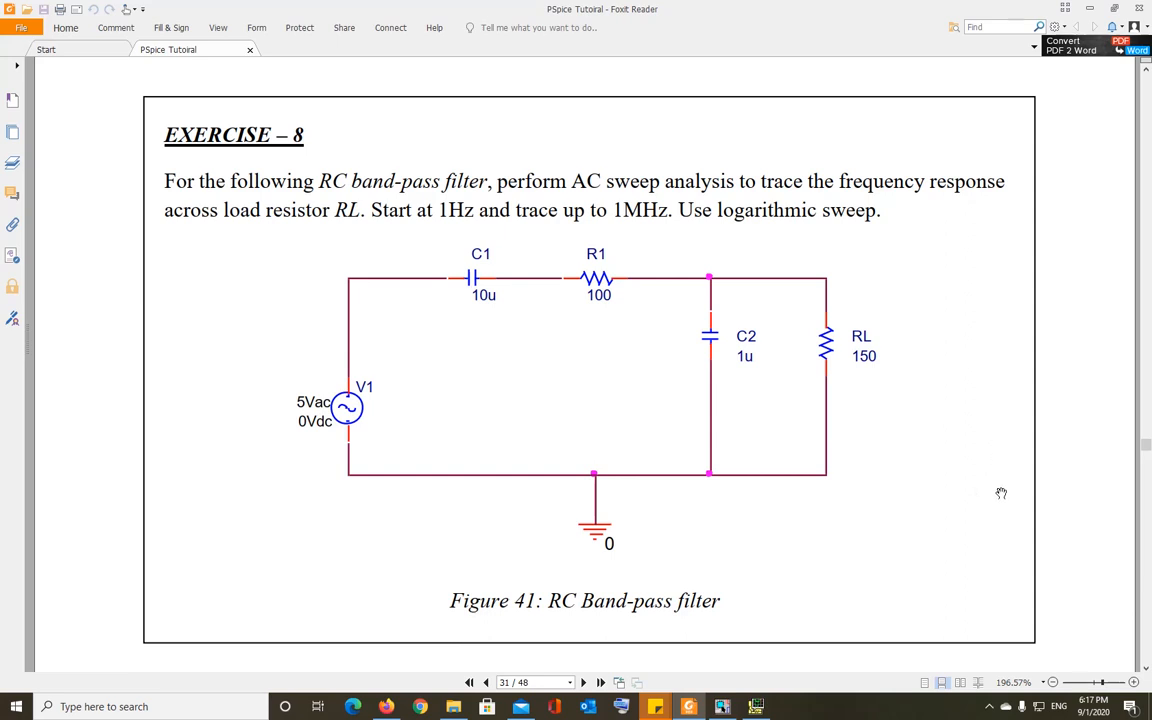